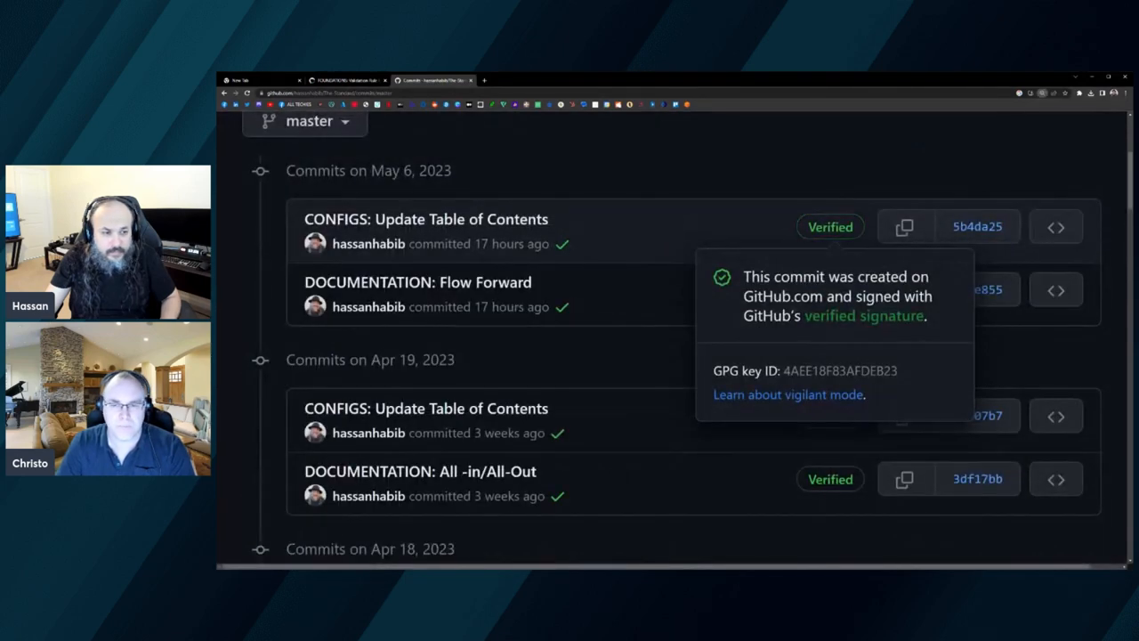
{"action": "mouse_move", "coordinate": [906, 341]}
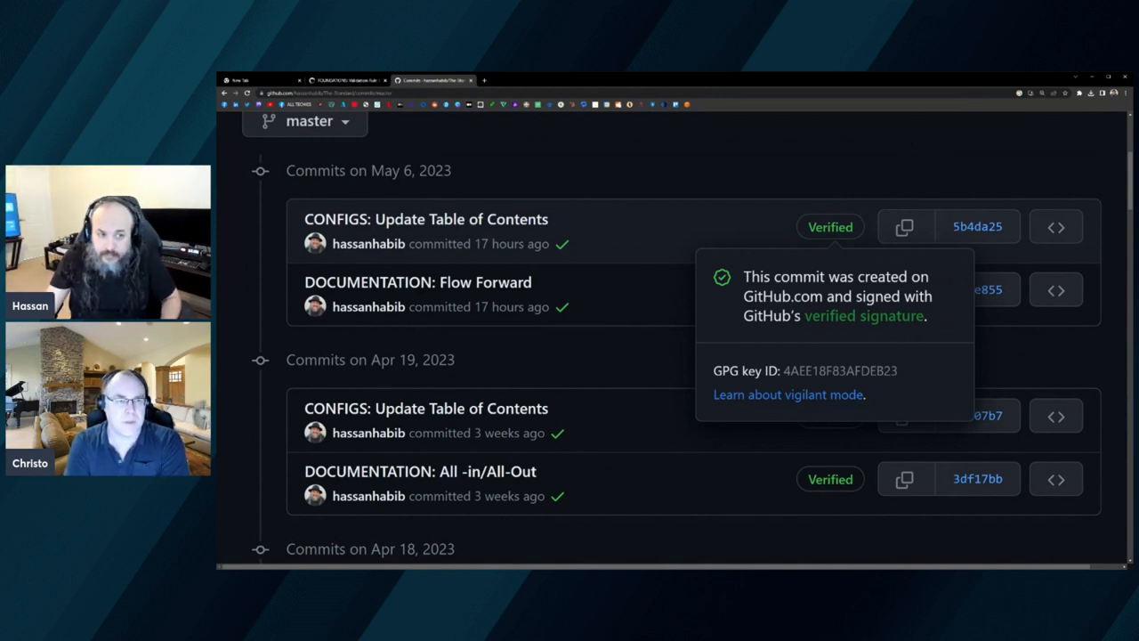
{"action": "mouse_move", "coordinate": [881, 353]}
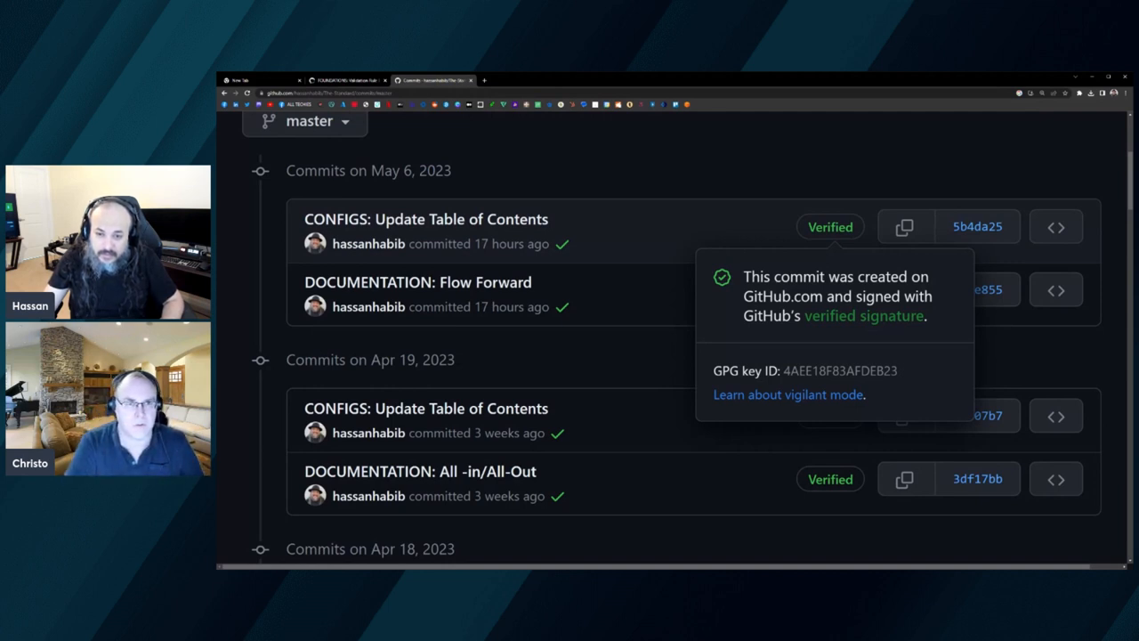
{"action": "mouse_move", "coordinate": [669, 310]}
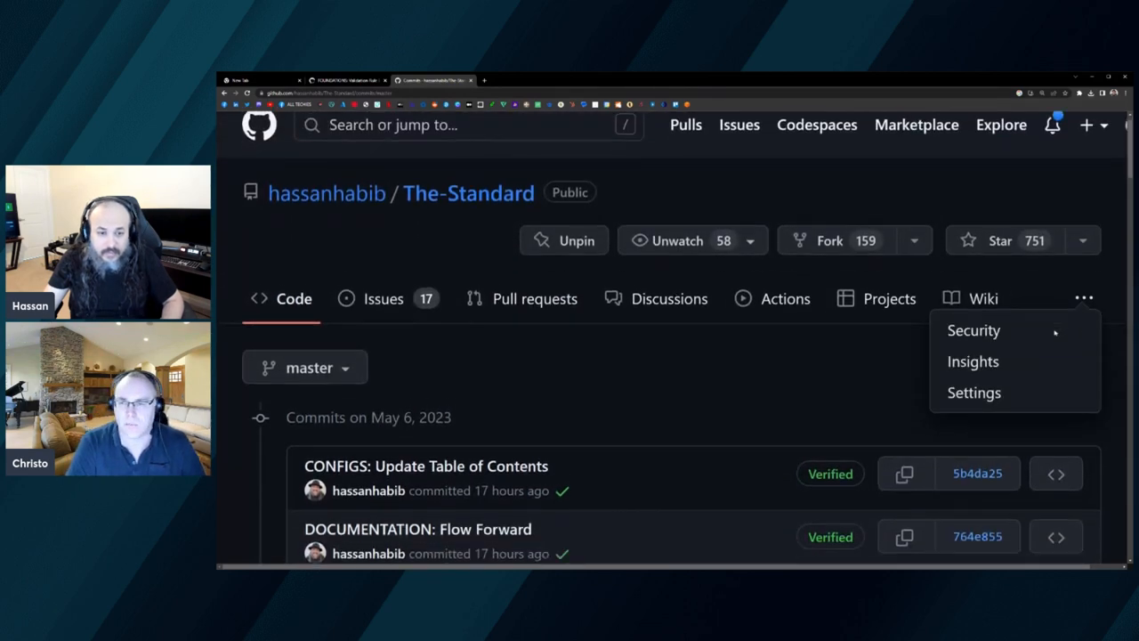
- Navigate The-Standard repository settings through moderation options to the branch protection rules page
{"action": "left_click", "coordinate": [974, 393]}
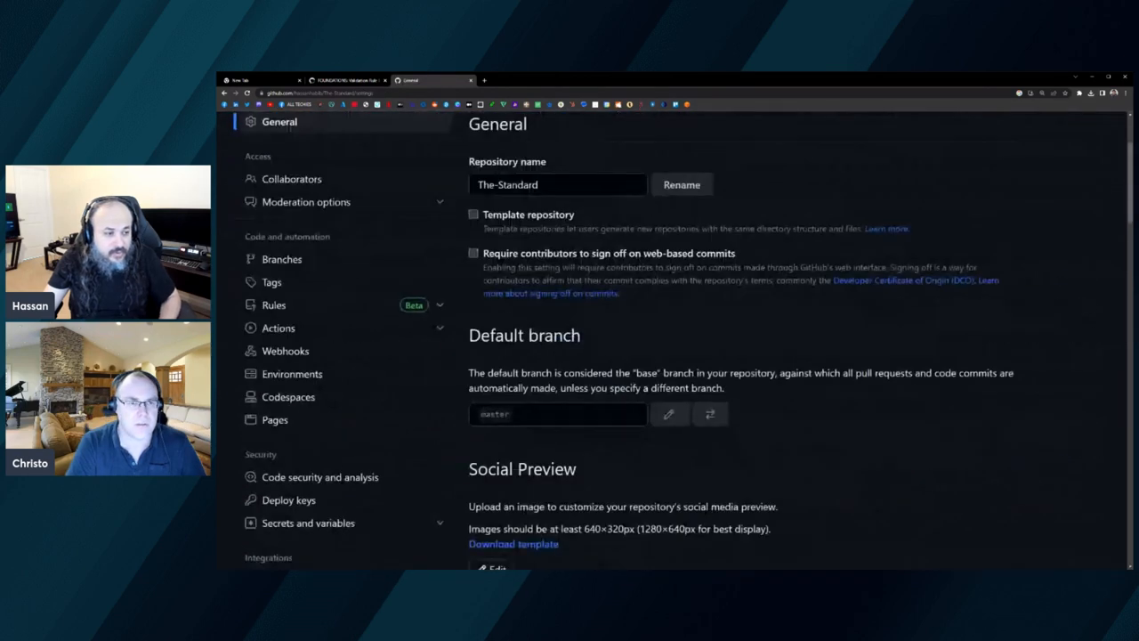
{"action": "left_click", "coordinate": [306, 201]}
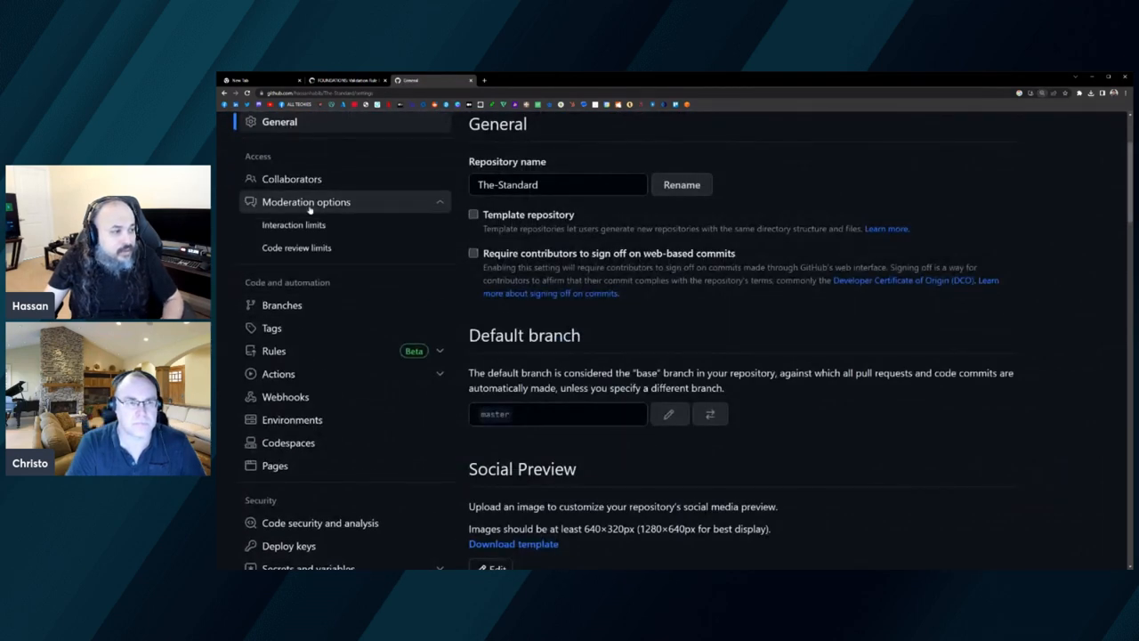
{"action": "left_click", "coordinate": [293, 224]}
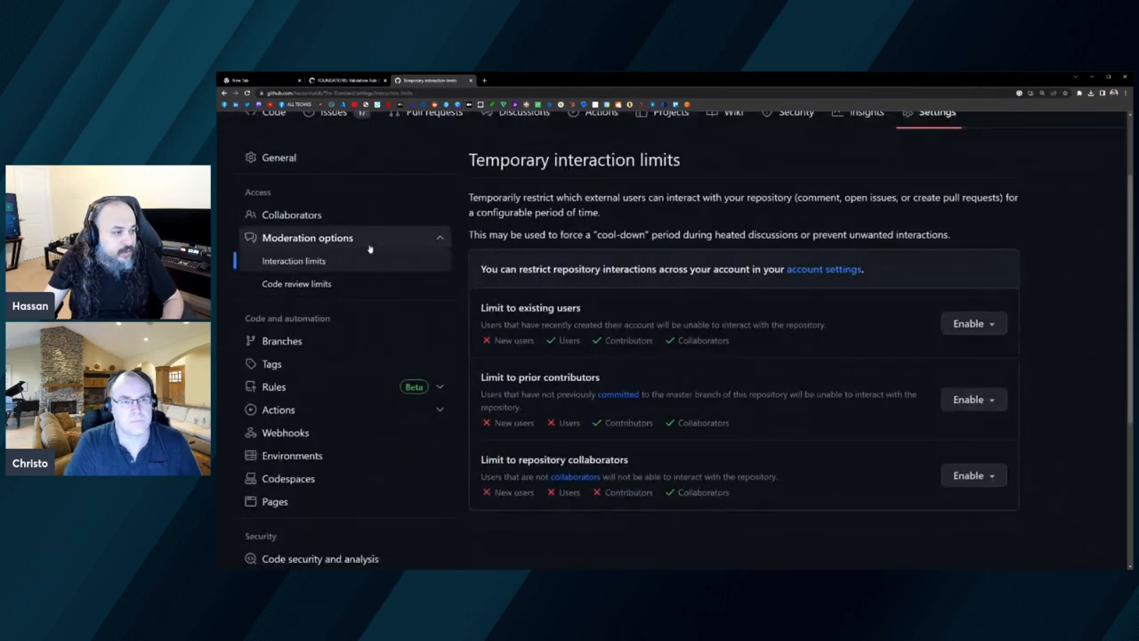
{"action": "scroll", "scroll_direction": "down", "scroll_amount": 3}
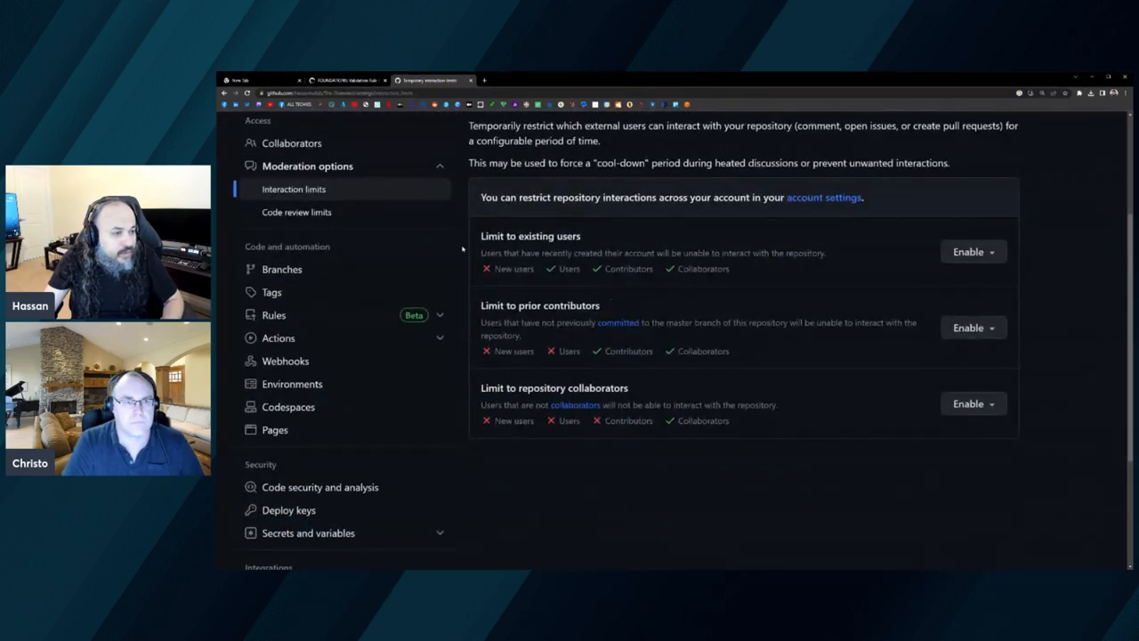
{"action": "left_click", "coordinate": [296, 212]}
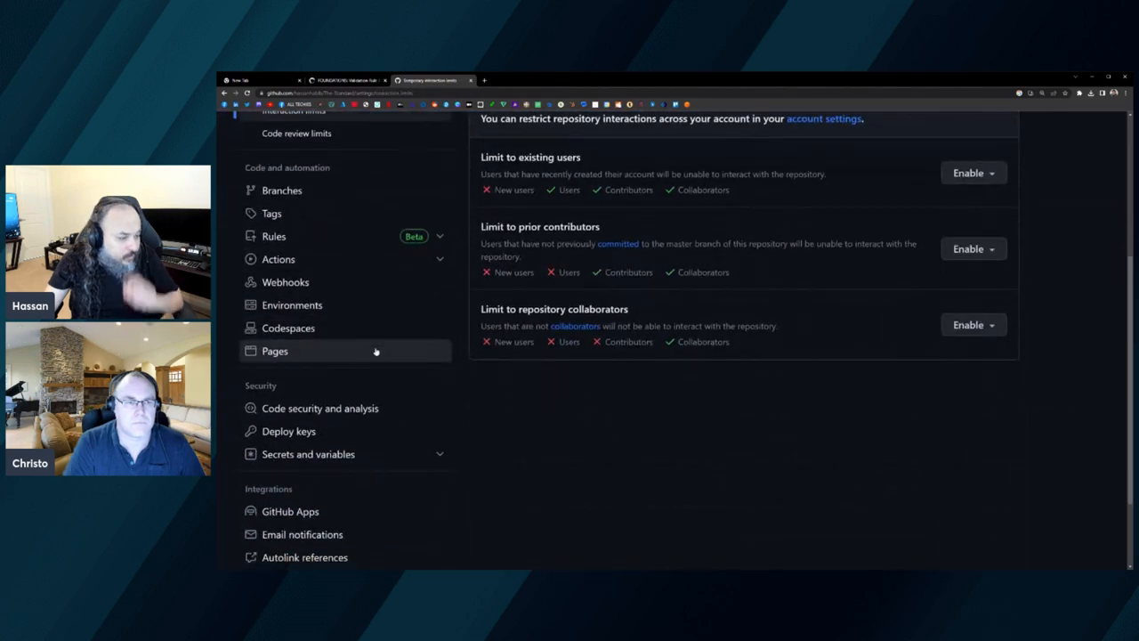
- Start a new branch protection rule and scroll to the Require signed commits option
{"action": "scroll", "scroll_direction": "down", "scroll_amount": 3}
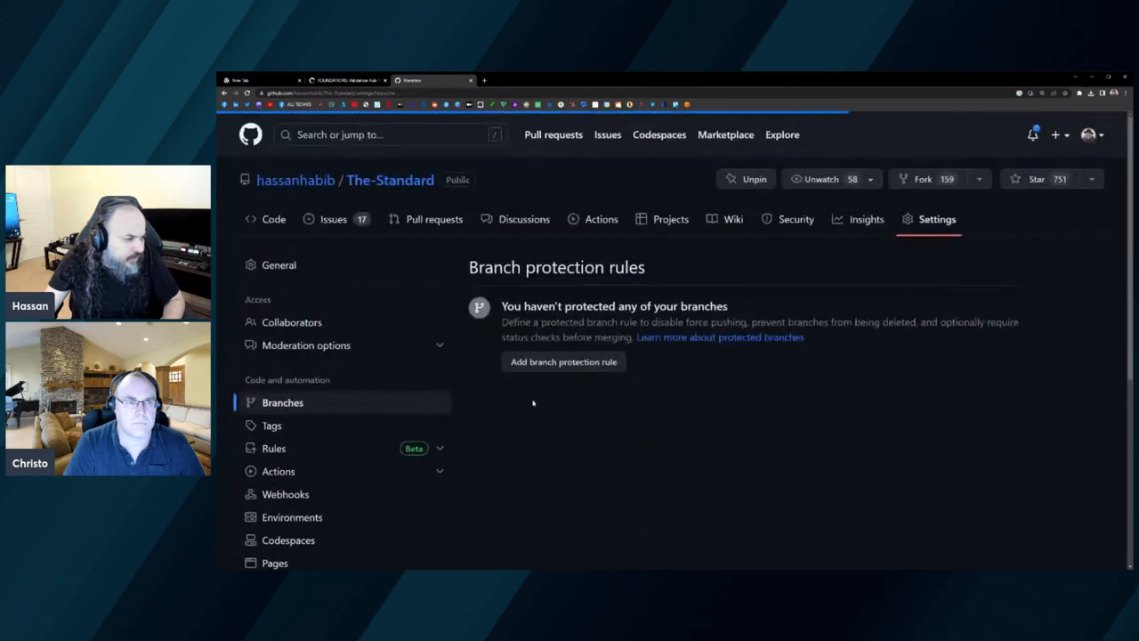
{"action": "scroll", "scroll_direction": "down", "scroll_amount": 3}
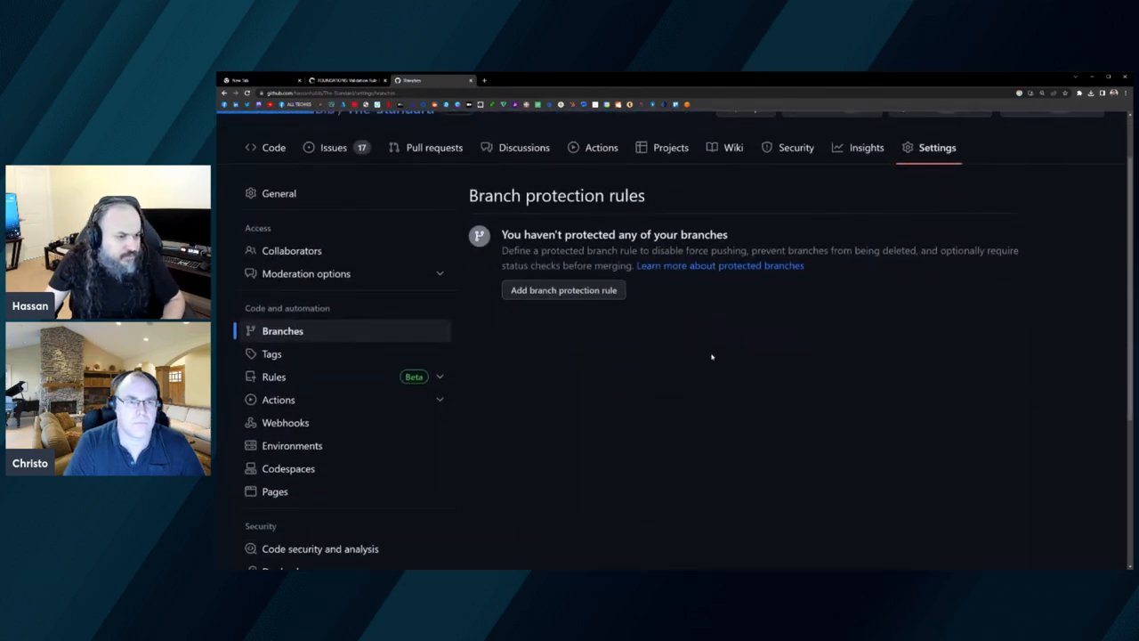
{"action": "left_click", "coordinate": [562, 289]}
{"action": "type", "text": "ver"}
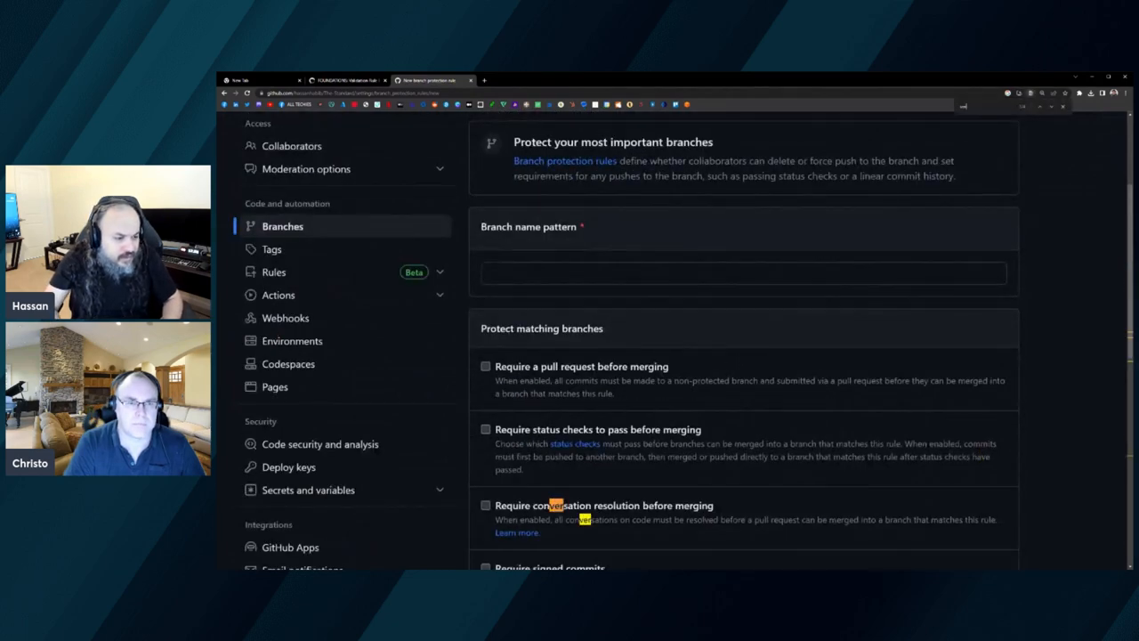
{"action": "scroll", "scroll_direction": "down", "scroll_amount": 3}
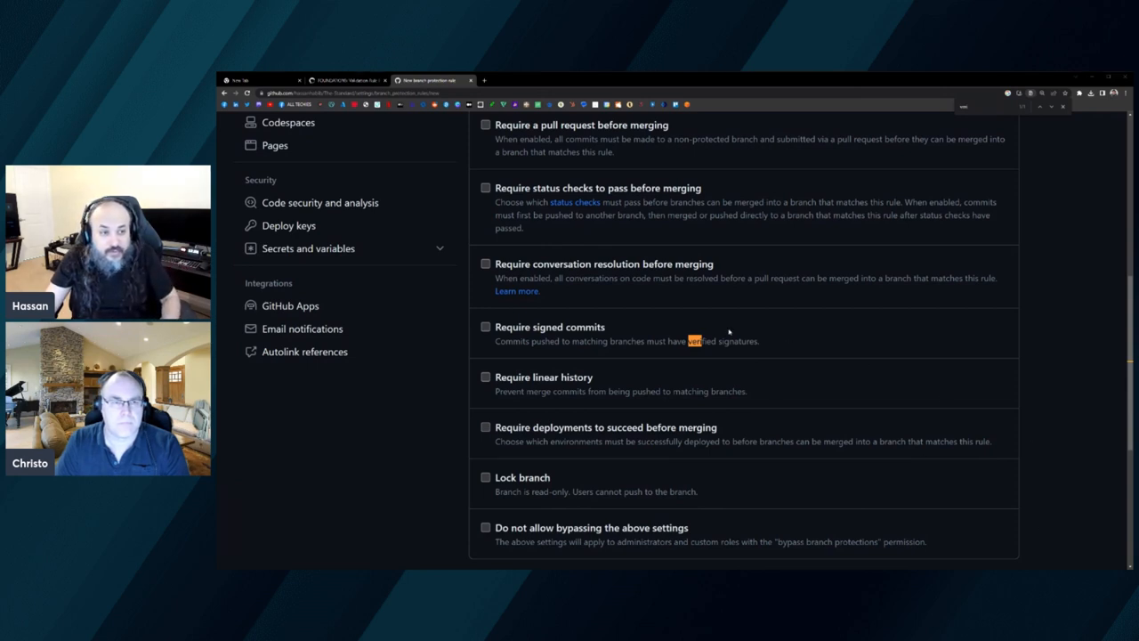
{"action": "mouse_move", "coordinate": [1071, 532]}
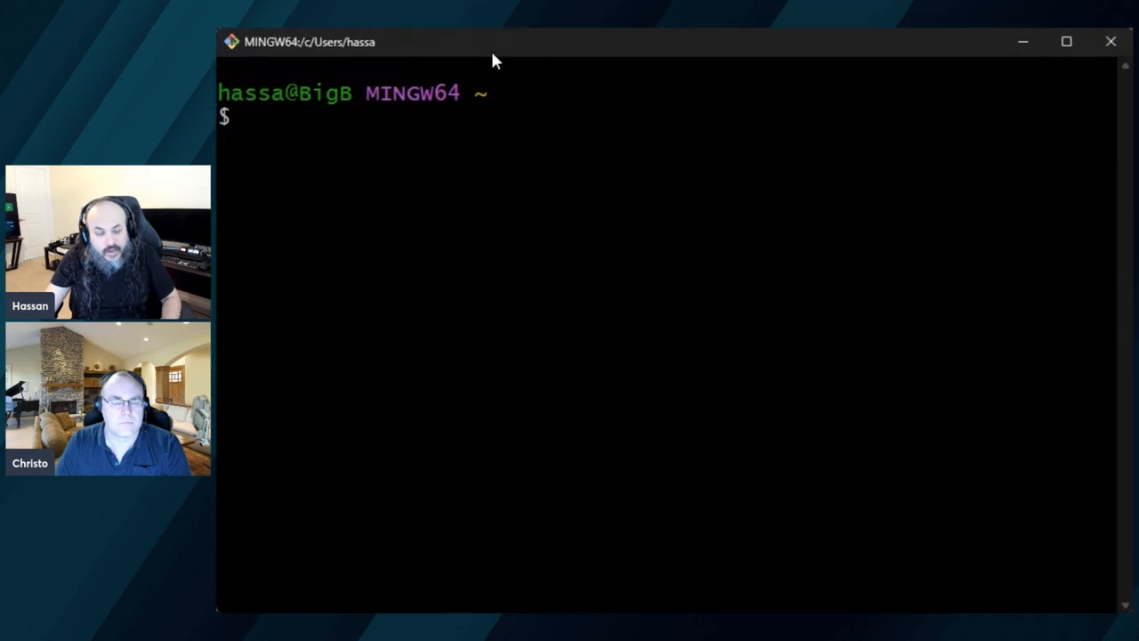
- Run git config --list in Git Bash and select the user name and email entries
{"action": "type", "text": "git"}
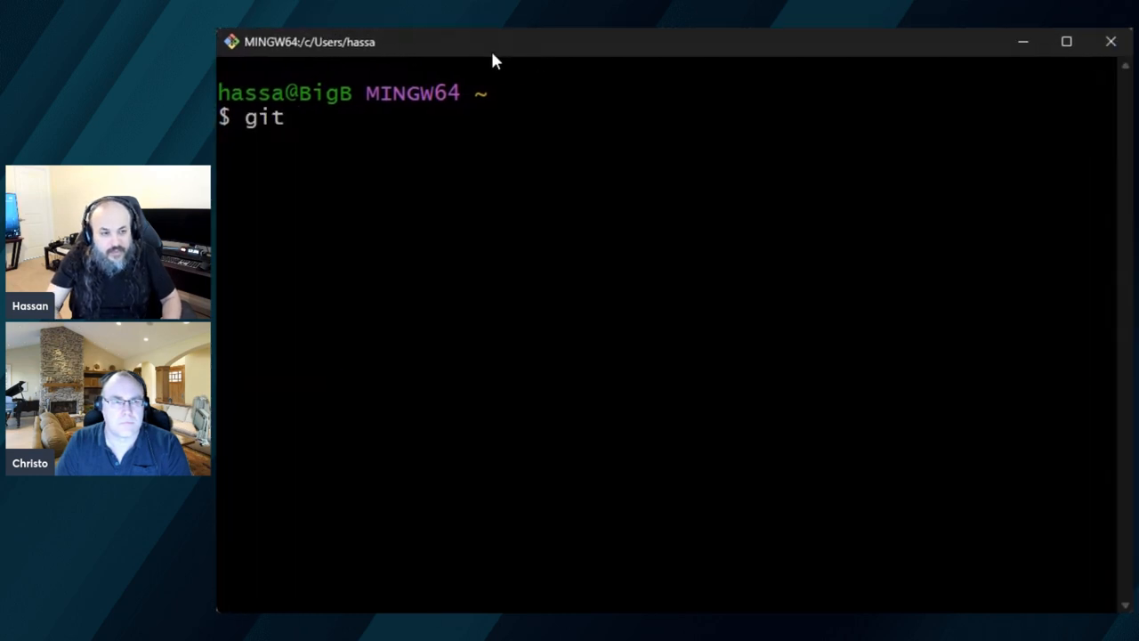
{"action": "type", "text": "--profile"}
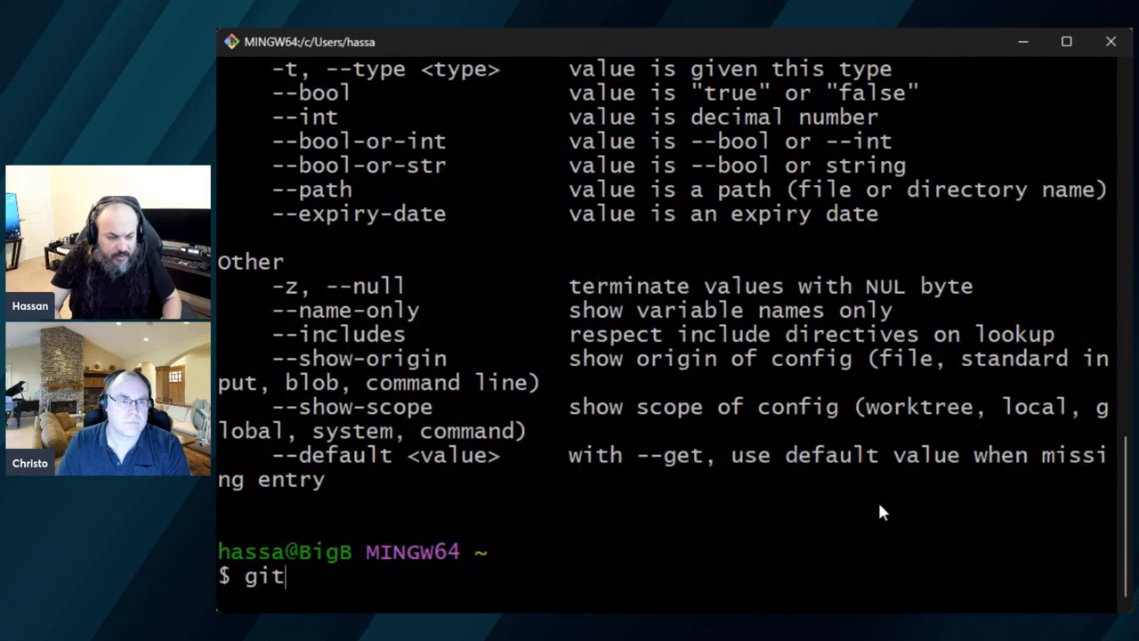
{"action": "type", "text": "config --list"}
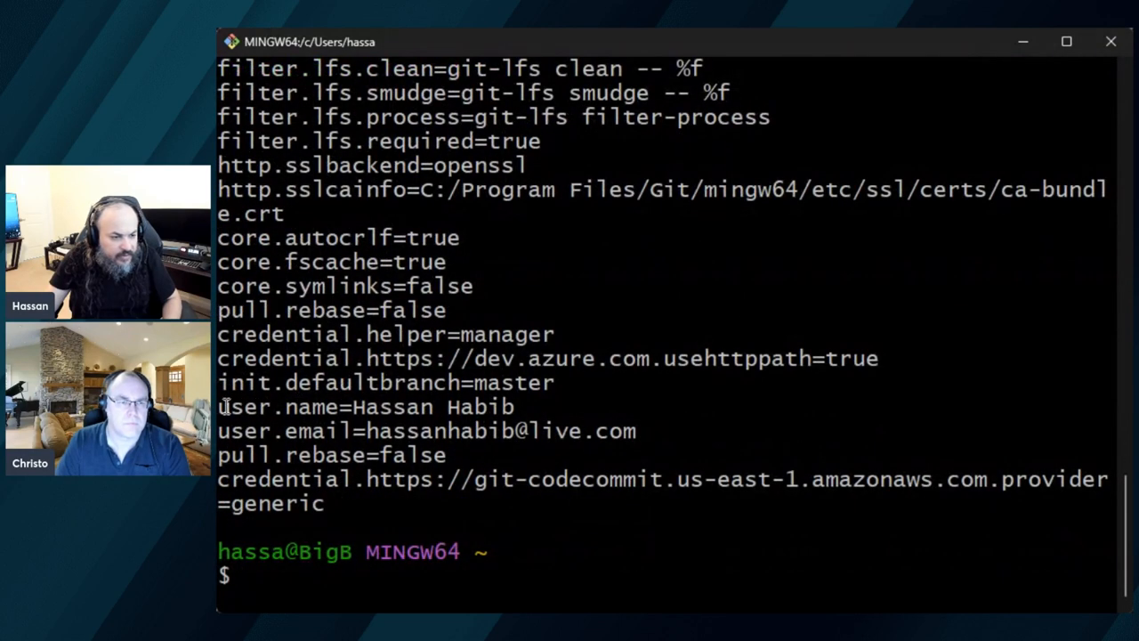
{"action": "left_click_drag", "start_coordinate": [217, 406], "coordinate": [445, 456]}
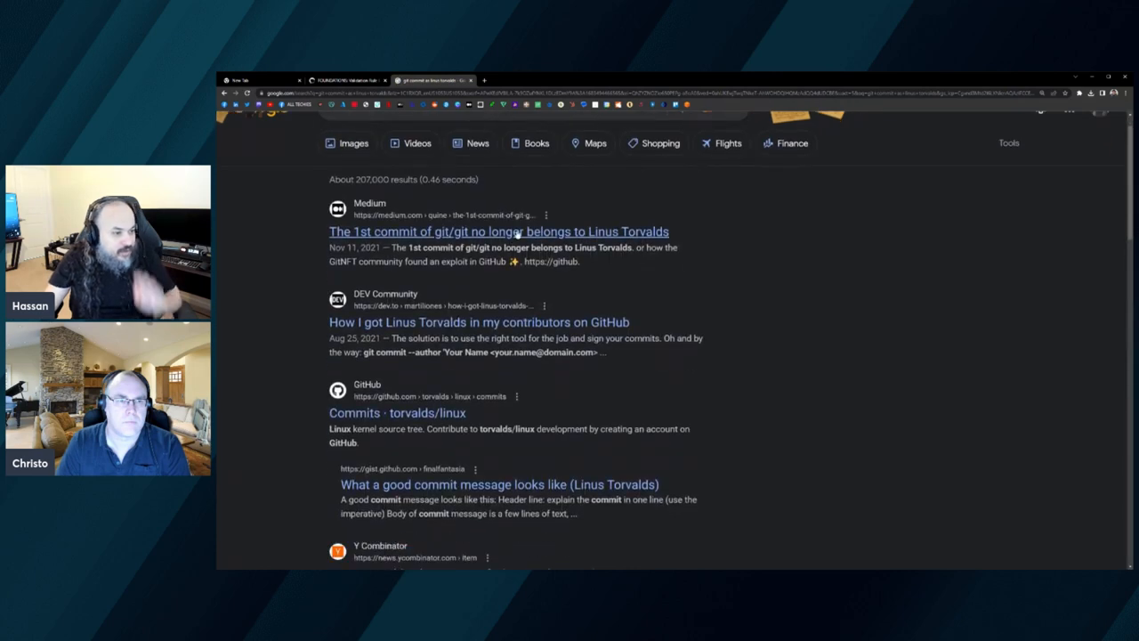
{"action": "scroll", "scroll_direction": "down", "scroll_amount": 3}
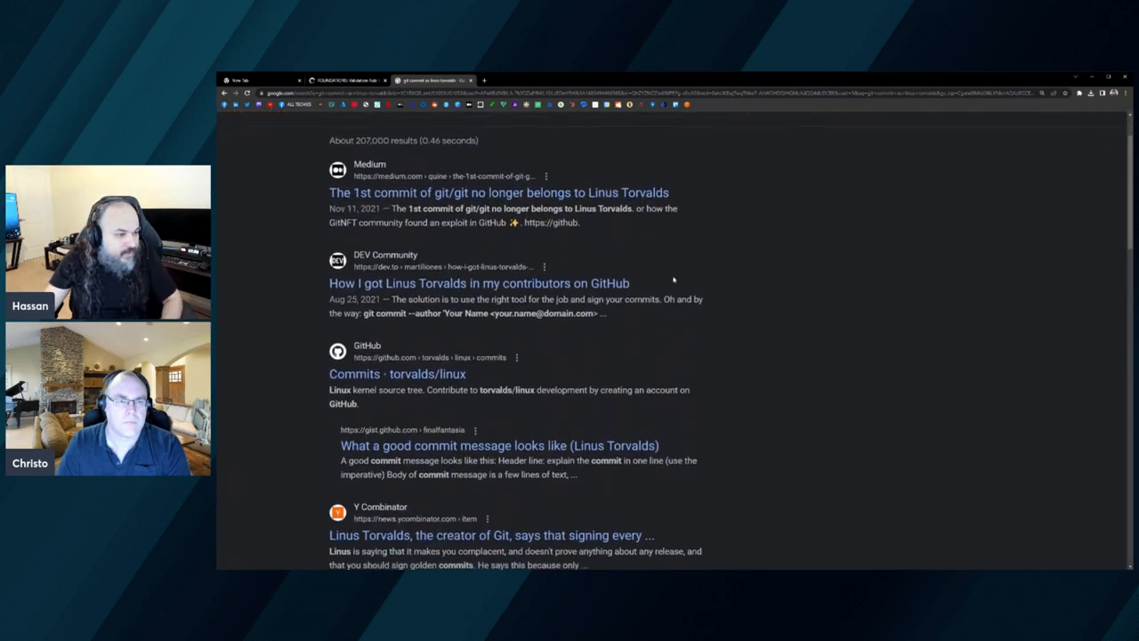
{"action": "scroll", "scroll_direction": "down", "scroll_amount": 3}
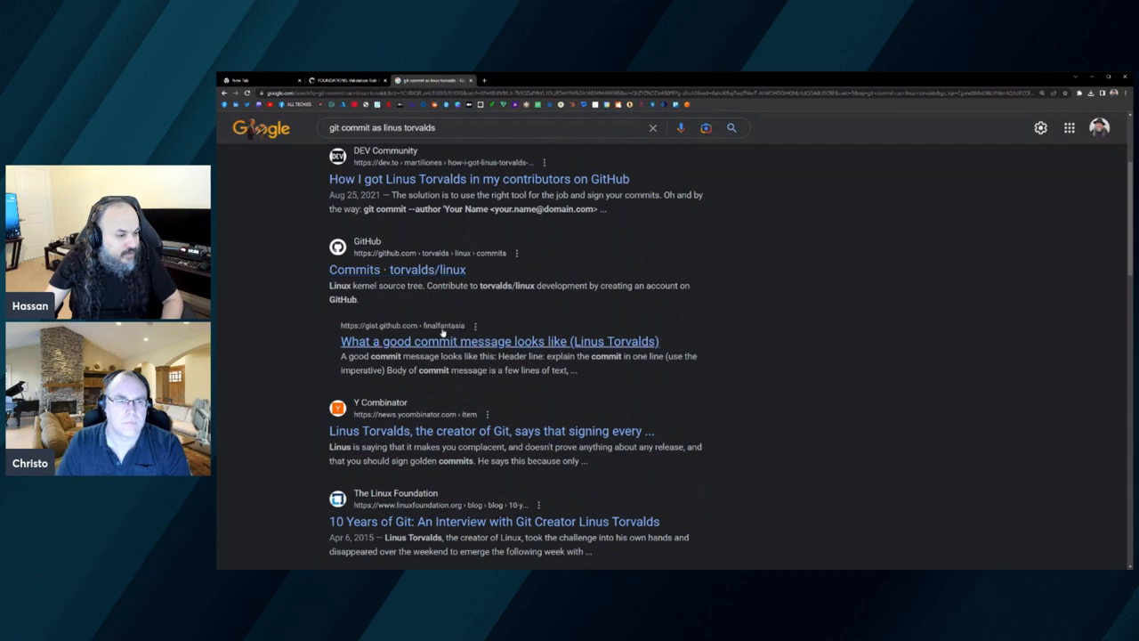
{"action": "scroll", "scroll_direction": "down", "scroll_amount": 3}
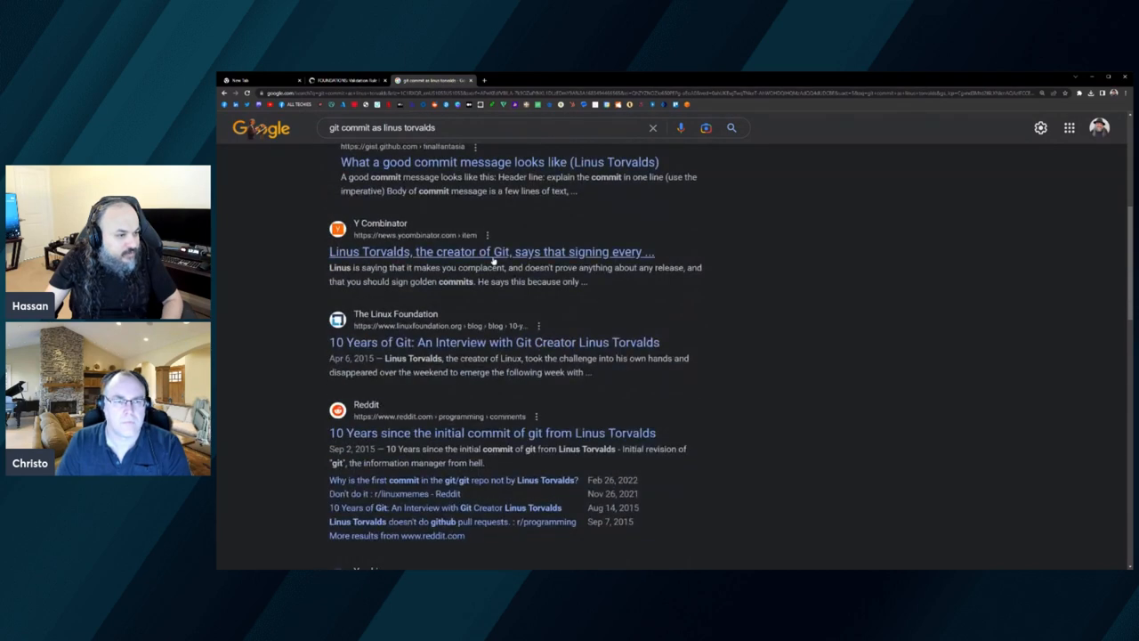
{"action": "left_click", "coordinate": [491, 251]}
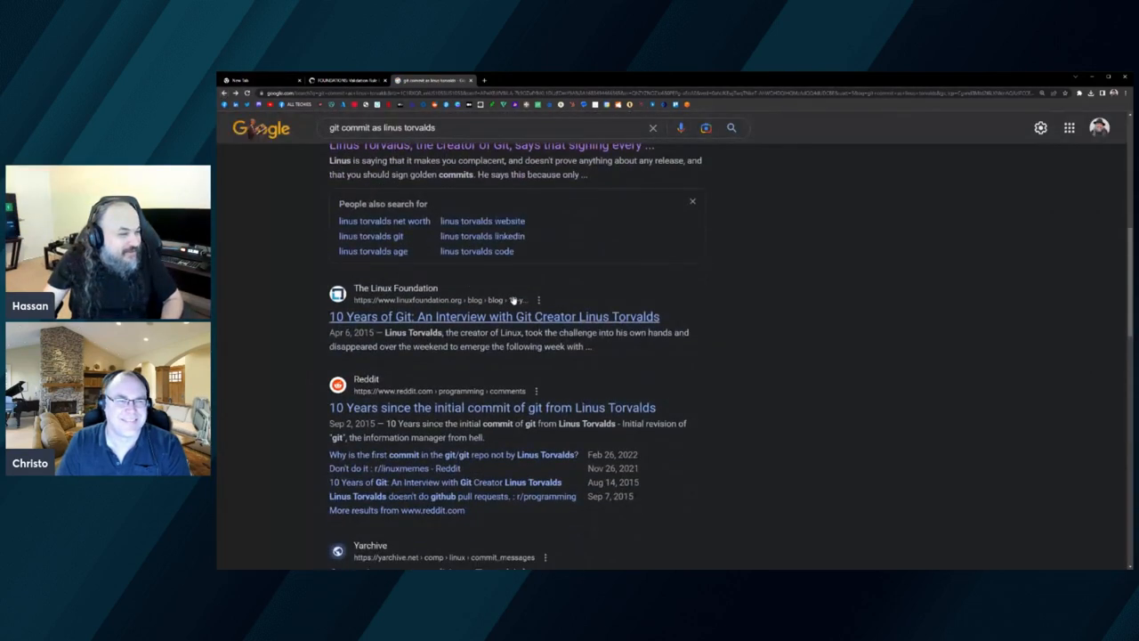
{"action": "scroll", "scroll_direction": "down", "scroll_amount": 3}
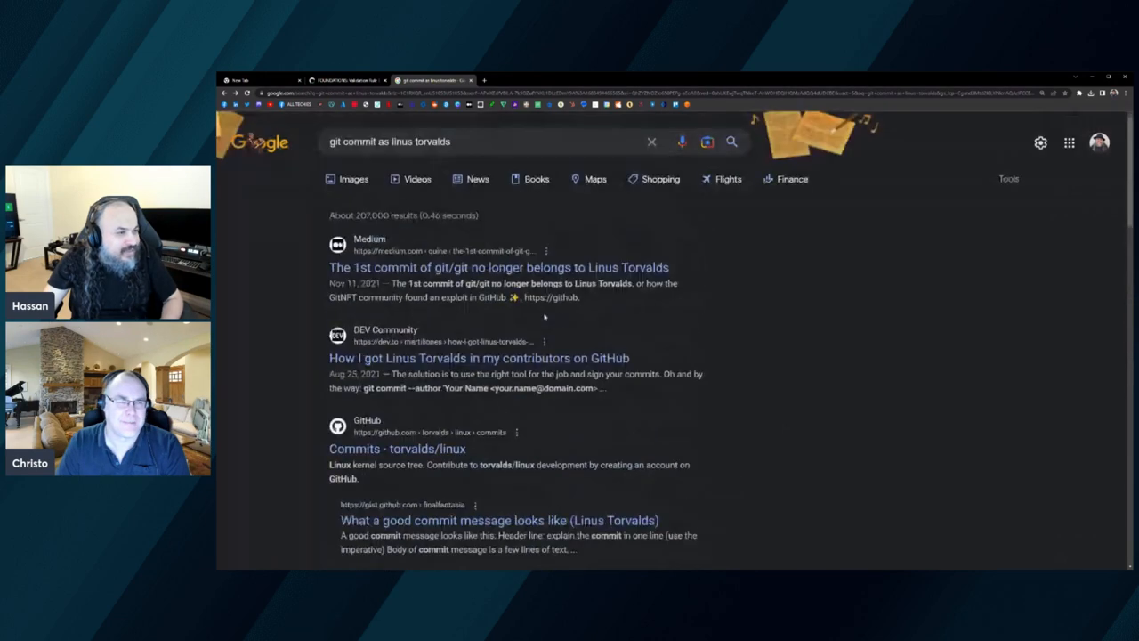
- Switch the git commit as linus torvalds search to image results and pick one
{"action": "left_click", "coordinate": [353, 178]}
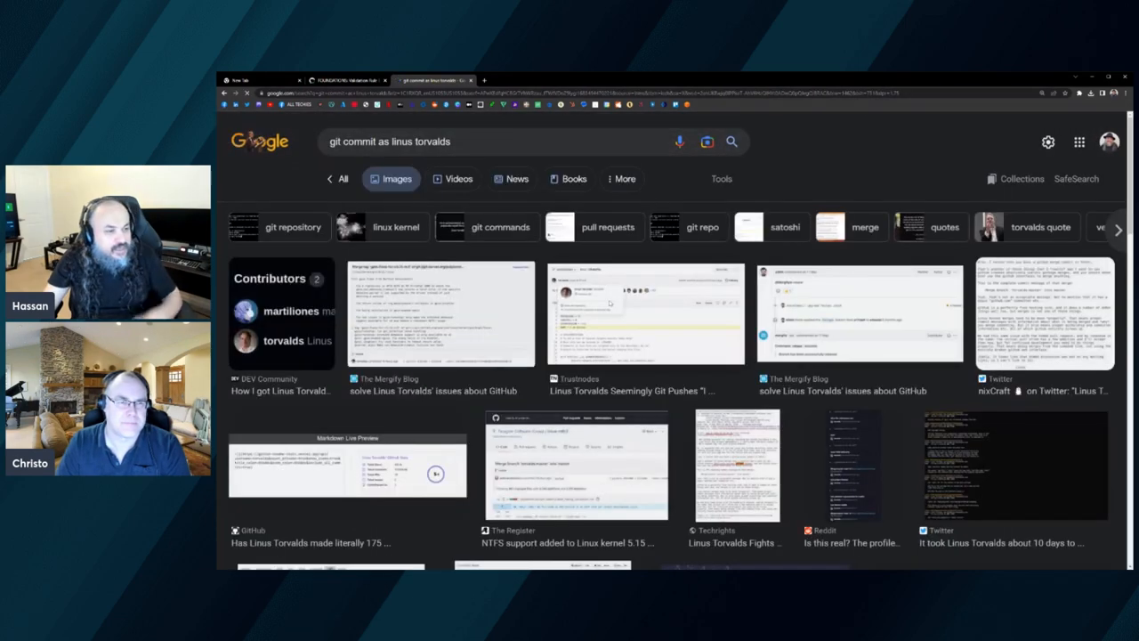
{"action": "left_click", "coordinate": [644, 312]}
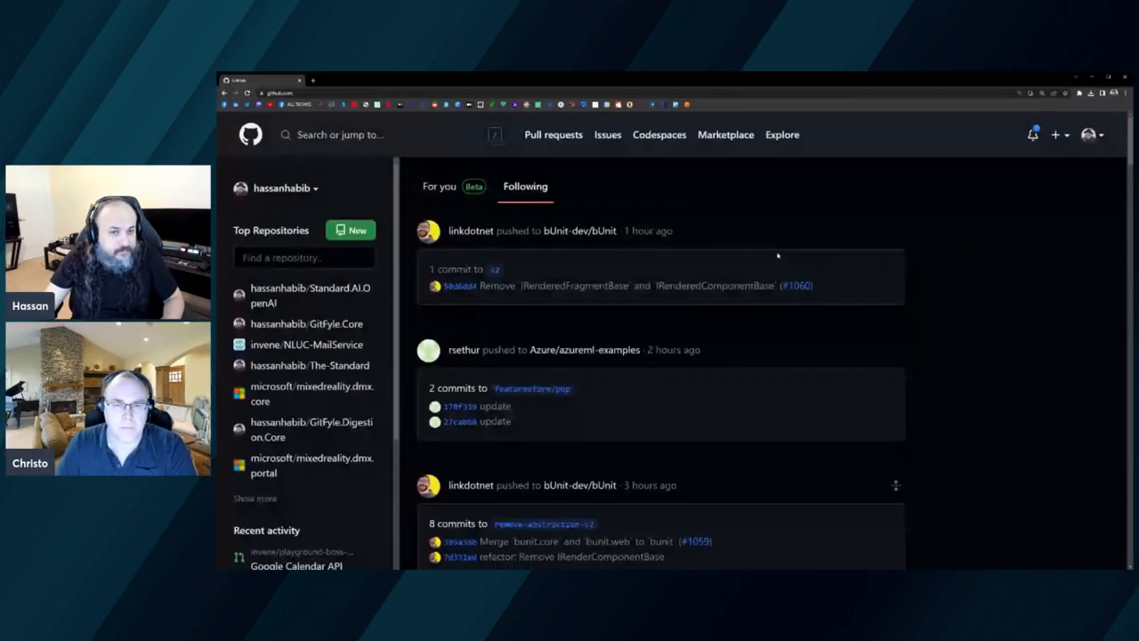
{"action": "mouse_move", "coordinate": [868, 463]}
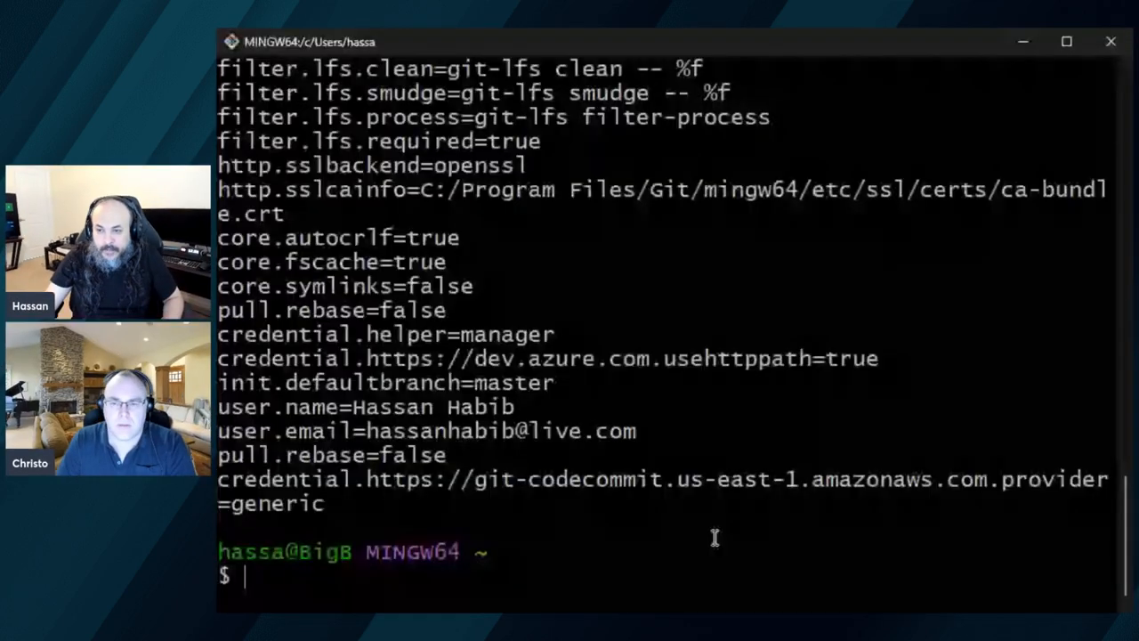
- Clear the terminal with cls and enter gpg --full-generate-key
{"action": "type", "text": "cls"}
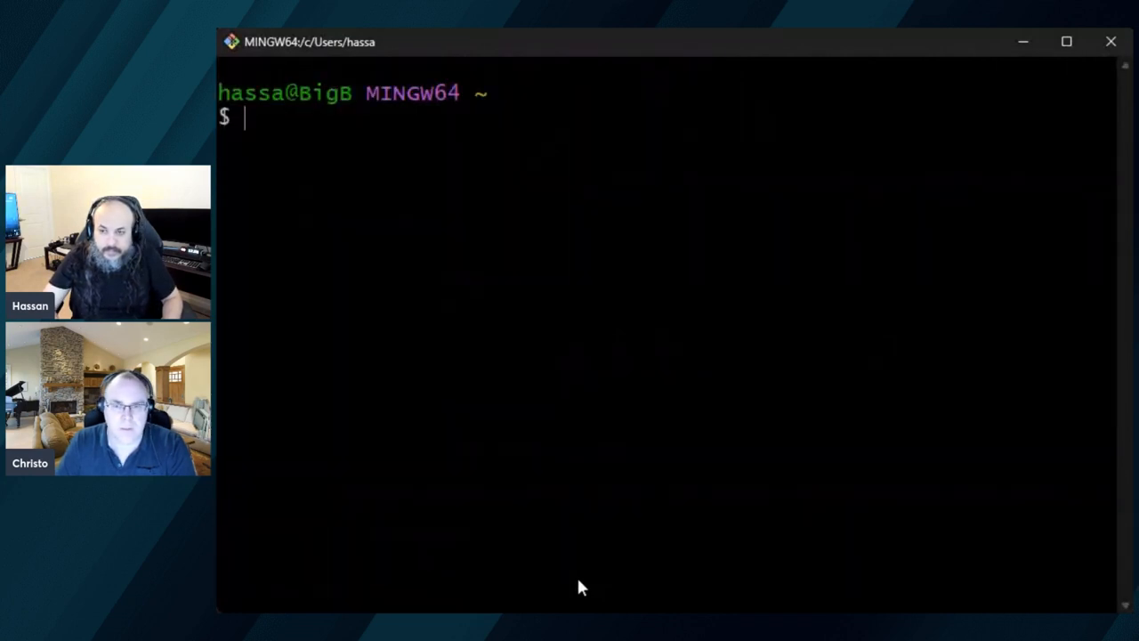
{"action": "type", "text": "gpg"}
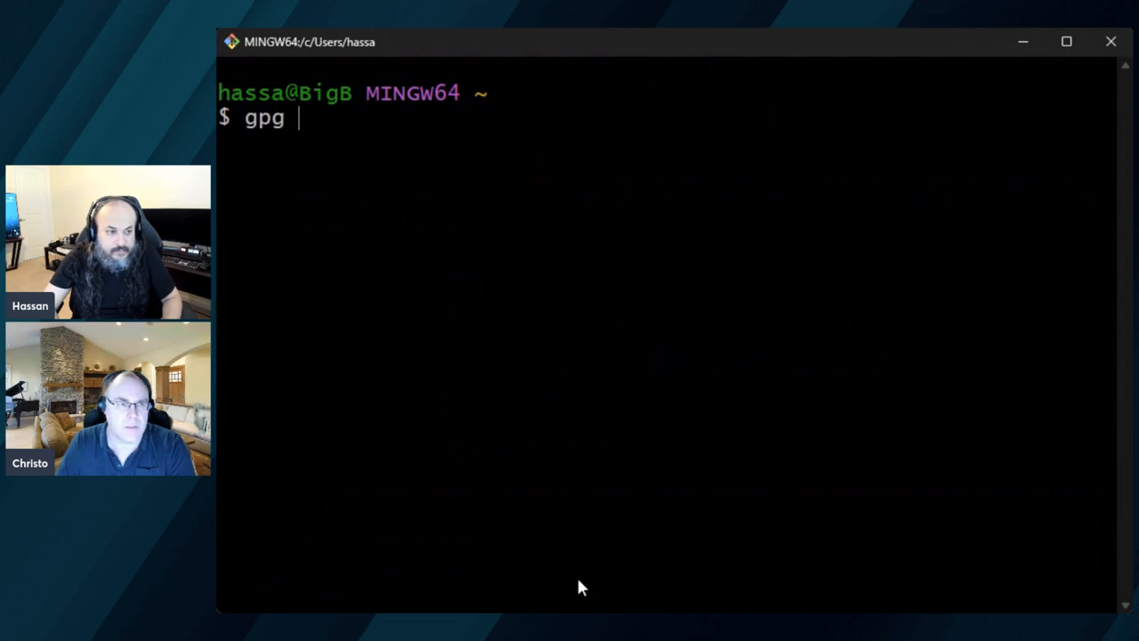
{"action": "type", "text": "--"}
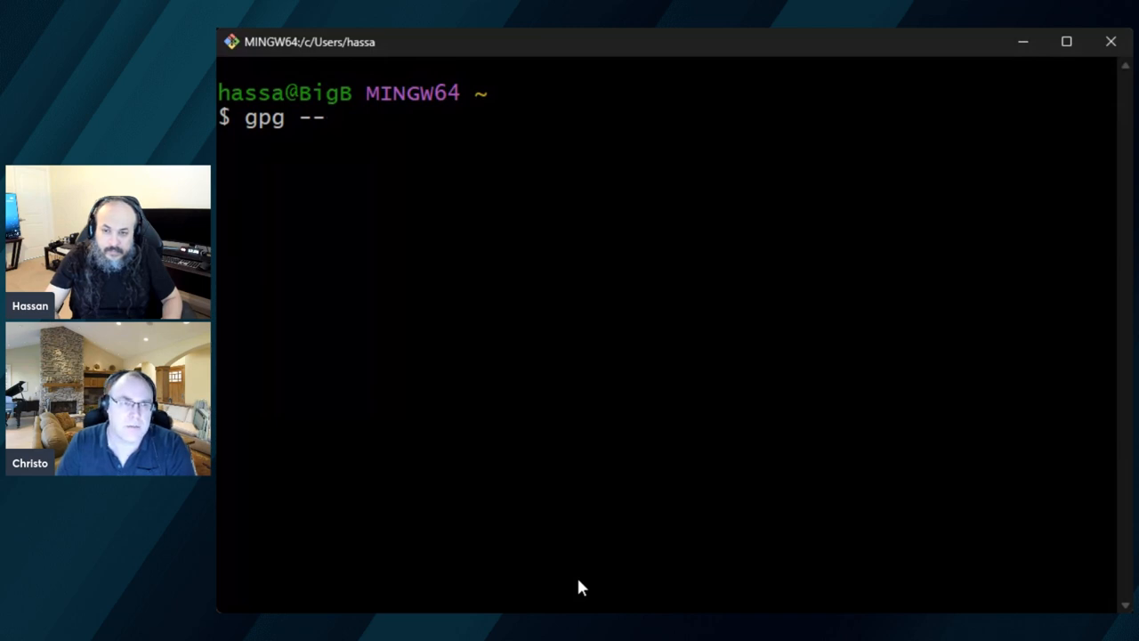
{"action": "type", "text": "full-generat"}
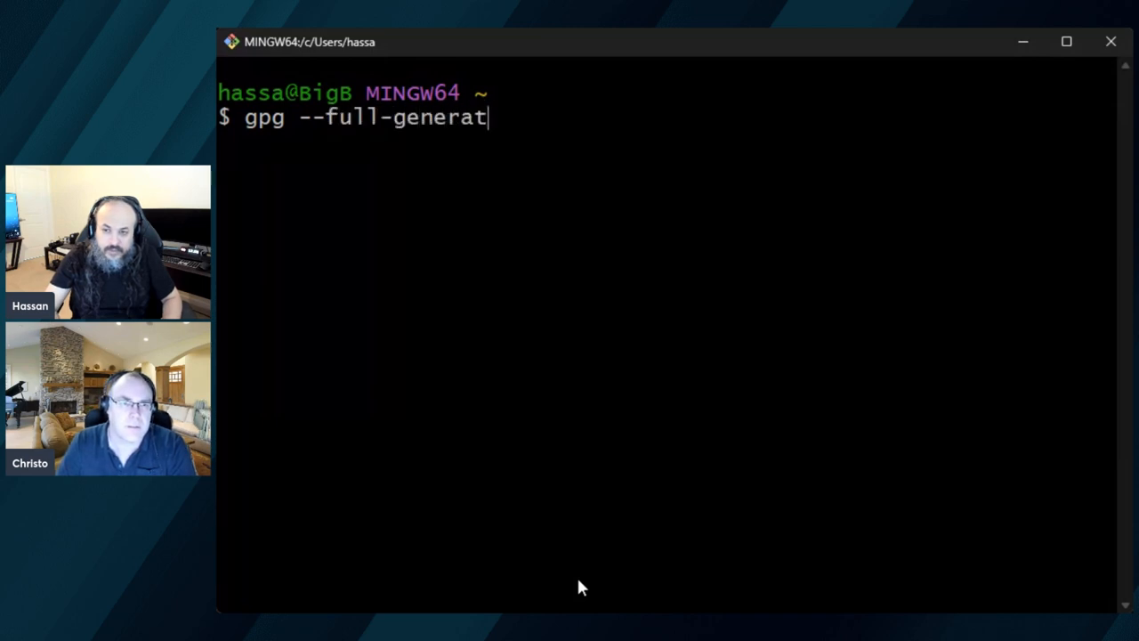
{"action": "type", "text": "e-key"}
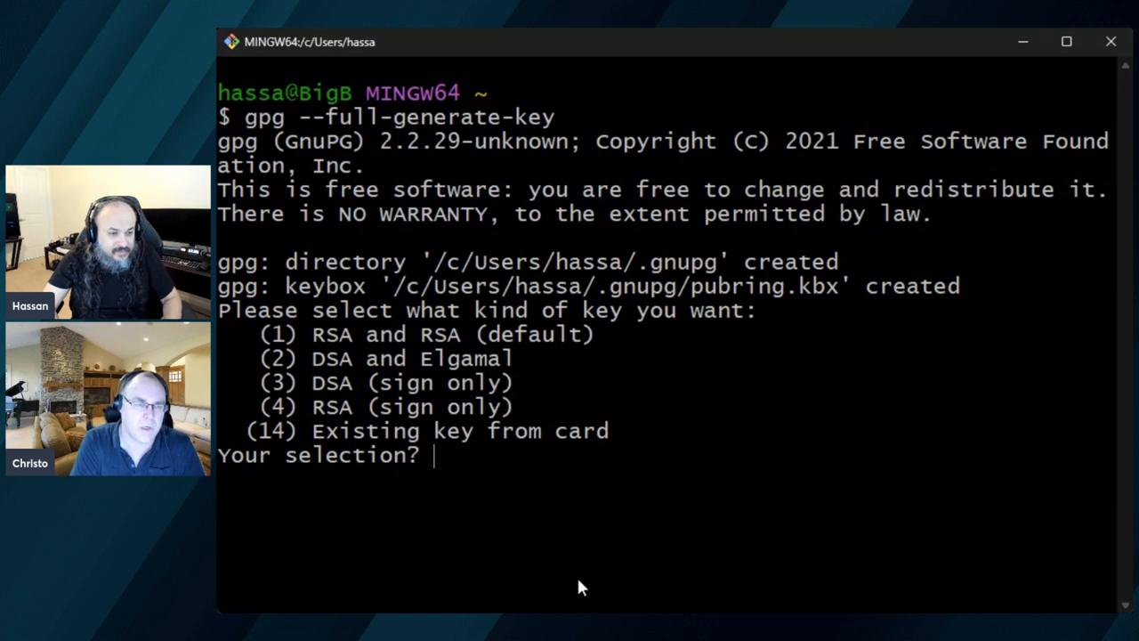
- Choose RSA and RSA (1), 4096 bits, expiry 0 and confirm with y
{"action": "type", "text": "1"}
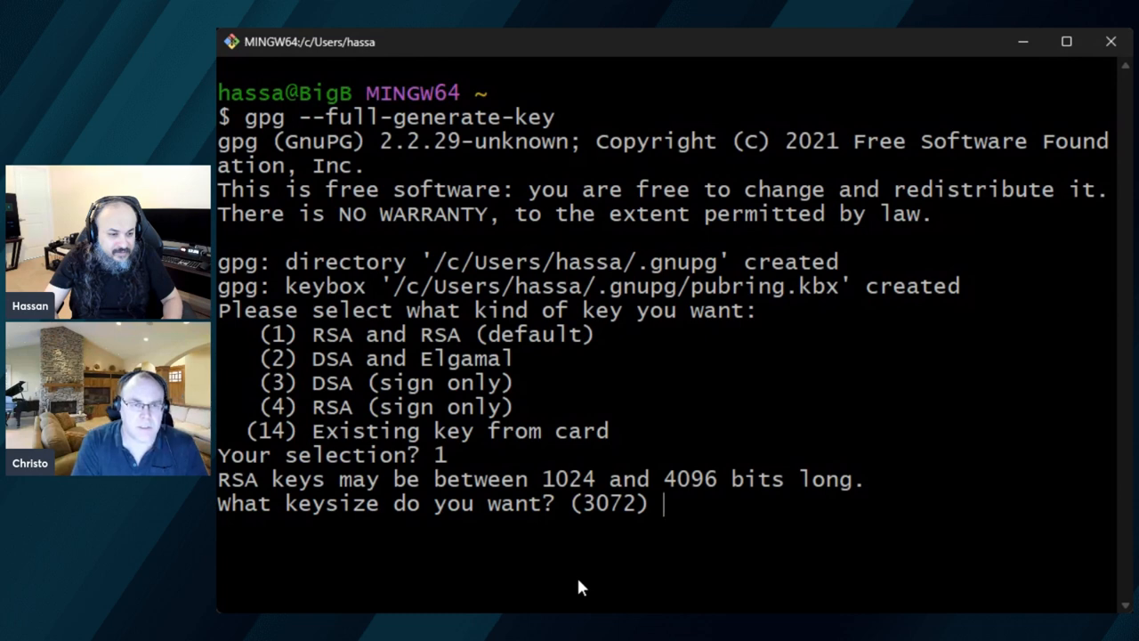
{"action": "type", "text": "4096"}
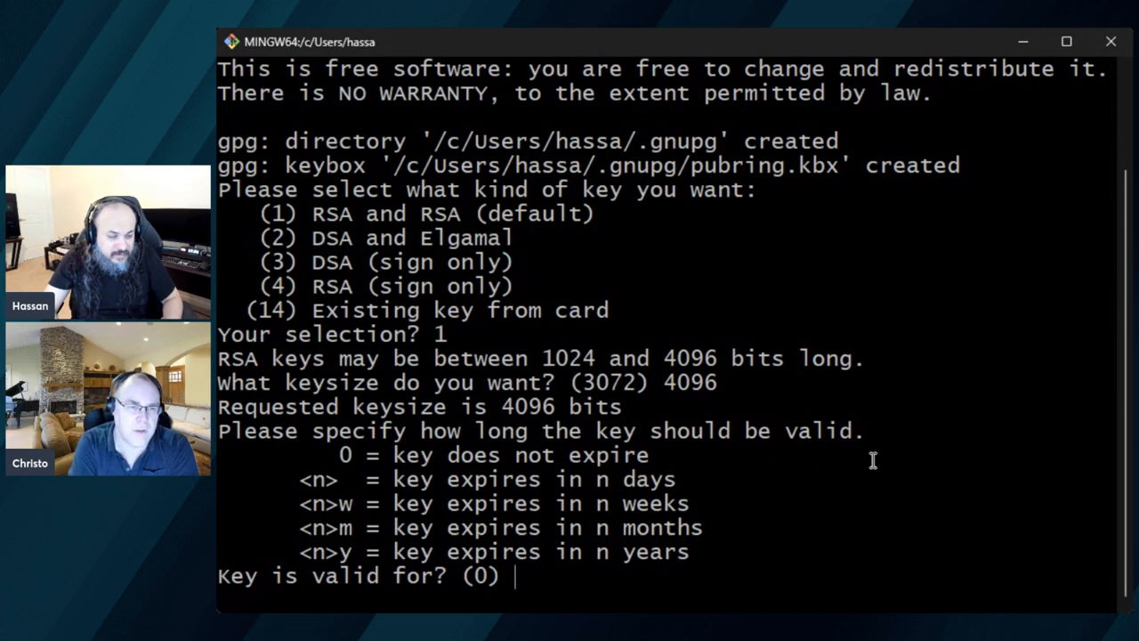
{"action": "type", "text": "0"}
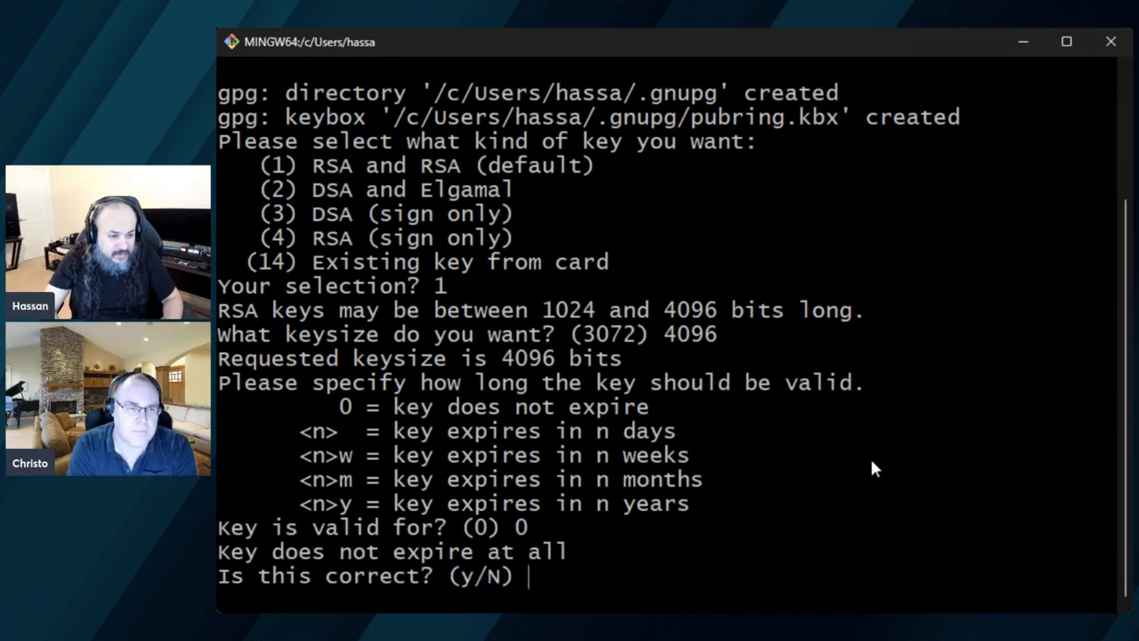
{"action": "type", "text": "y"}
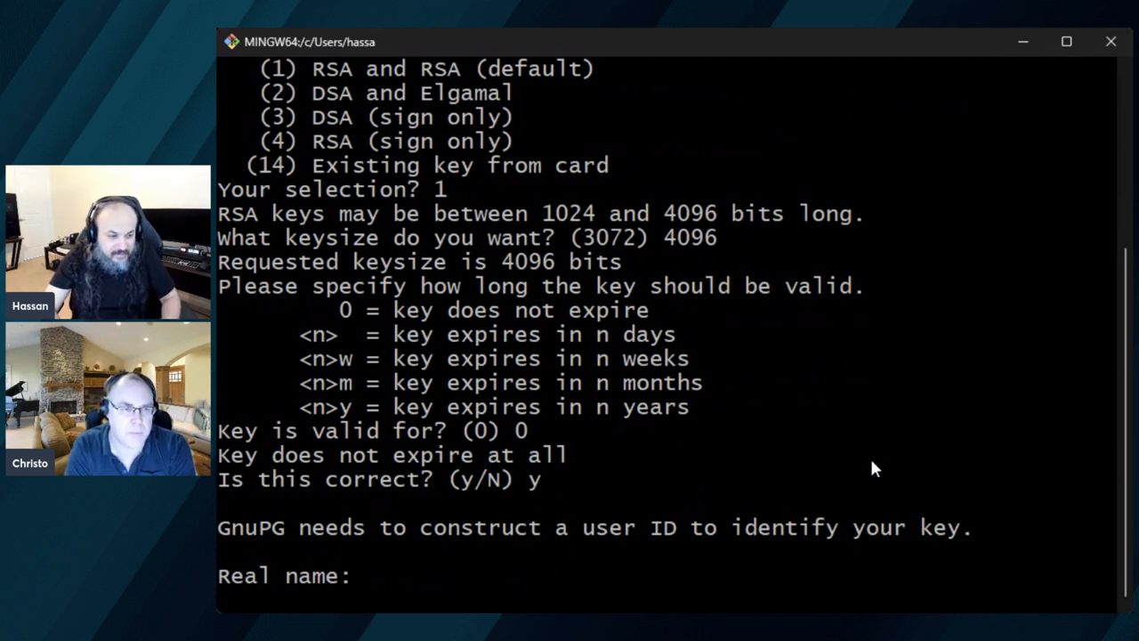
{"action": "type", "text": "Hassan Habib"}
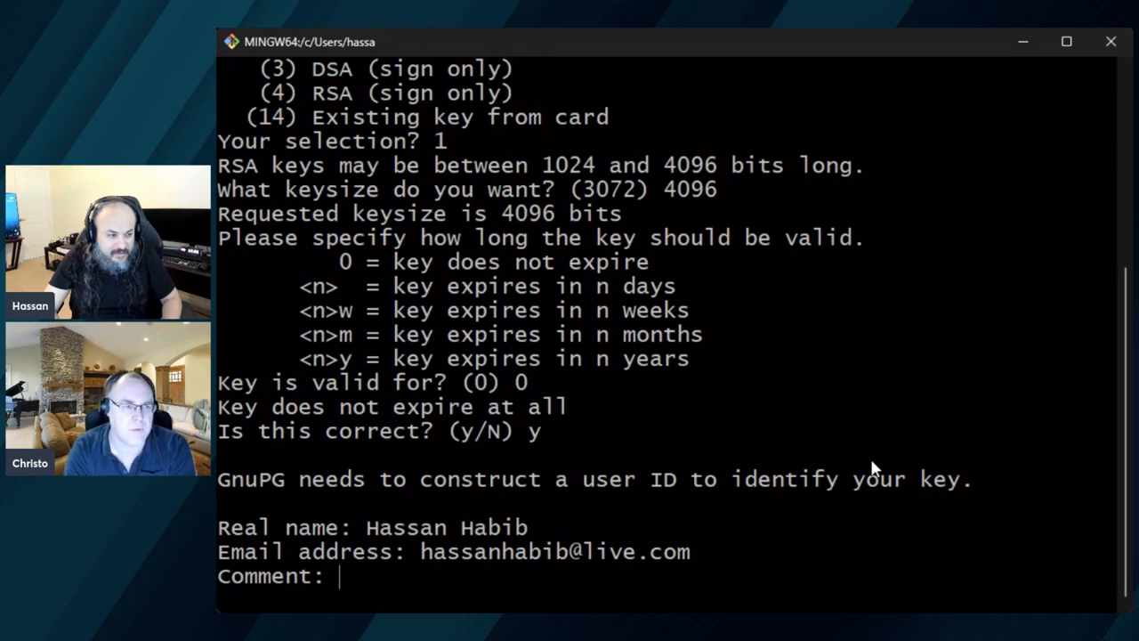
{"action": "type", "text": "Only most dilige"}
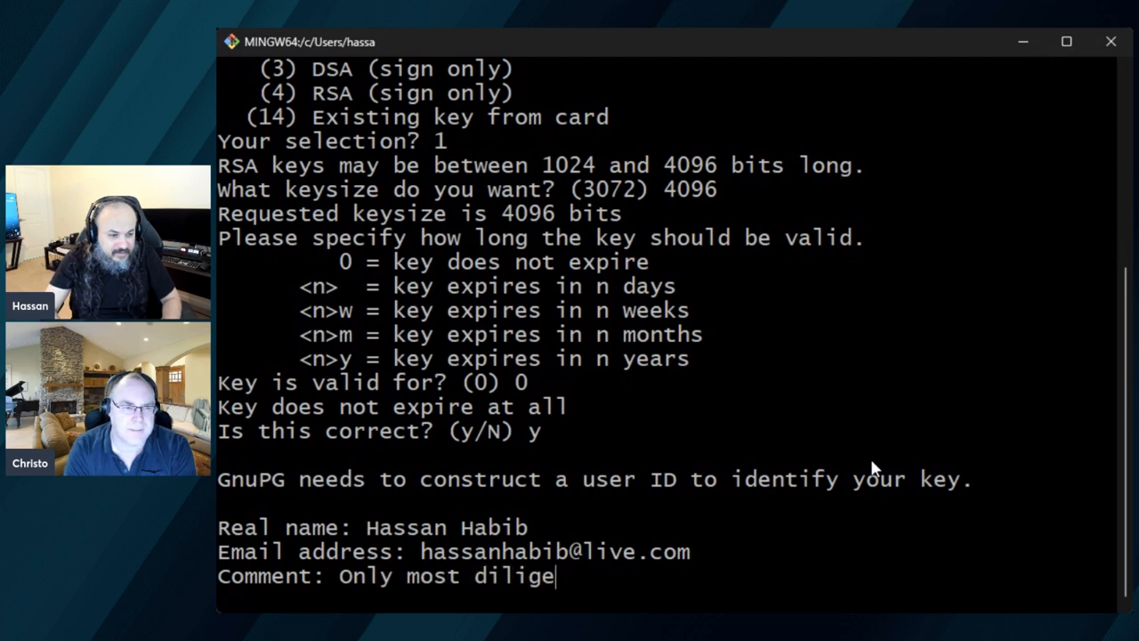
{"action": "type", "text": "nt life :)"}
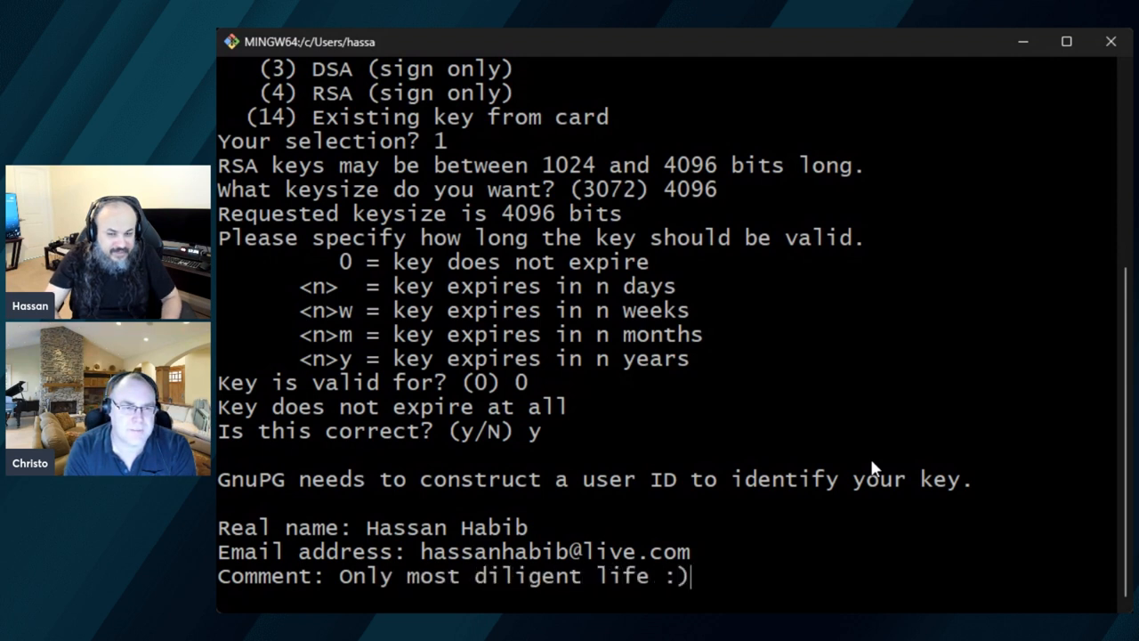
{"action": "type", "text": "The"}
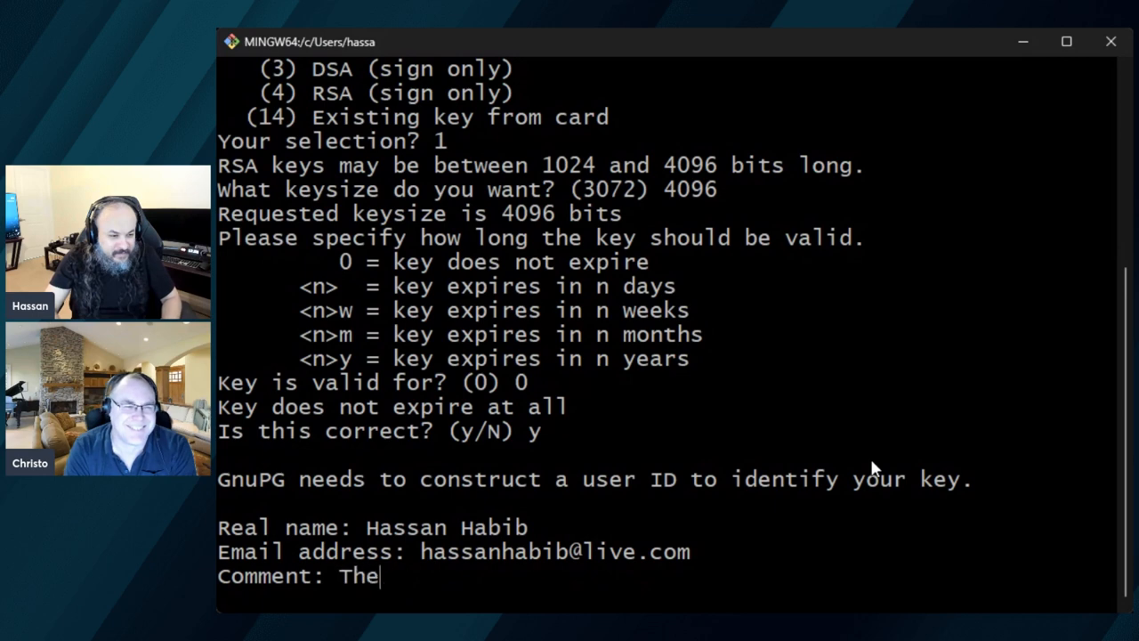
{"action": "type", "text": "Standard flie"}
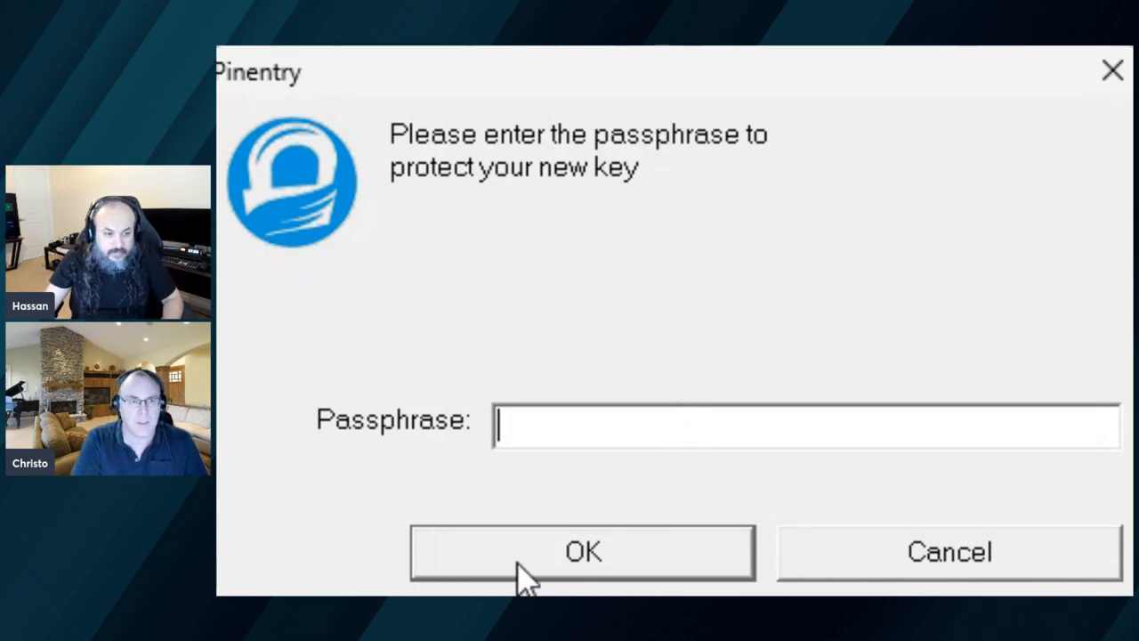
- Submit an empty passphrase twice in Pinentry to create the key without protection
{"action": "left_click", "coordinate": [584, 552]}
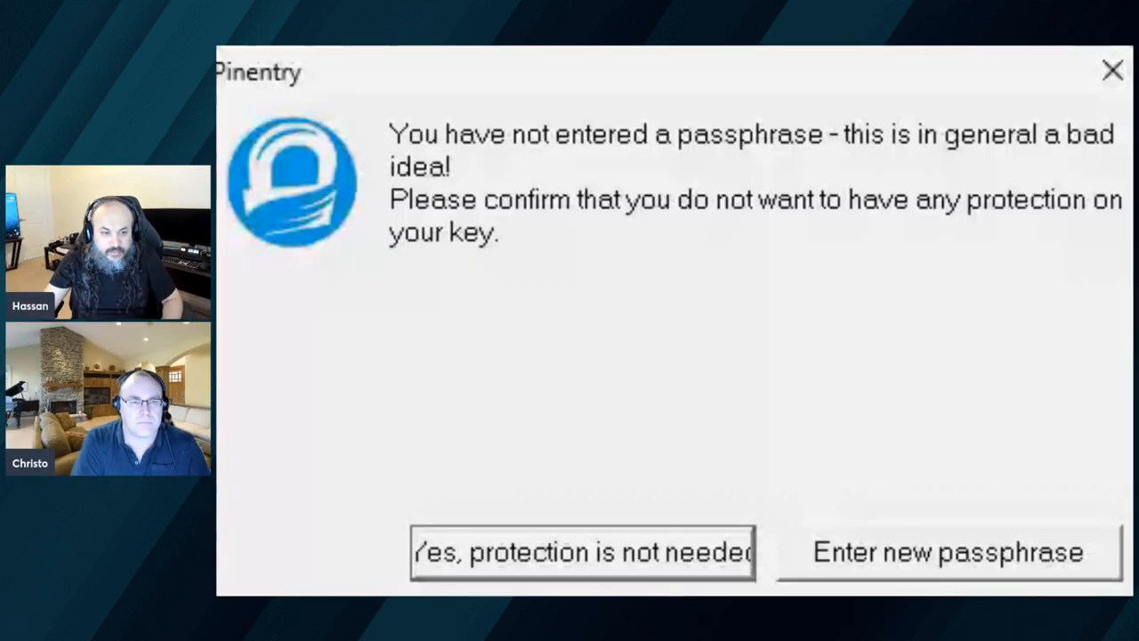
{"action": "mouse_move", "coordinate": [872, 569]}
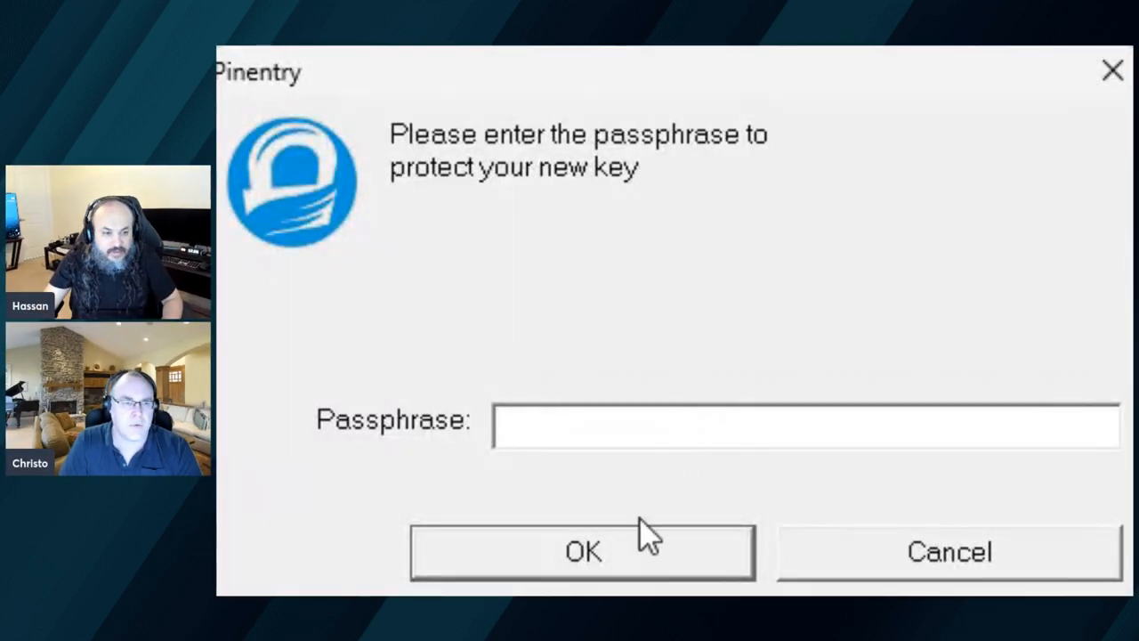
{"action": "left_click", "coordinate": [582, 552]}
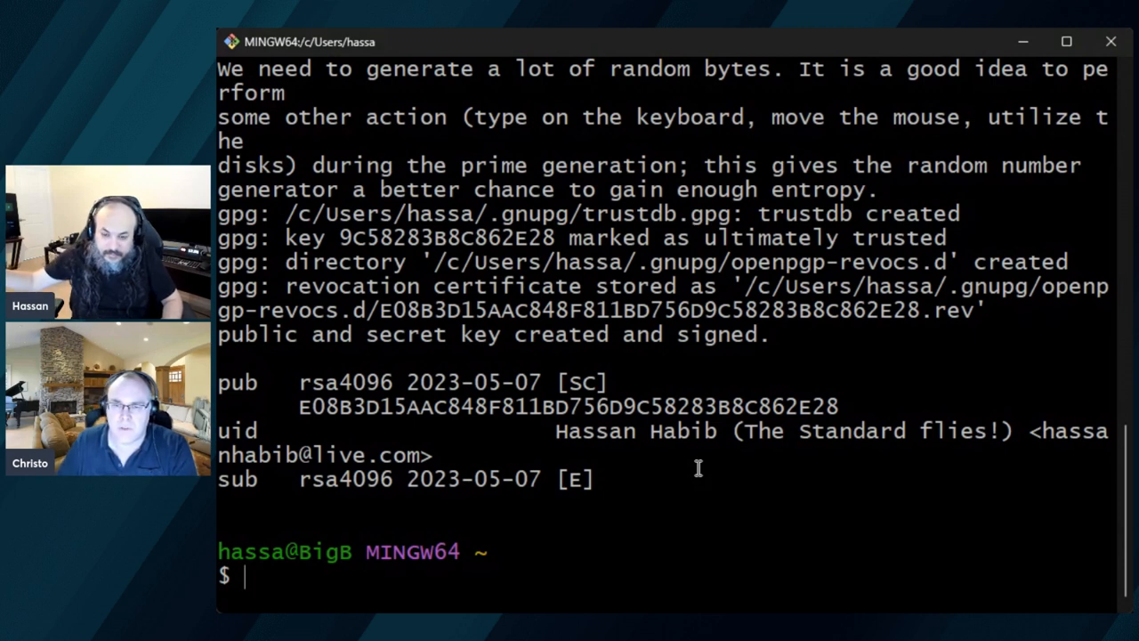
- Run gpg --list-secret-keys --keyid-format=long to show the new RSA 4096 key's long ID
{"action": "type", "text": "g"}
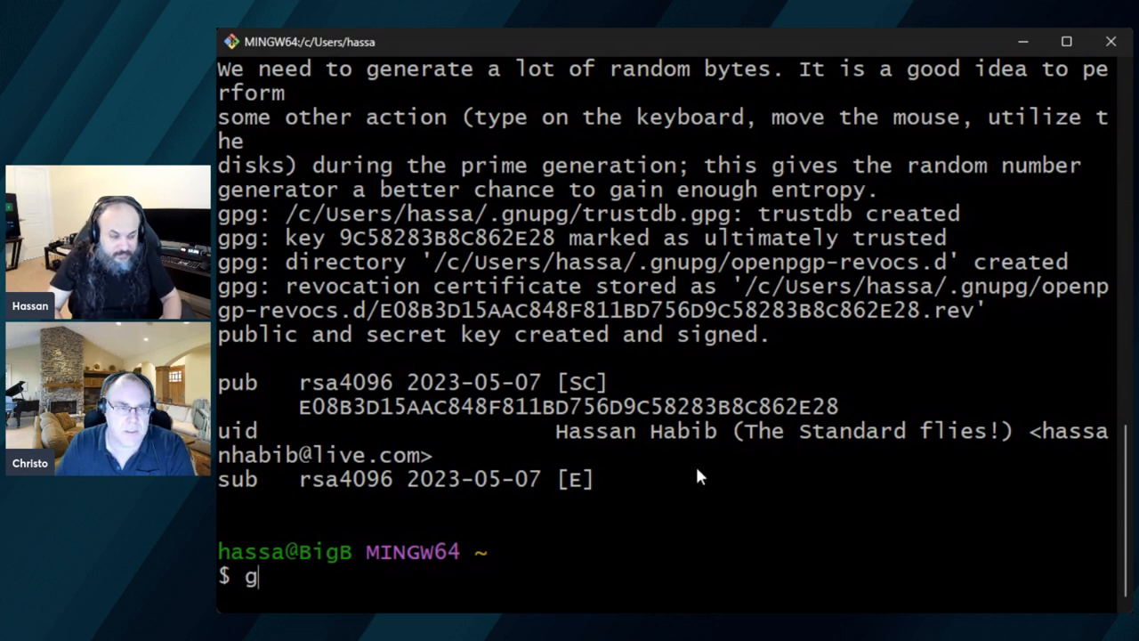
{"action": "type", "text": "pg --"}
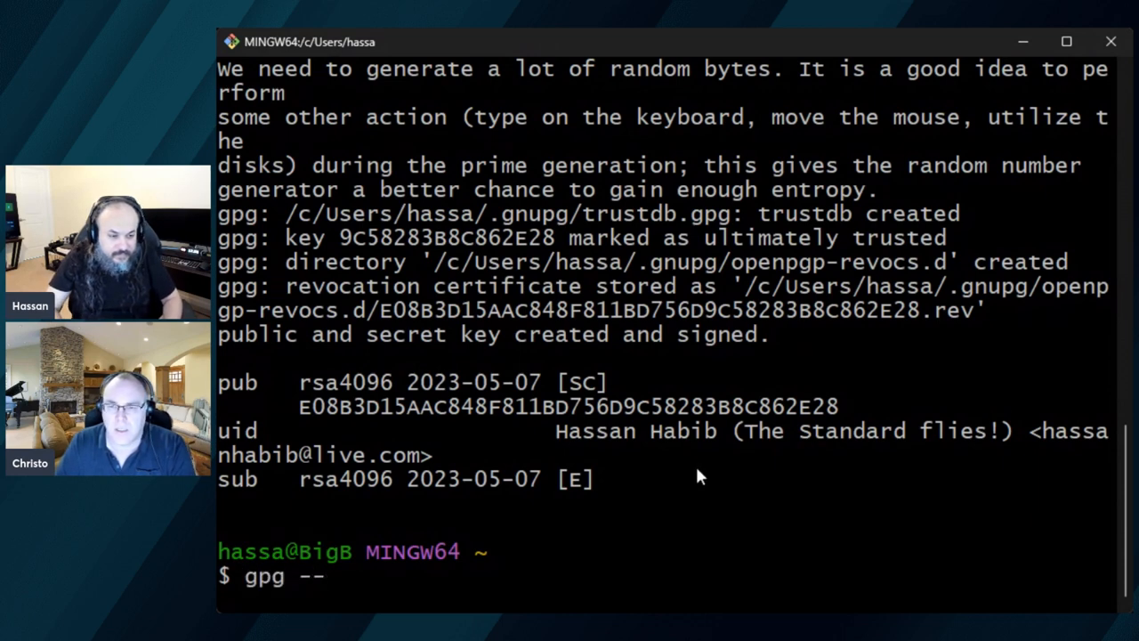
{"action": "type", "text": "list"}
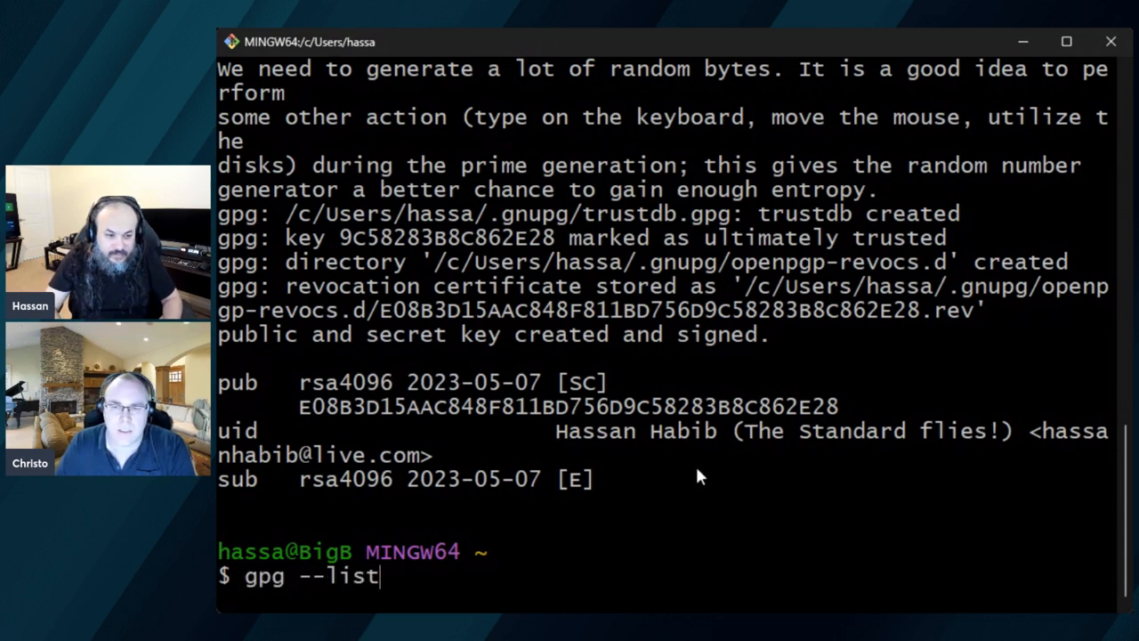
{"action": "type", "text": "-secret"}
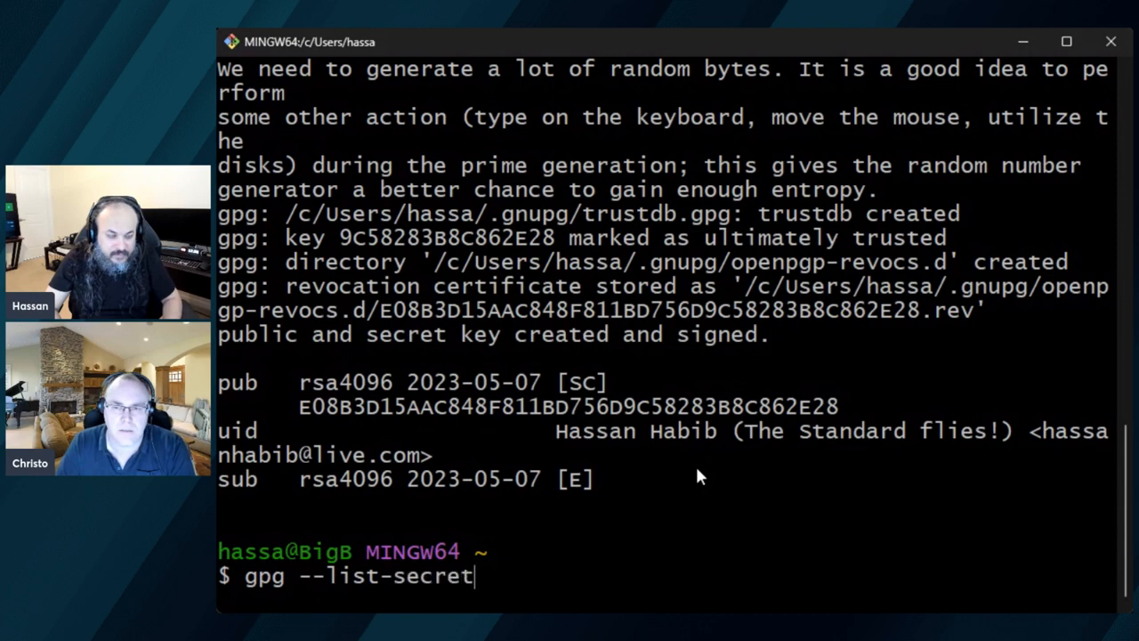
{"action": "type", "text": "-keys"}
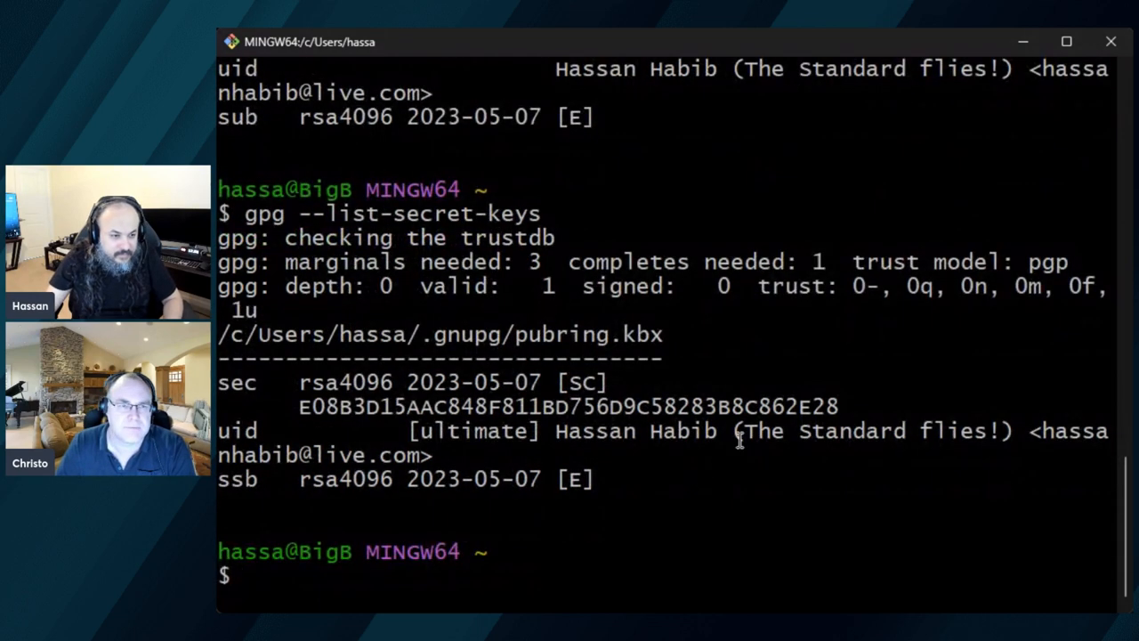
{"action": "type", "text": "gpg --list-secret-keys"}
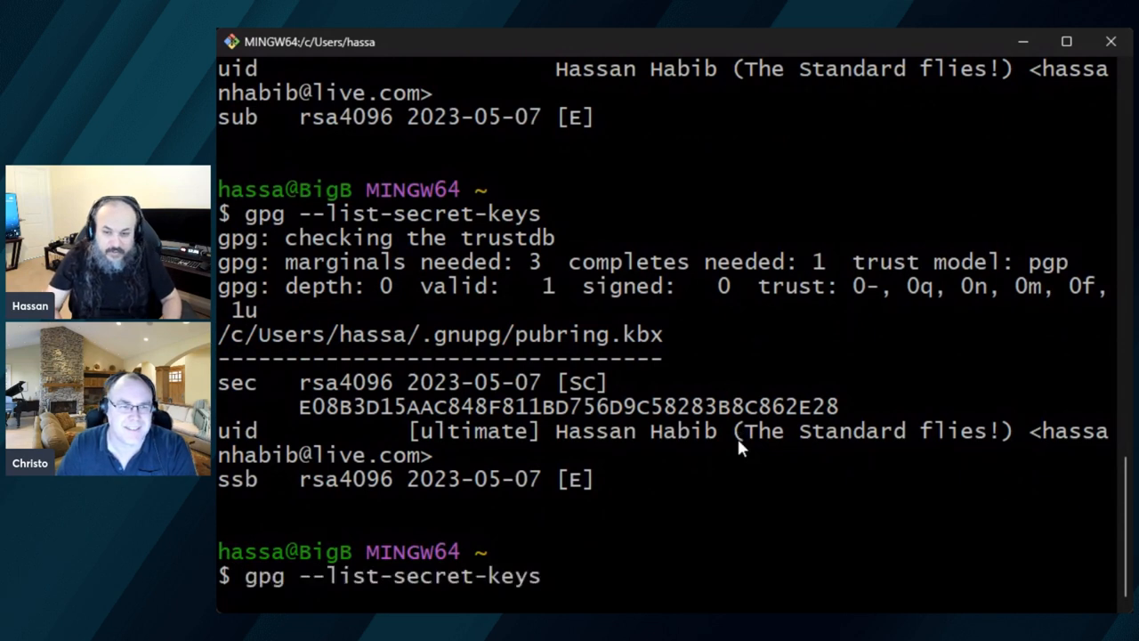
{"action": "type", "text": "--keyid -"}
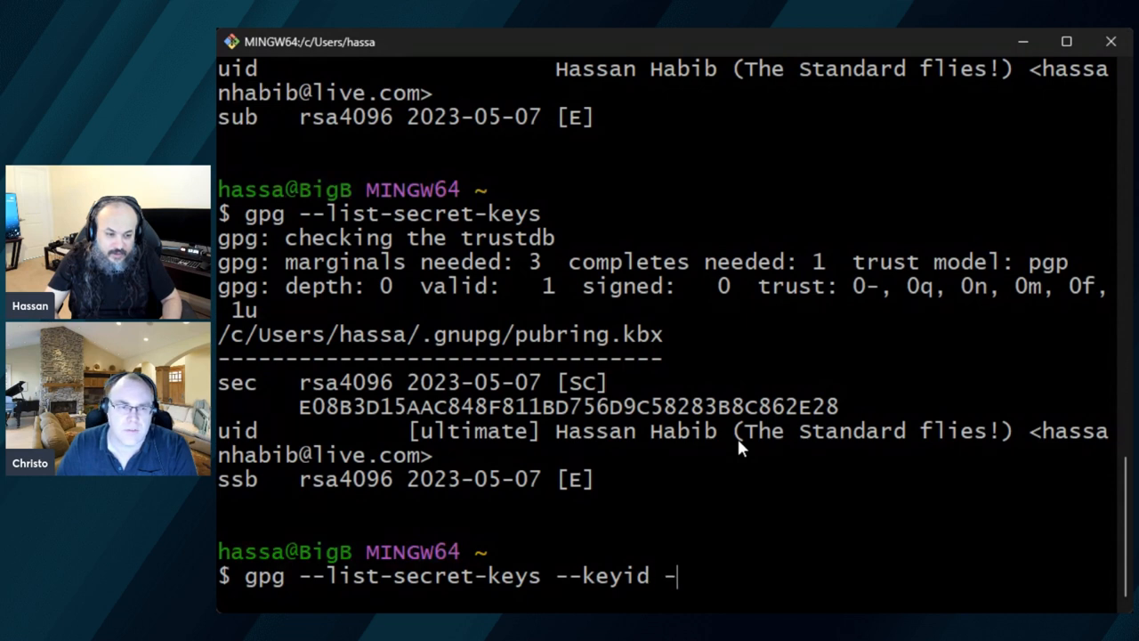
{"action": "key", "text": "BackSpace"}
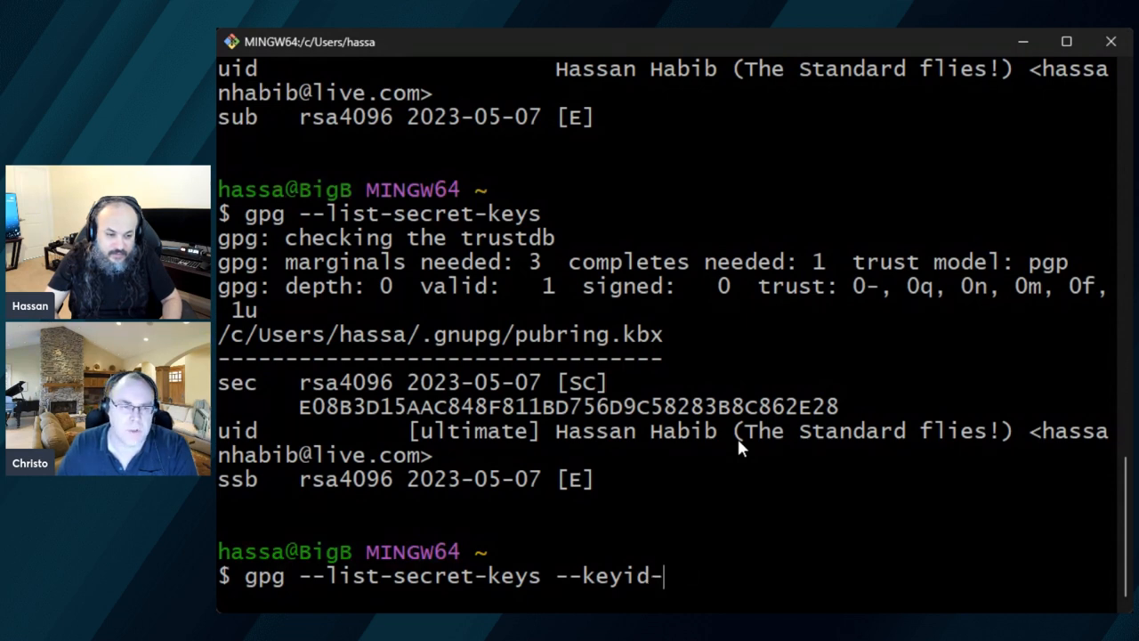
{"action": "type", "text": "format="}
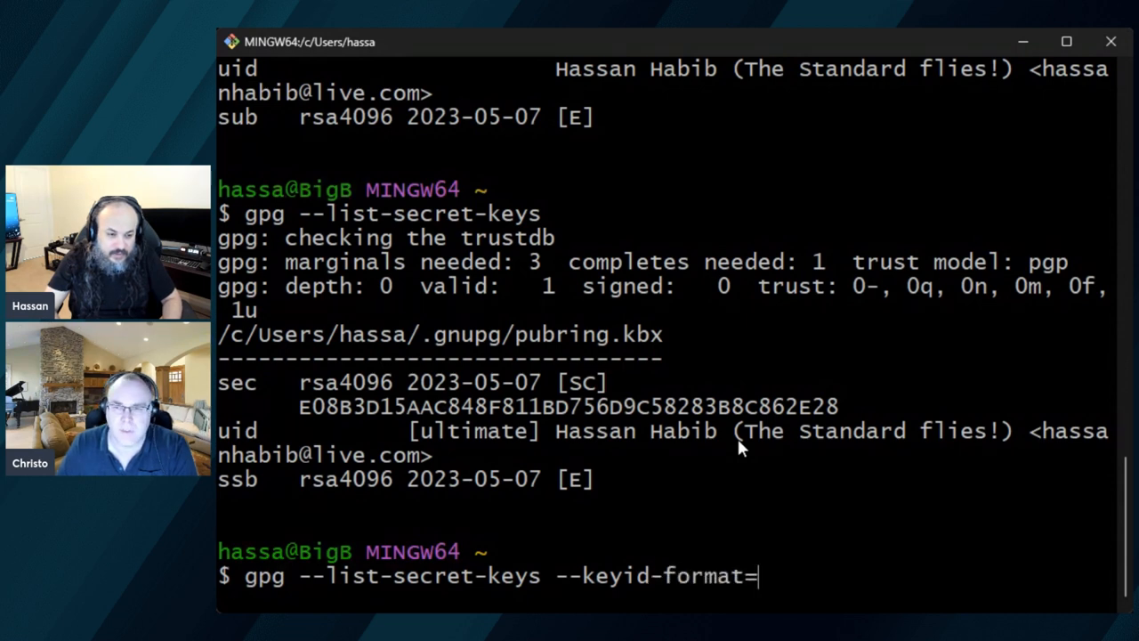
{"action": "type", "text": "long"}
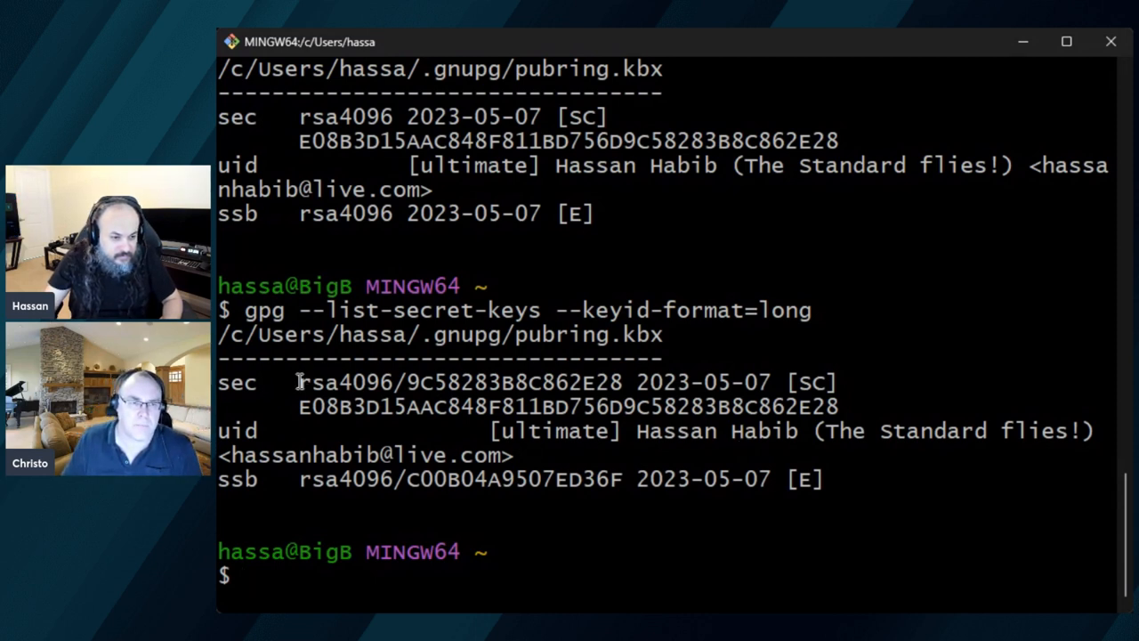
- Select and copy the long key ID 9C58283B8C862E28 from the sec line
{"action": "left_click_drag", "start_coordinate": [299, 381], "coordinate": [881, 429]}
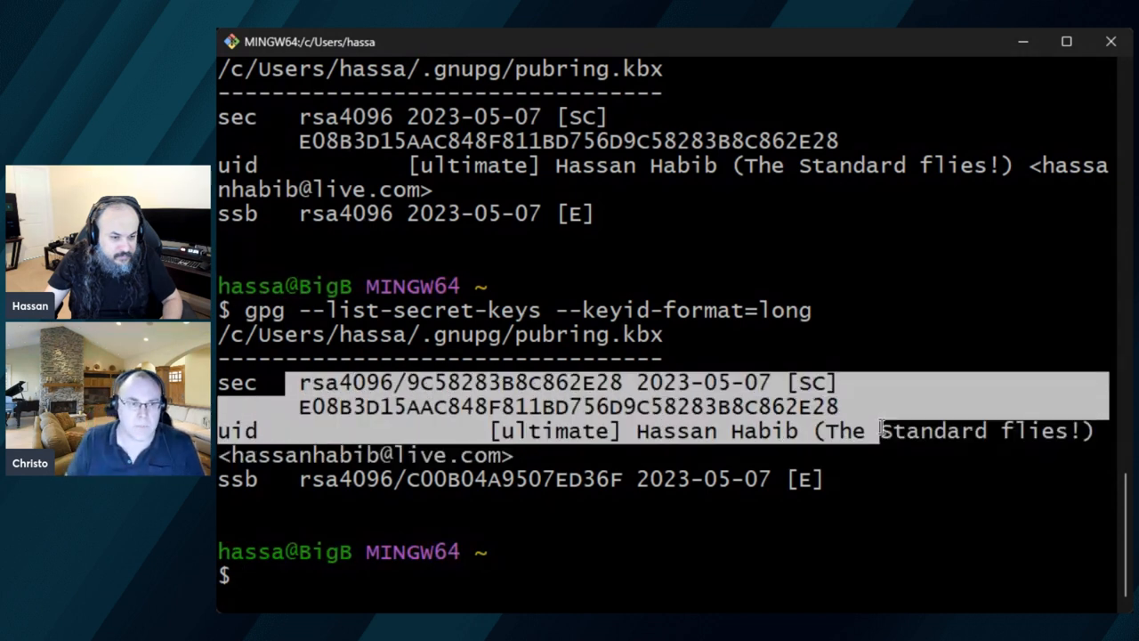
{"action": "left_click", "coordinate": [579, 436]}
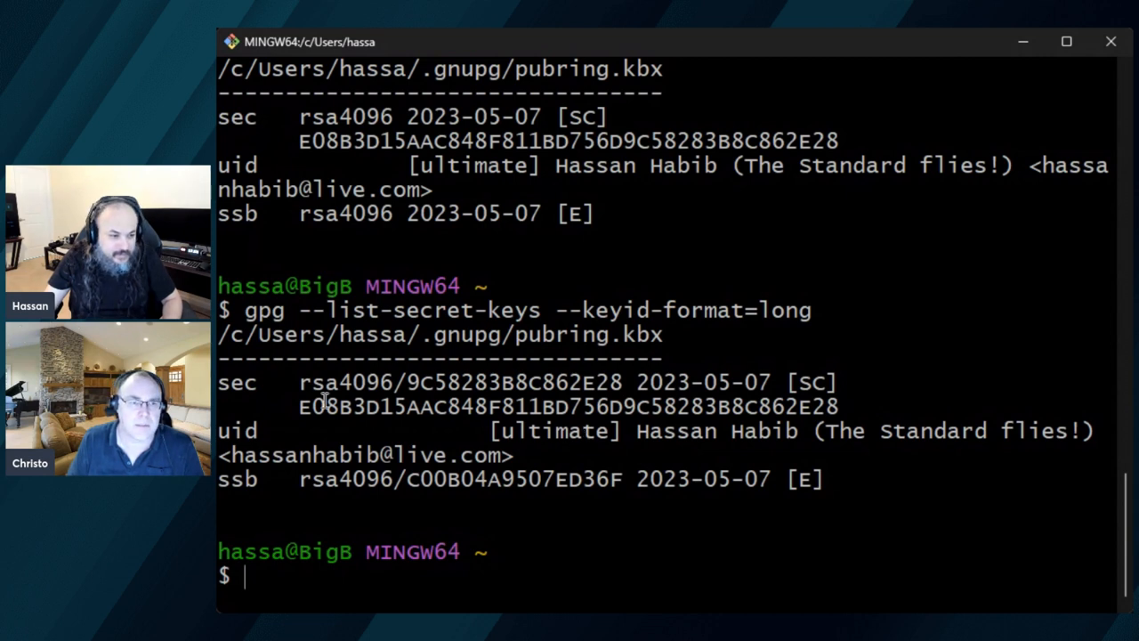
{"action": "mouse_move", "coordinate": [301, 385]}
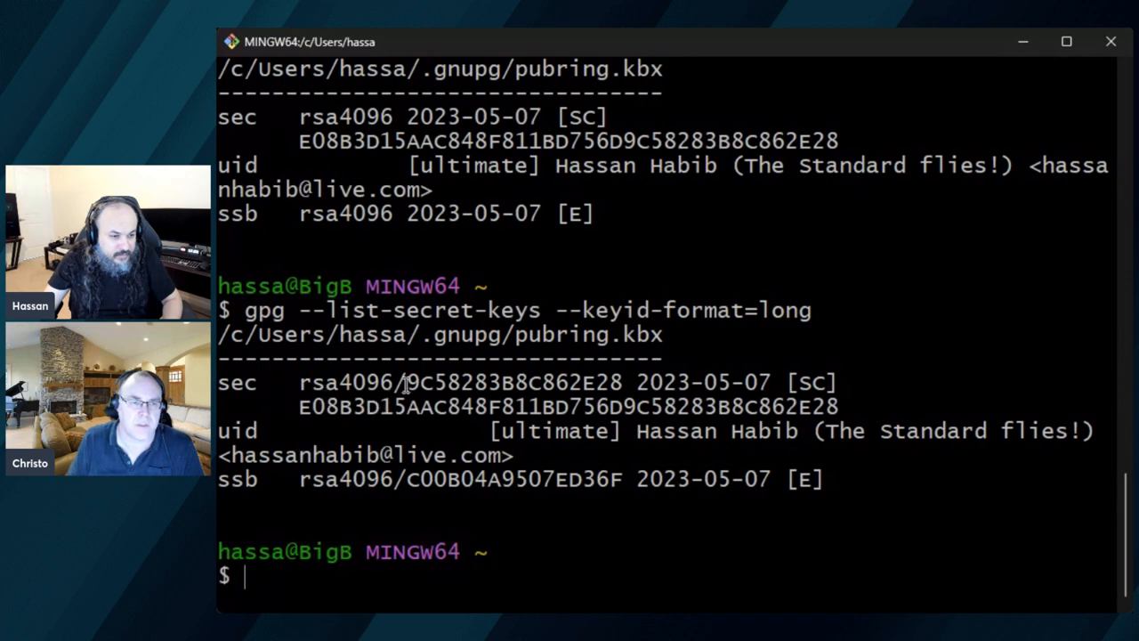
{"action": "left_click_drag", "start_coordinate": [399, 381], "coordinate": [625, 380]}
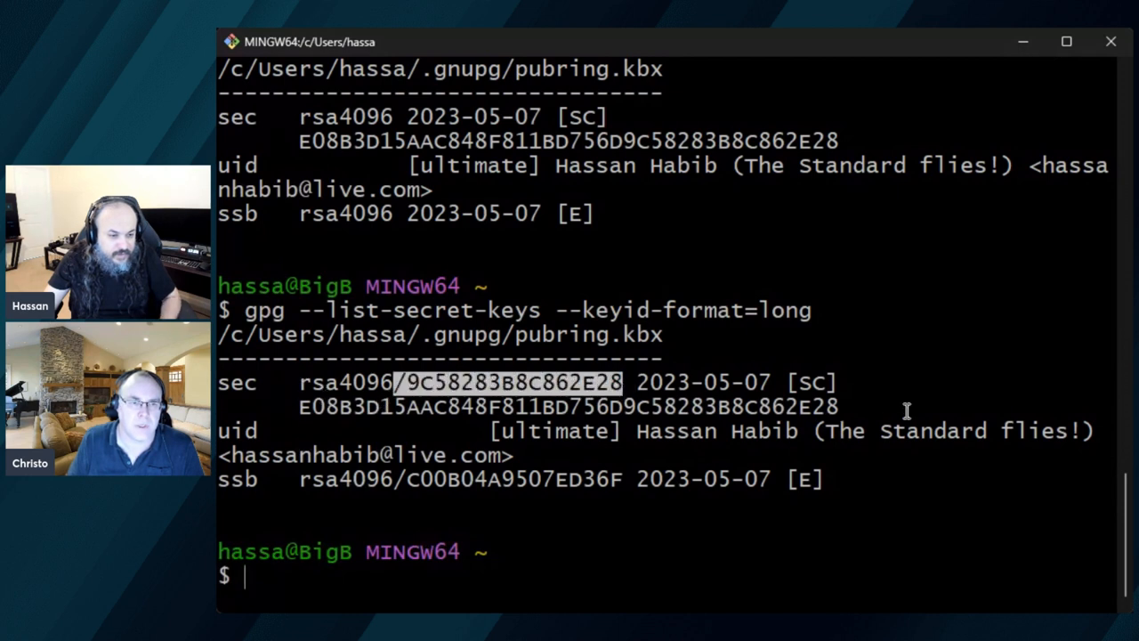
{"action": "key", "text": "ctrl+c"}
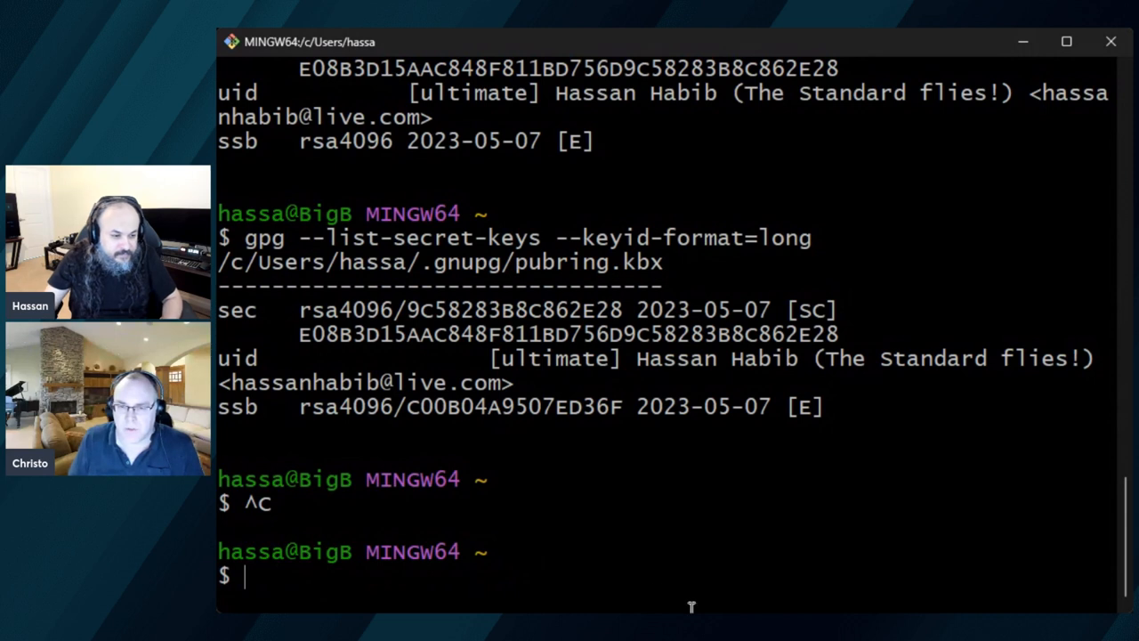
- Run gpg --armor --export to print the ASCII-armored PGP public key block
{"action": "type", "text": "/9C58283B8C862E28"}
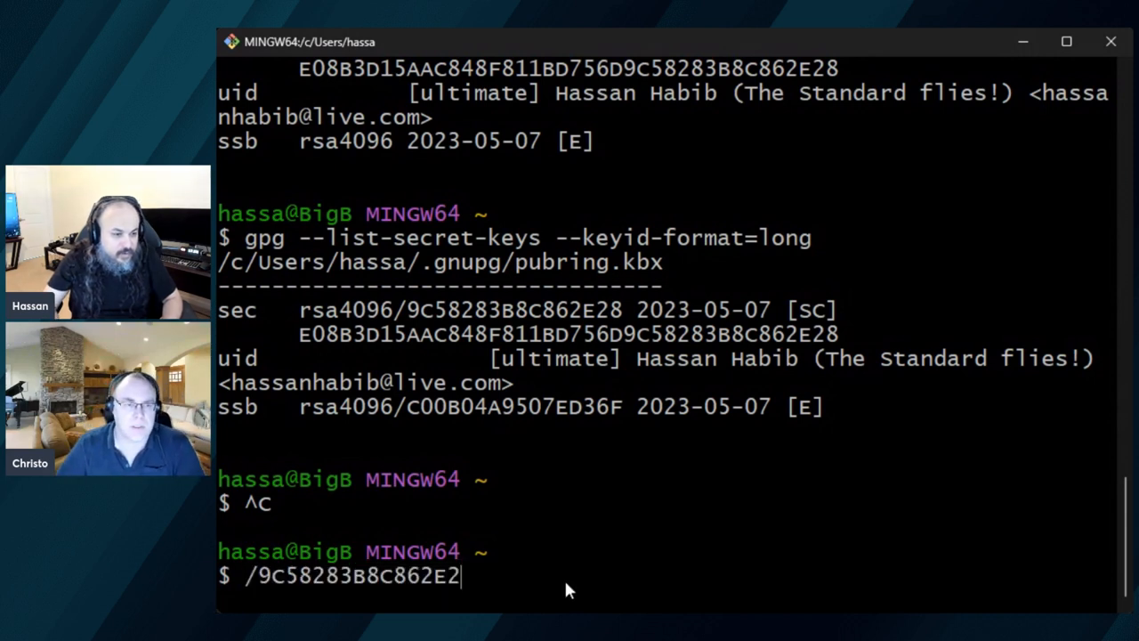
{"action": "type", "text": "gpg"}
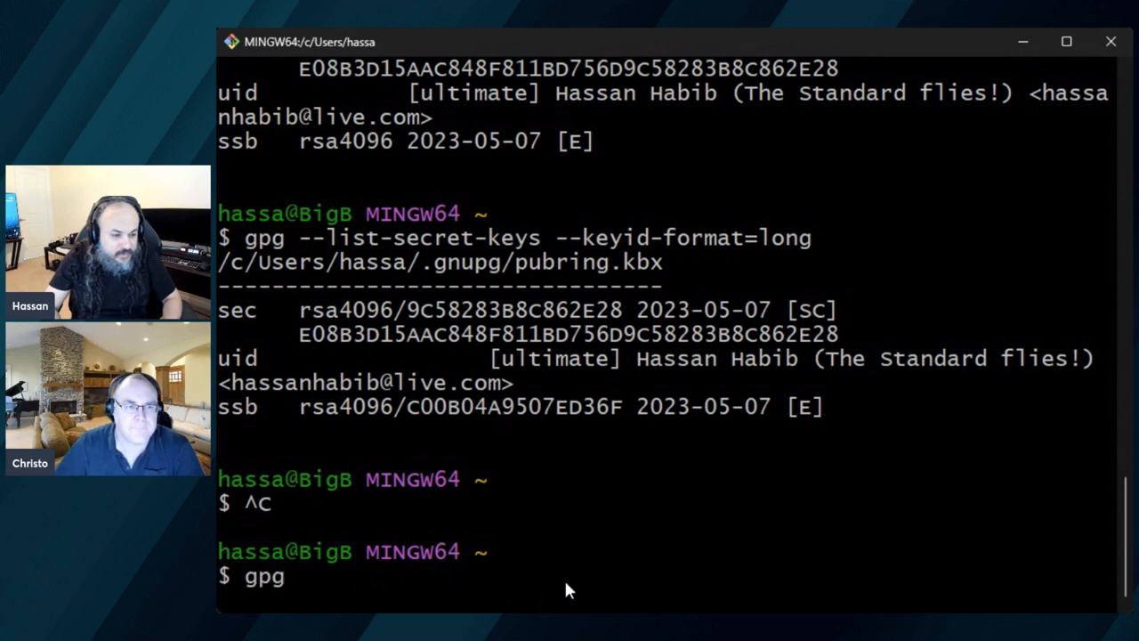
{"action": "type", "text": "-"}
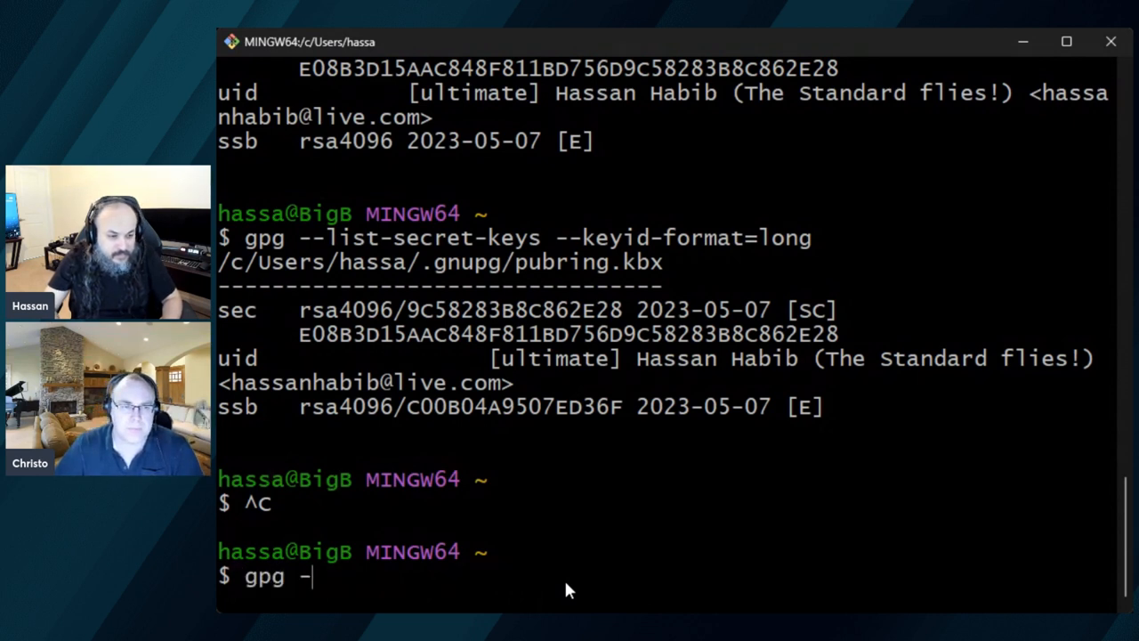
{"action": "type", "text": "-"}
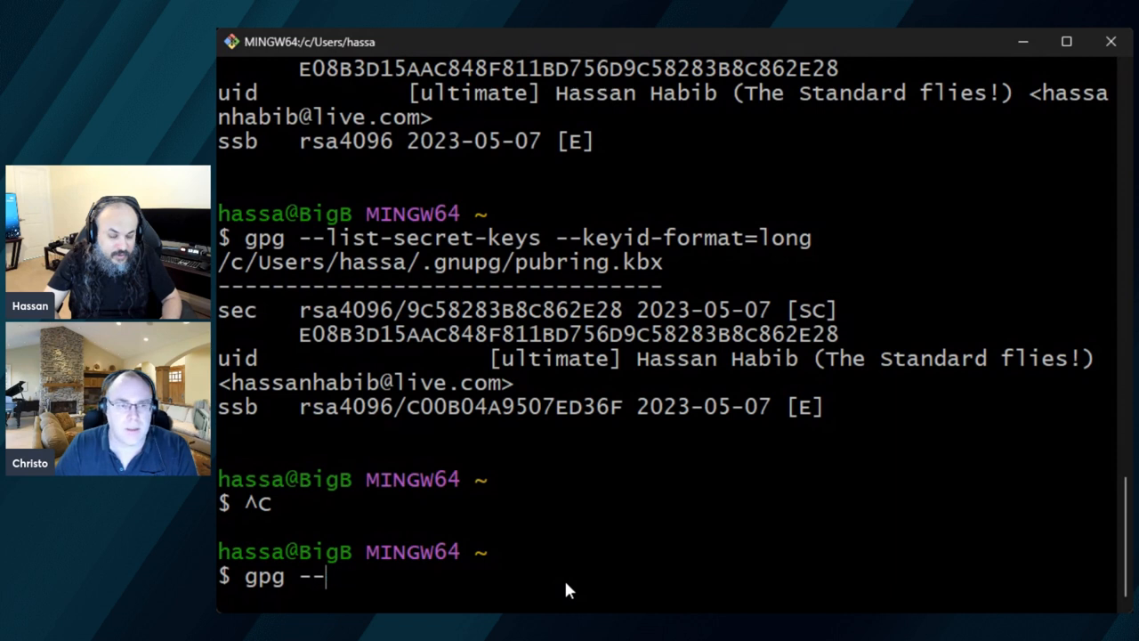
{"action": "type", "text": "armor"}
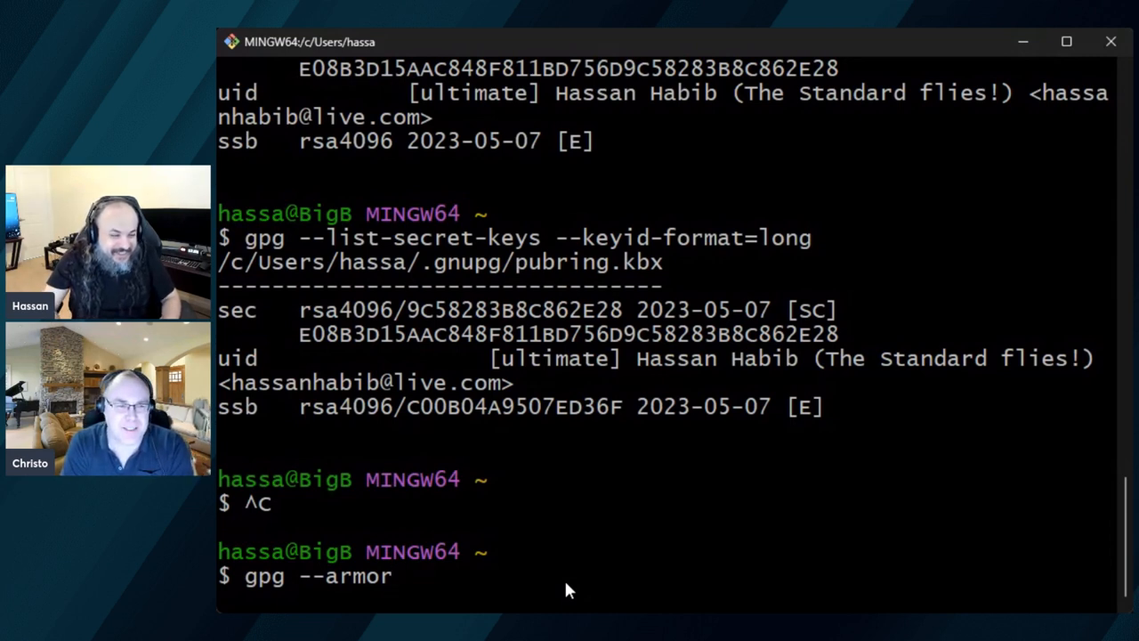
{"action": "type", "text": "--expor"}
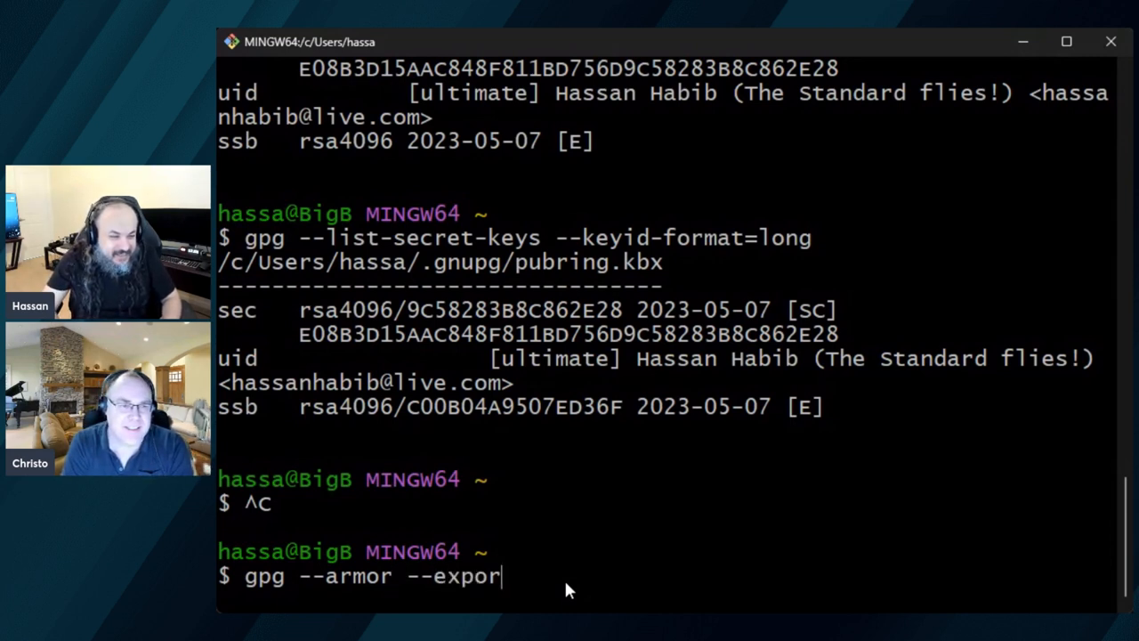
{"action": "type", "text": "t"}
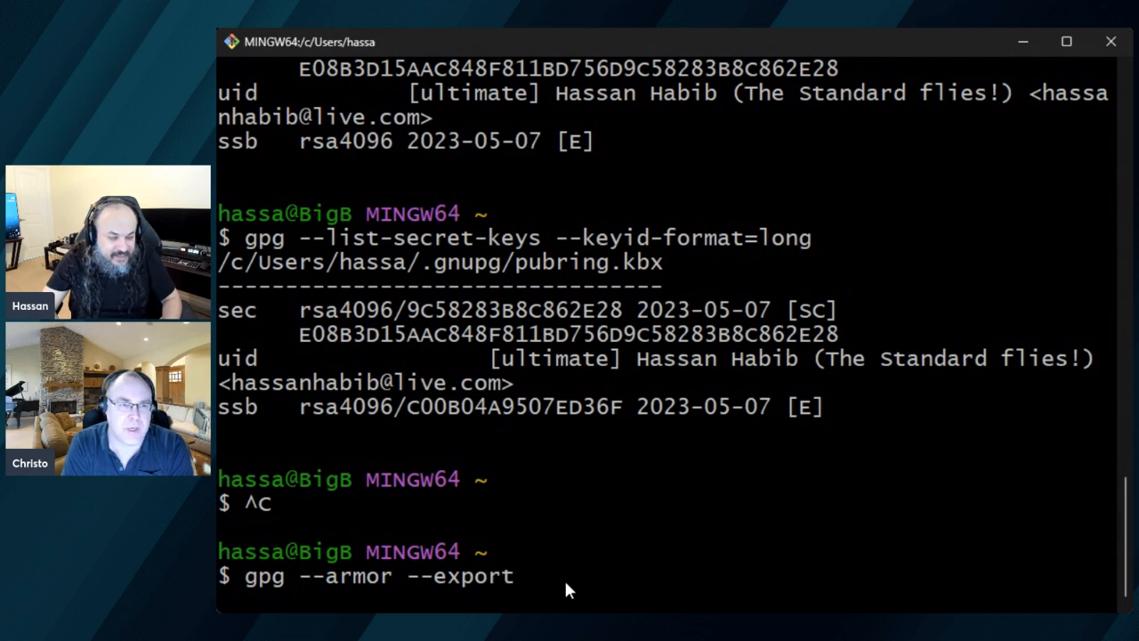
{"action": "type", "text": "\""}
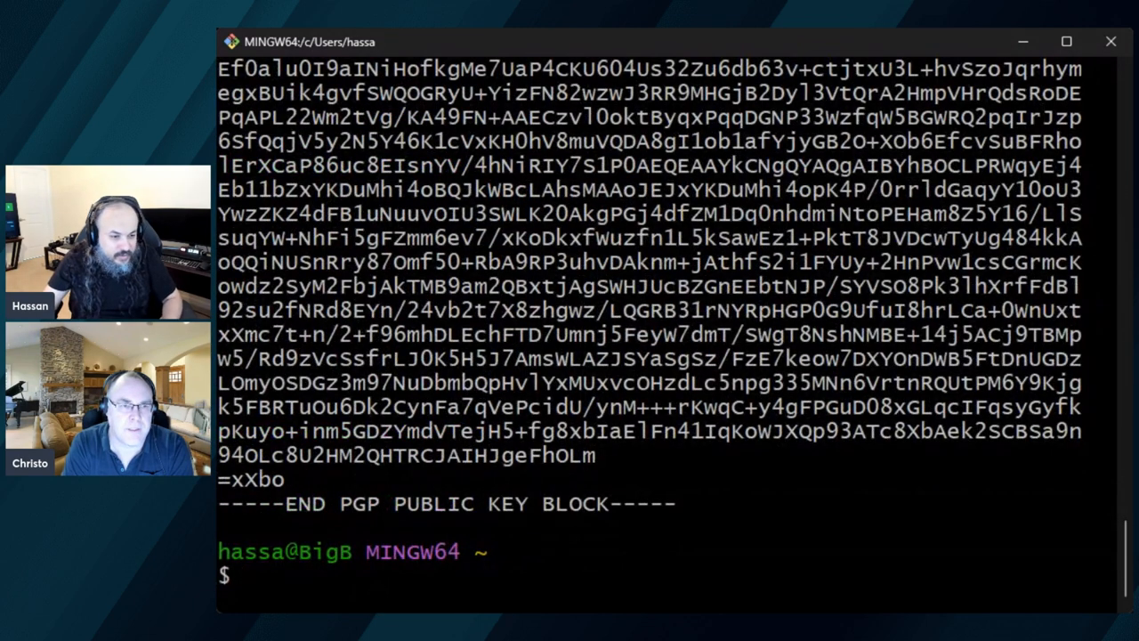
{"action": "scroll", "scroll_direction": "down", "scroll_amount": 3}
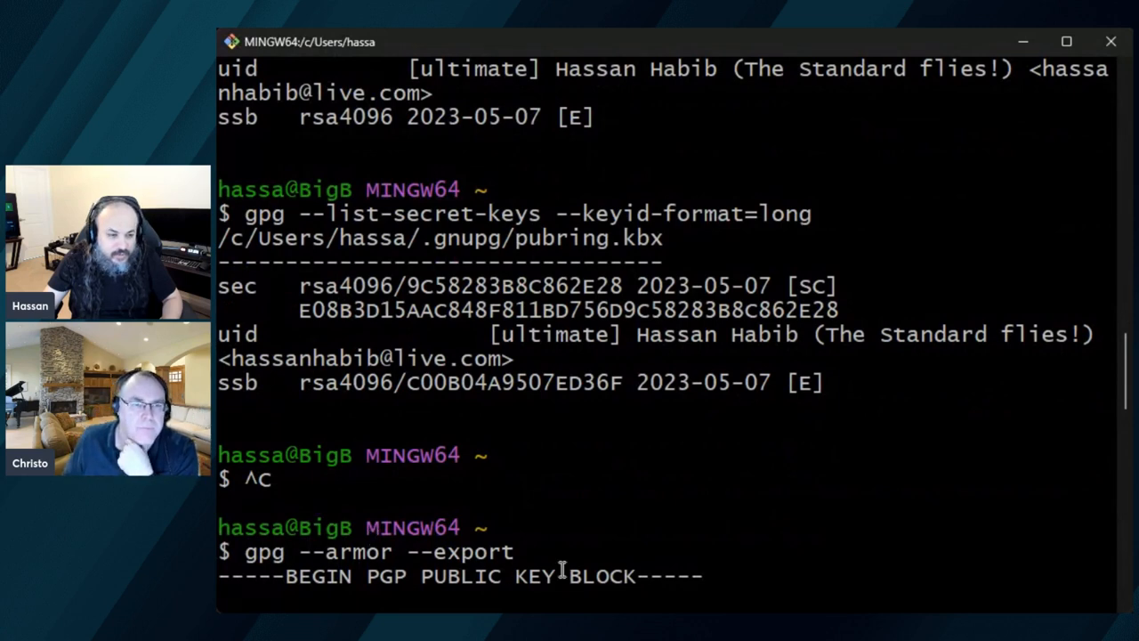
- Discard the half-written line and run gpg --armor --export 9C58283B8C862E28 for the signing key only
{"action": "left_click_drag", "start_coordinate": [407, 285], "coordinate": [584, 285]}
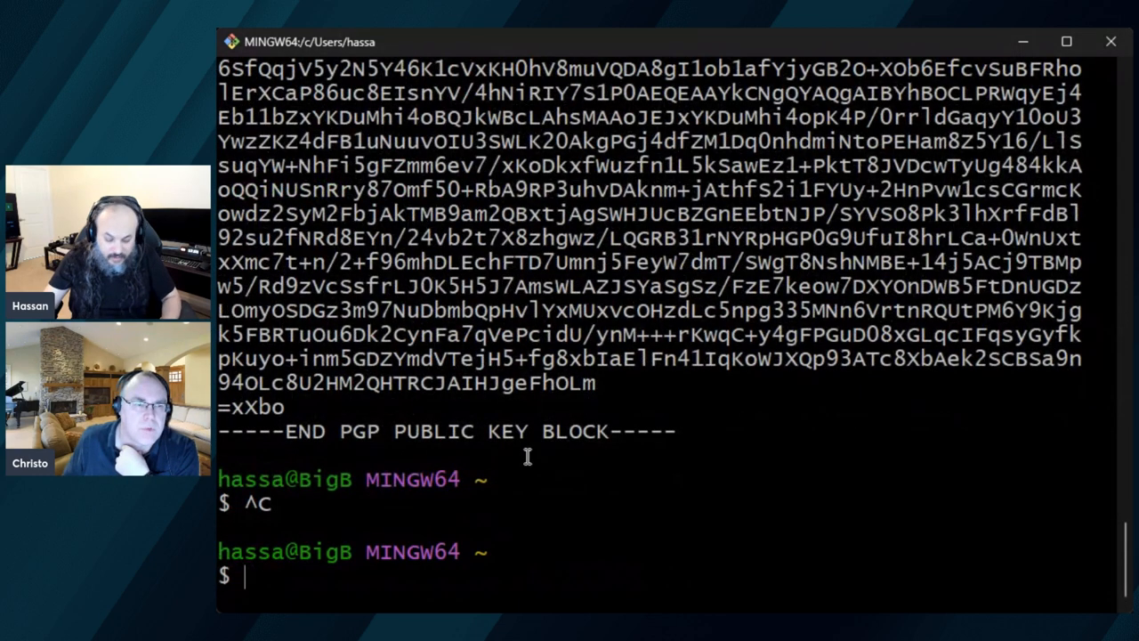
{"action": "type", "text": "cle"}
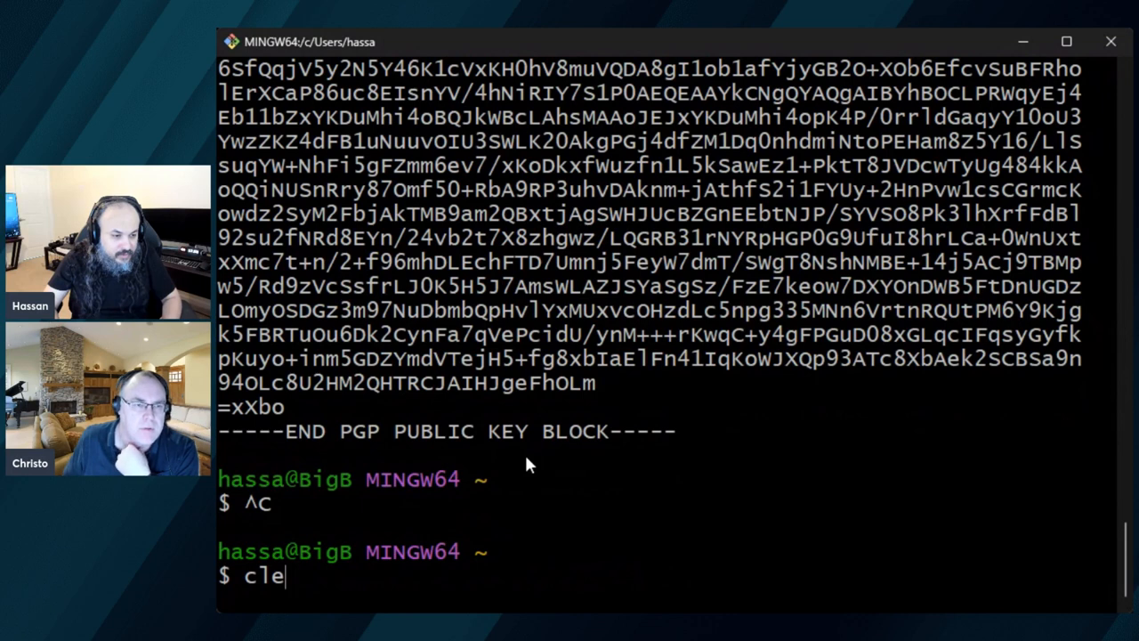
{"action": "type", "text": "gpg --armor --export"}
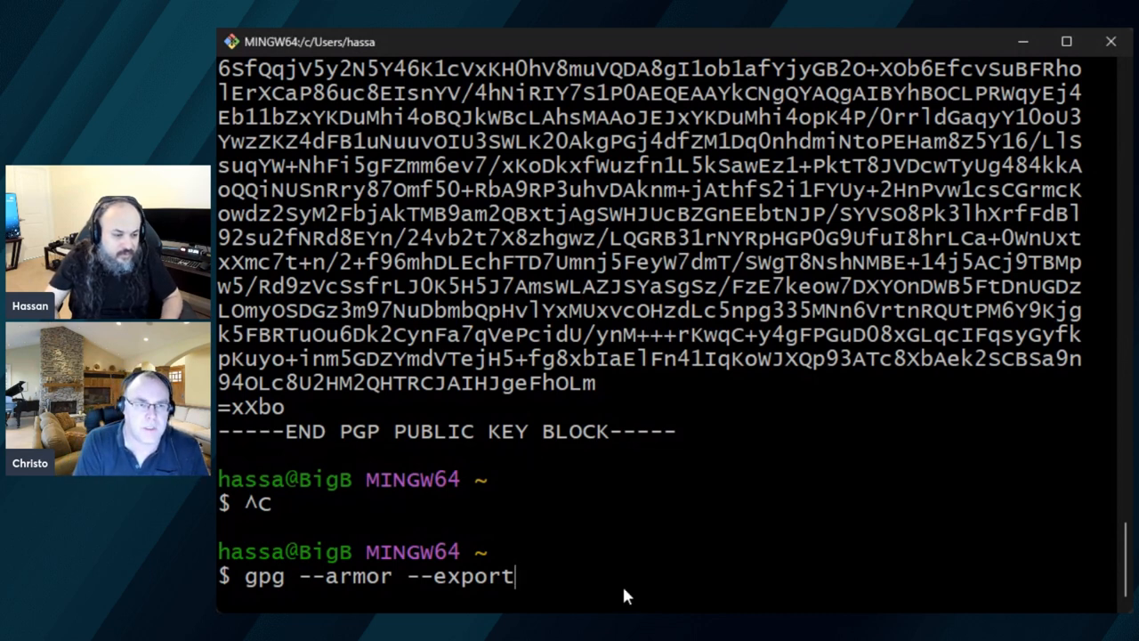
{"action": "key", "text": "ctrl+c"}
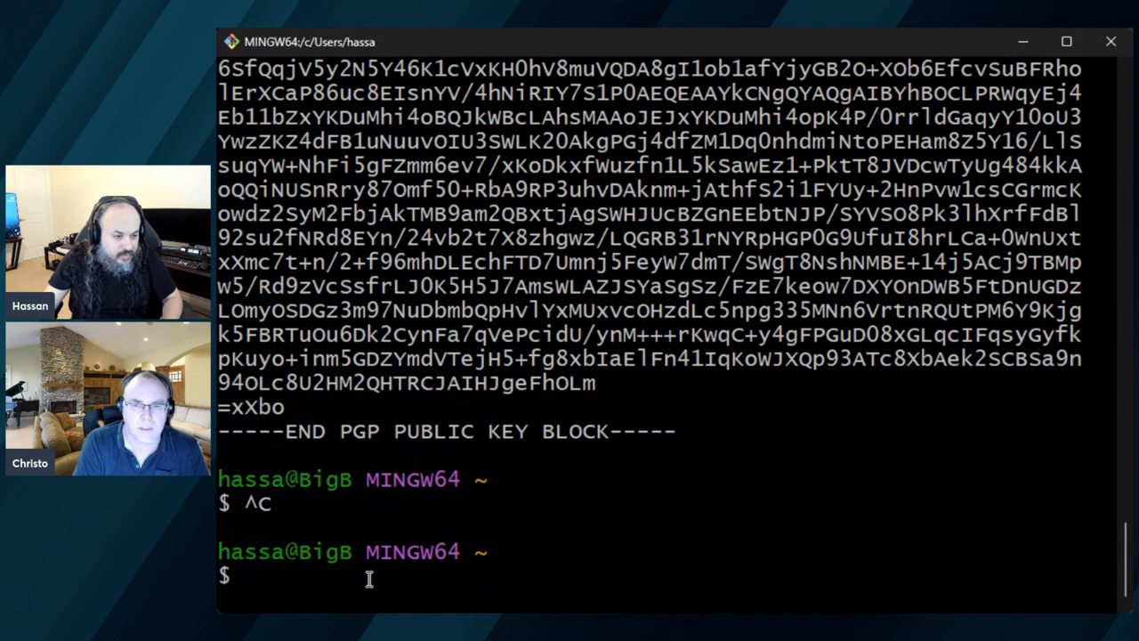
{"action": "type", "text": "gpg --armor --export 9C58283B8C862E28"}
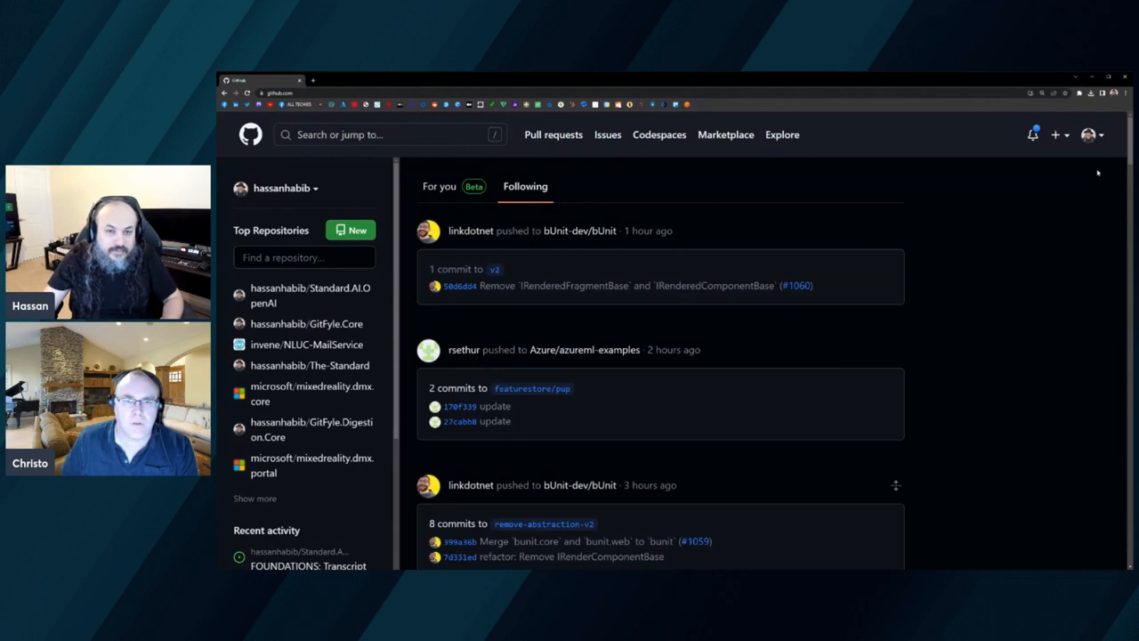
- Reach the SSH and GPG keys settings from the avatar menu and start a new GPG key
{"action": "left_click", "coordinate": [1089, 136]}
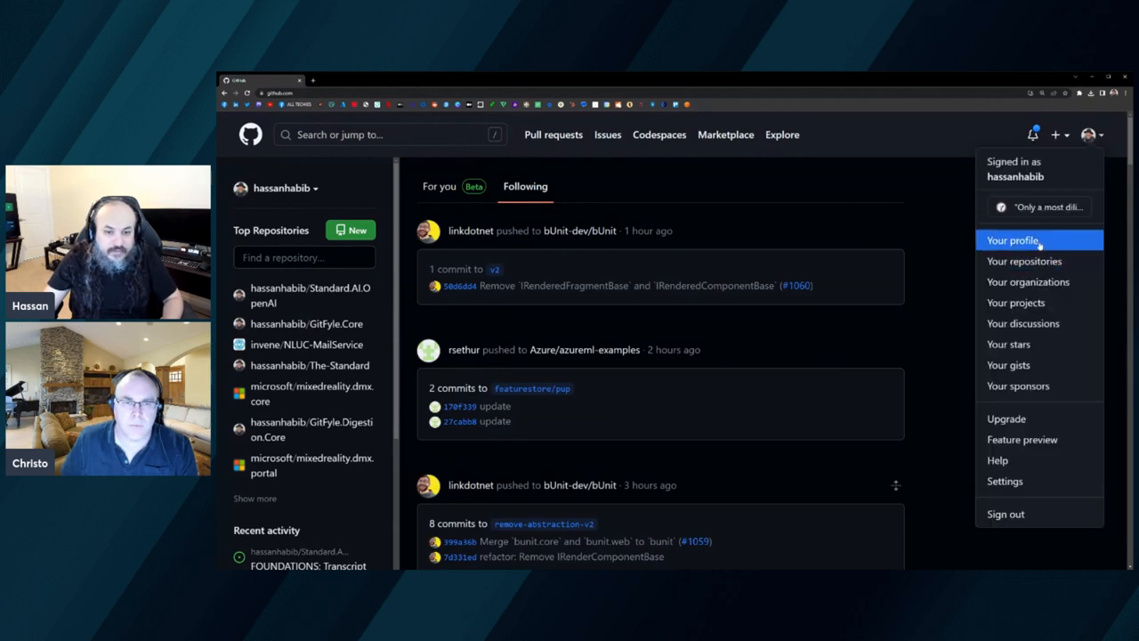
{"action": "left_click", "coordinate": [1011, 240]}
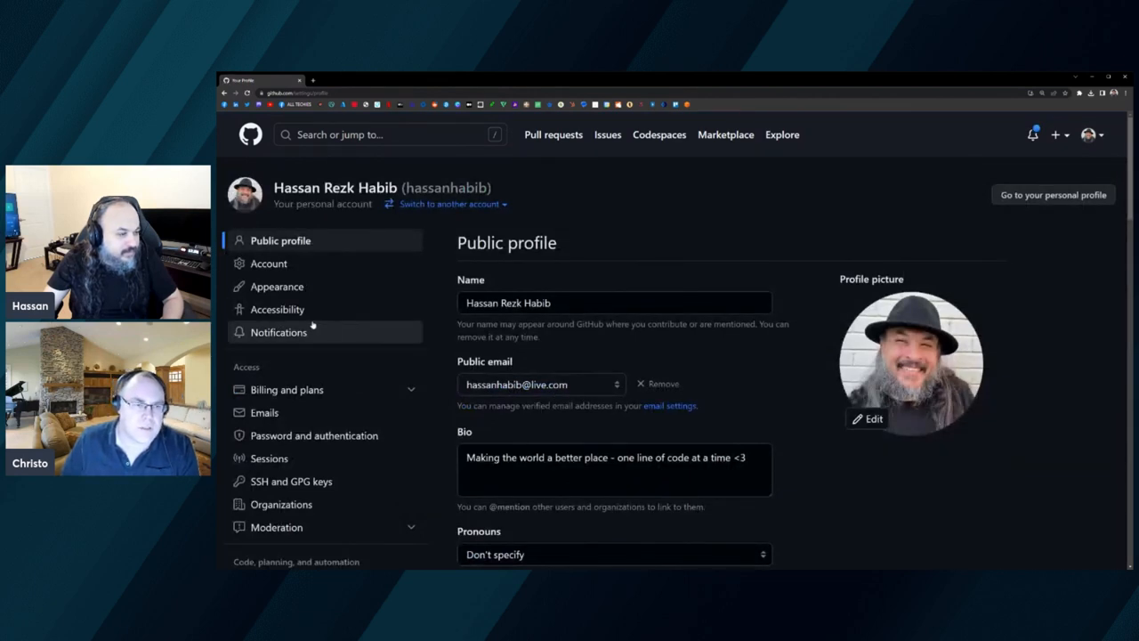
{"action": "scroll", "scroll_direction": "down", "scroll_amount": 3}
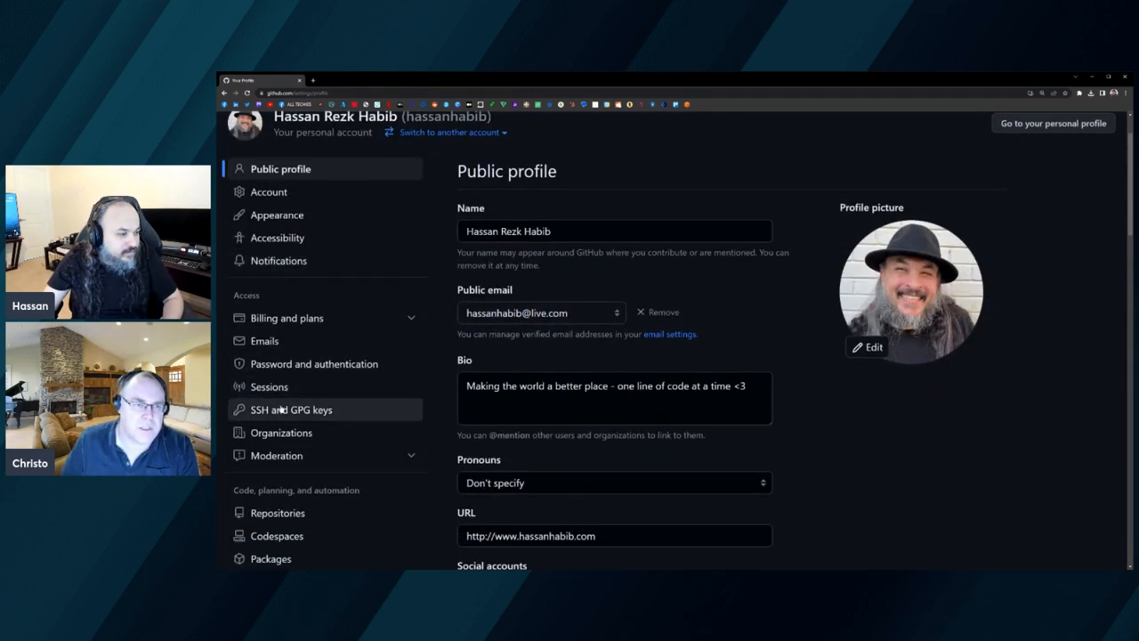
{"action": "left_click", "coordinate": [291, 409]}
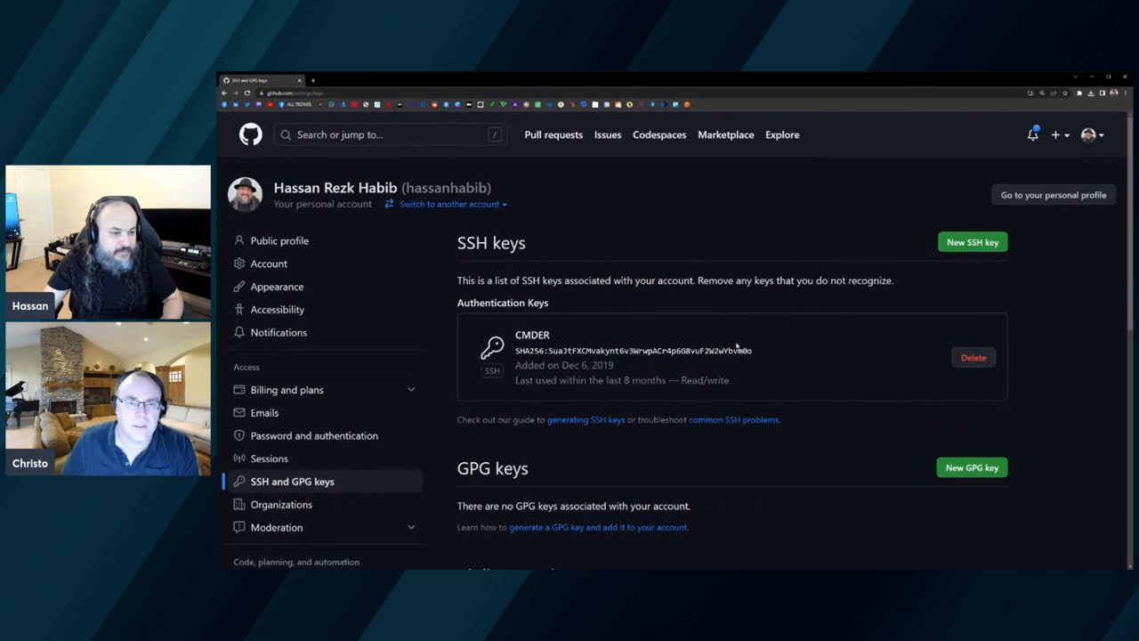
{"action": "mouse_move", "coordinate": [920, 374]}
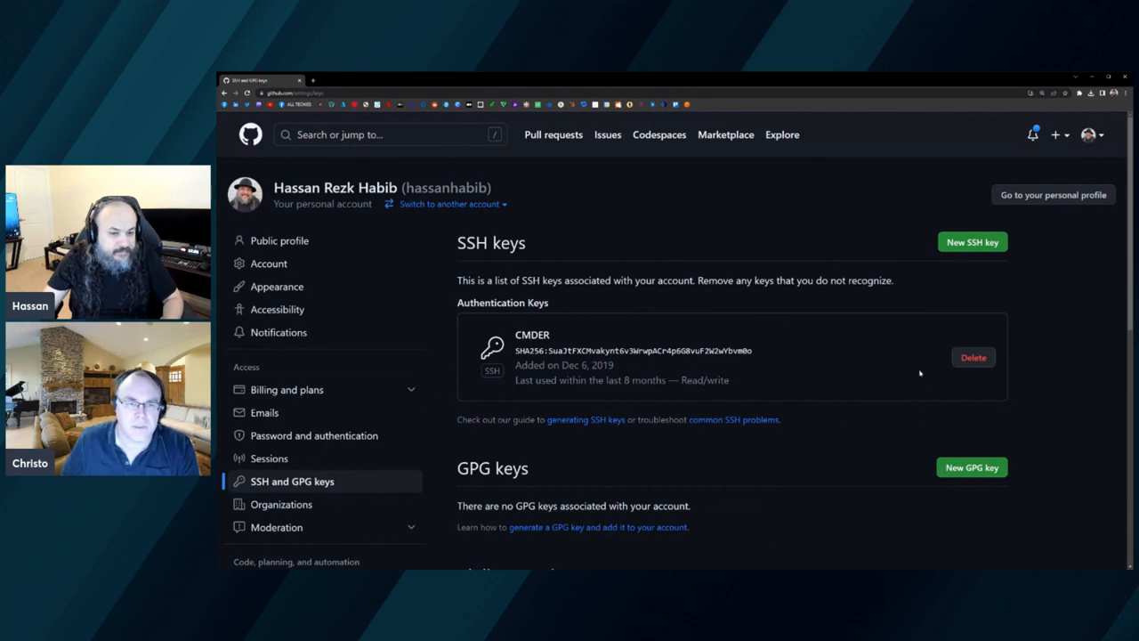
{"action": "left_click", "coordinate": [971, 466]}
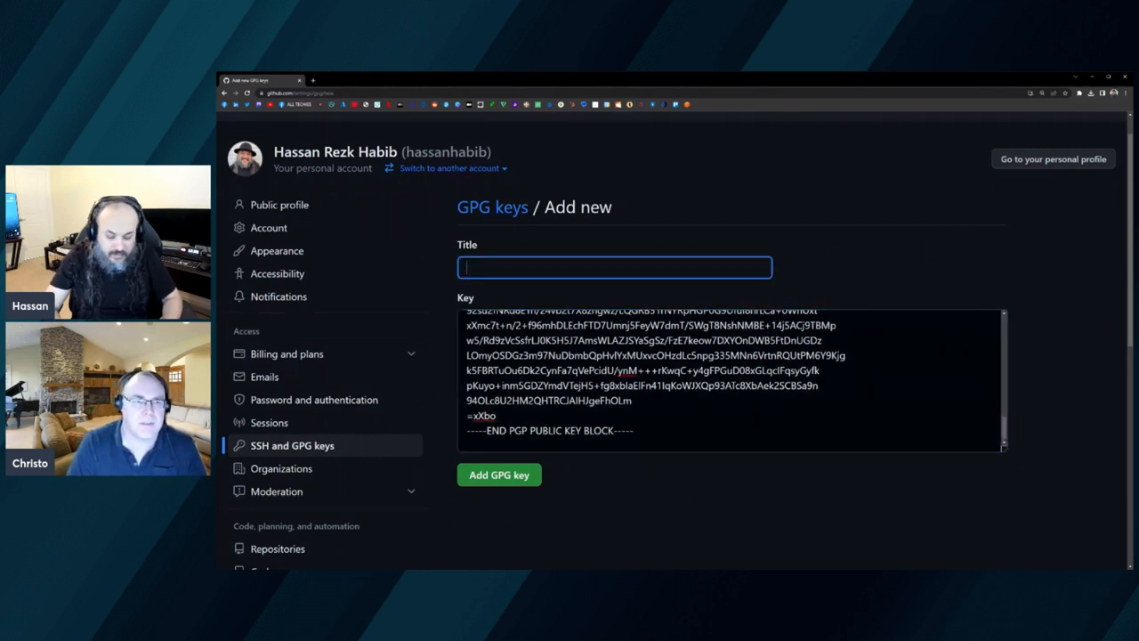
- Save the pasted public key as a GPG key titled Super Secret
{"action": "type", "text": "Super Secr"}
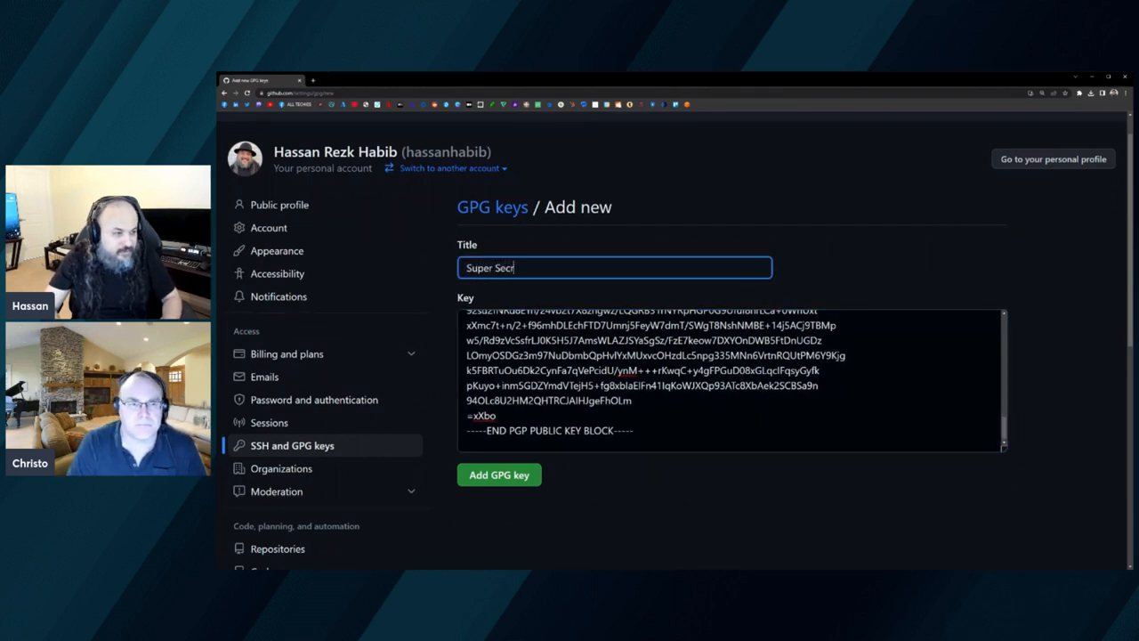
{"action": "left_click", "coordinate": [498, 473]}
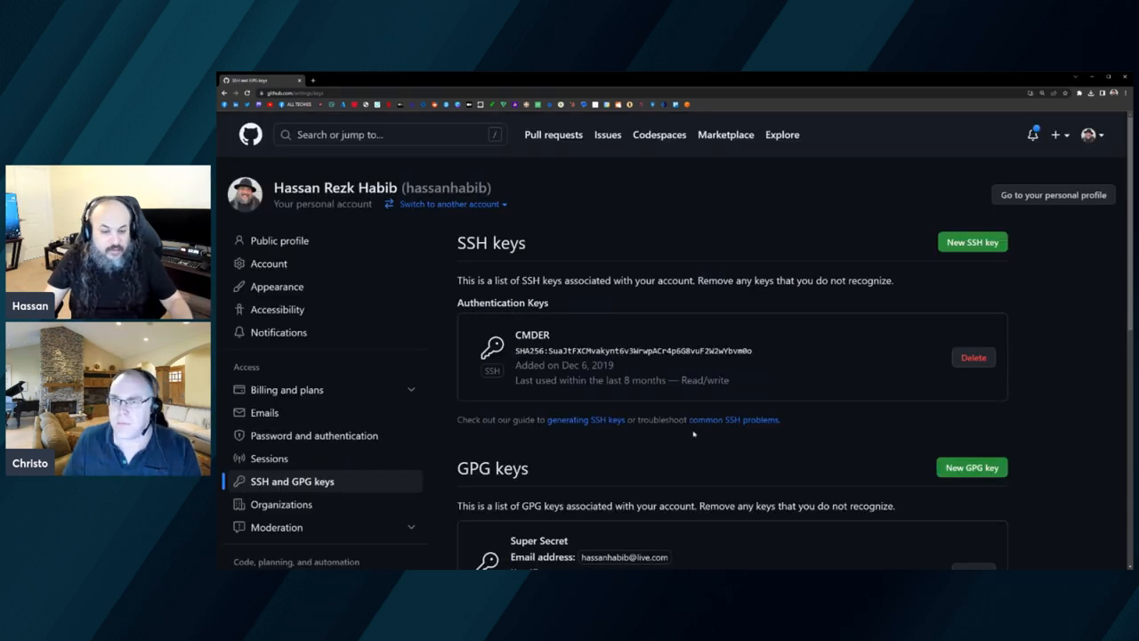
{"action": "mouse_move", "coordinate": [915, 447]}
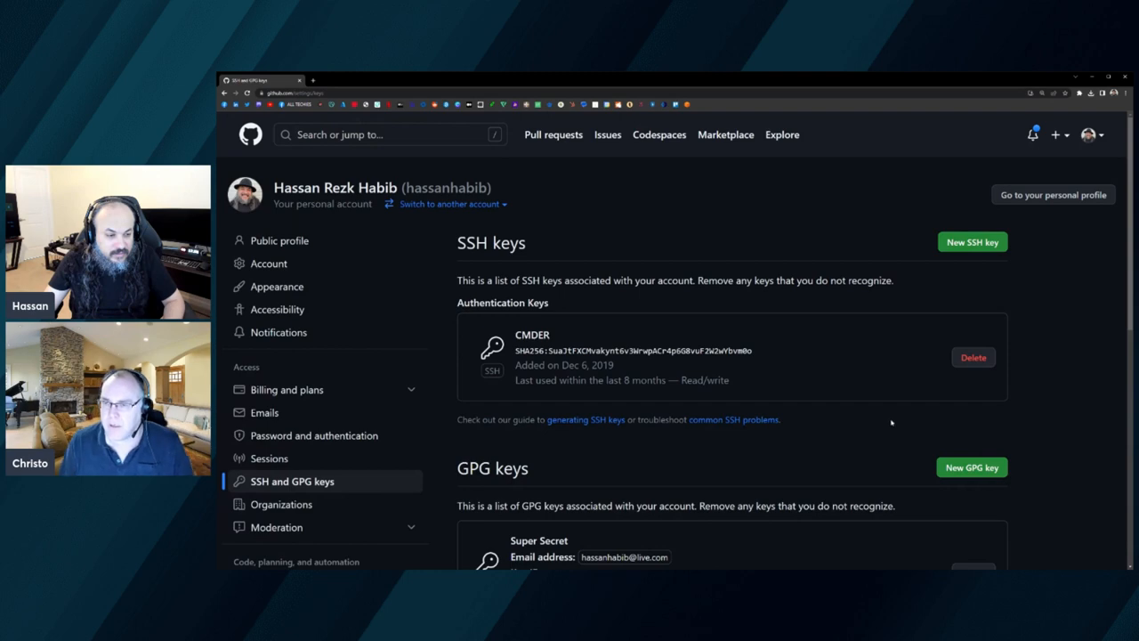
{"action": "scroll", "scroll_direction": "down", "scroll_amount": 3}
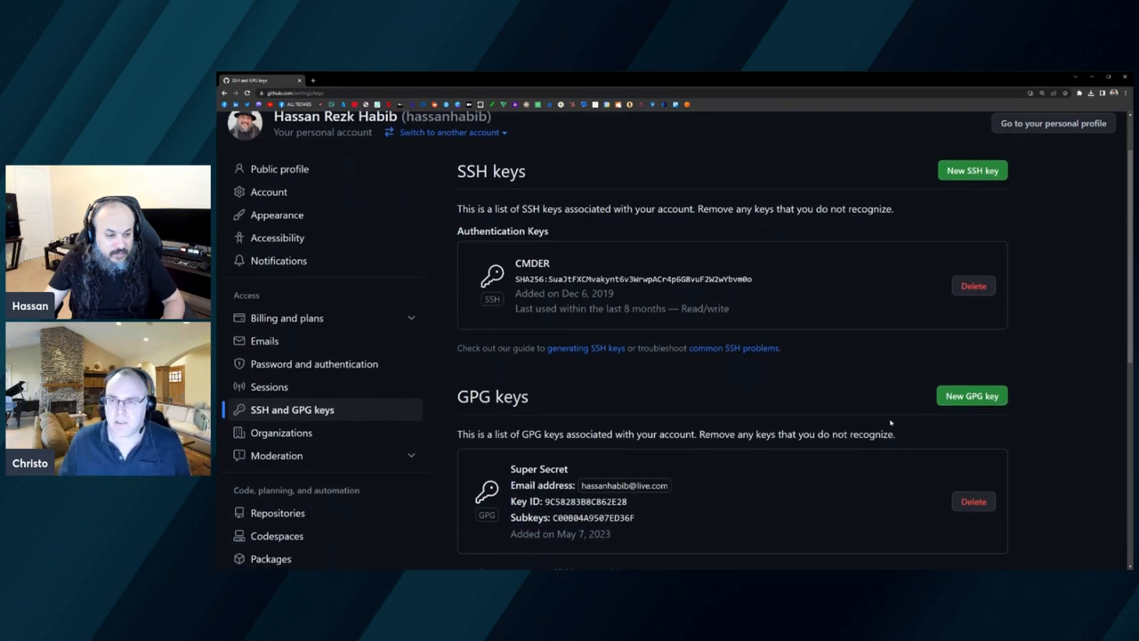
{"action": "scroll", "scroll_direction": "down", "scroll_amount": 3}
{"action": "type", "text": "g"}
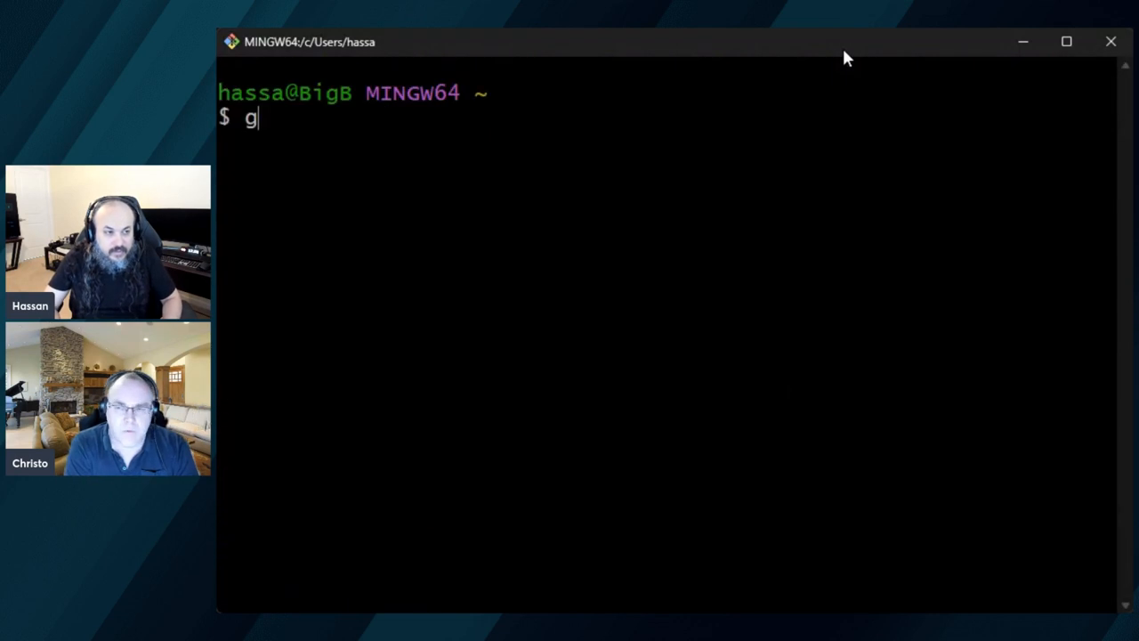
- Run git config --global commit.gpgsign true, fixing the mistyped --config after the error
{"action": "type", "text": "it --co"}
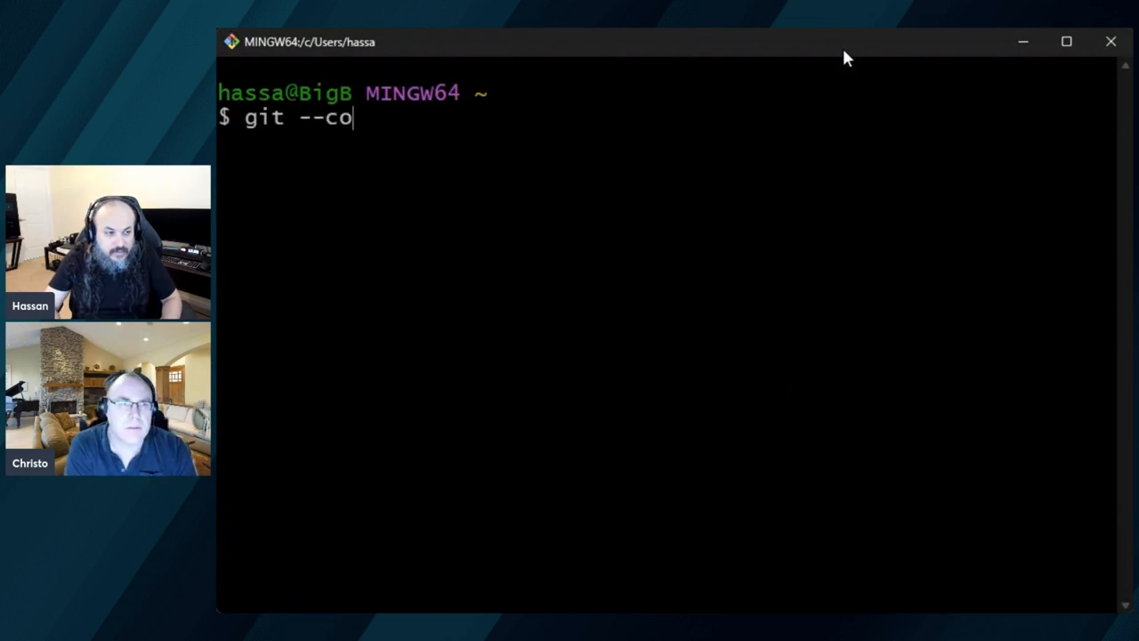
{"action": "type", "text": "nfig"}
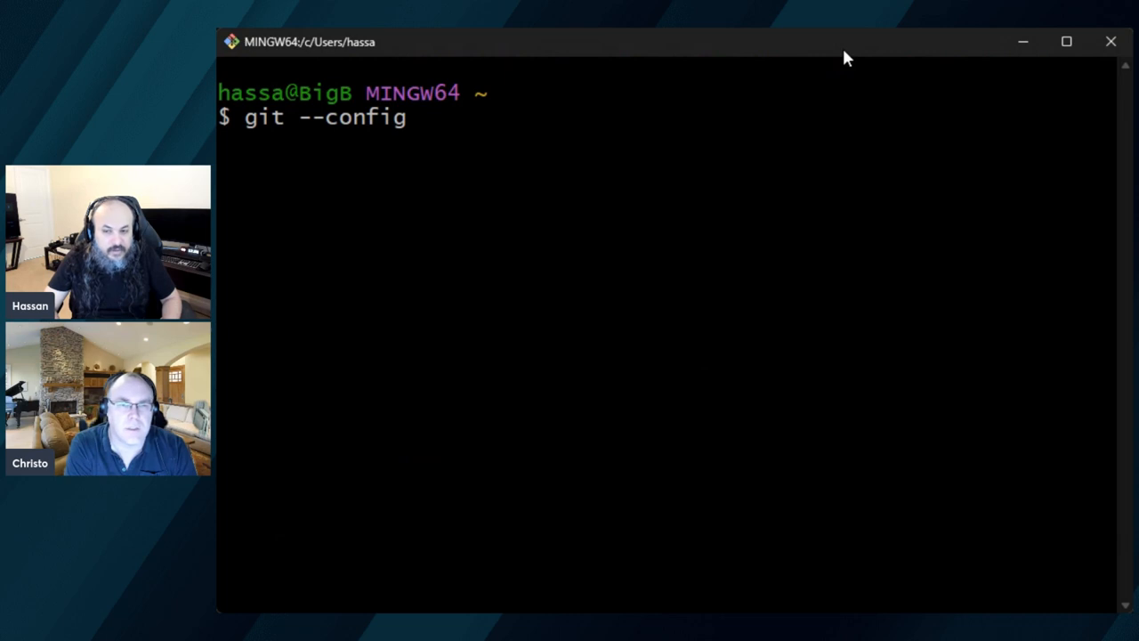
{"action": "type", "text": "--"}
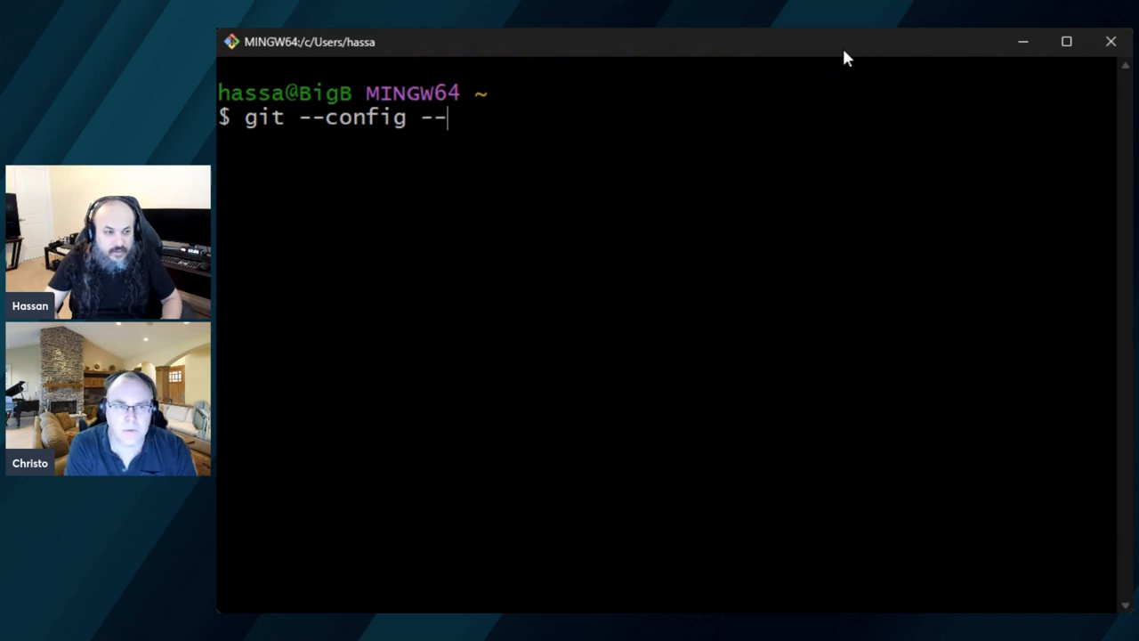
{"action": "type", "text": "global"}
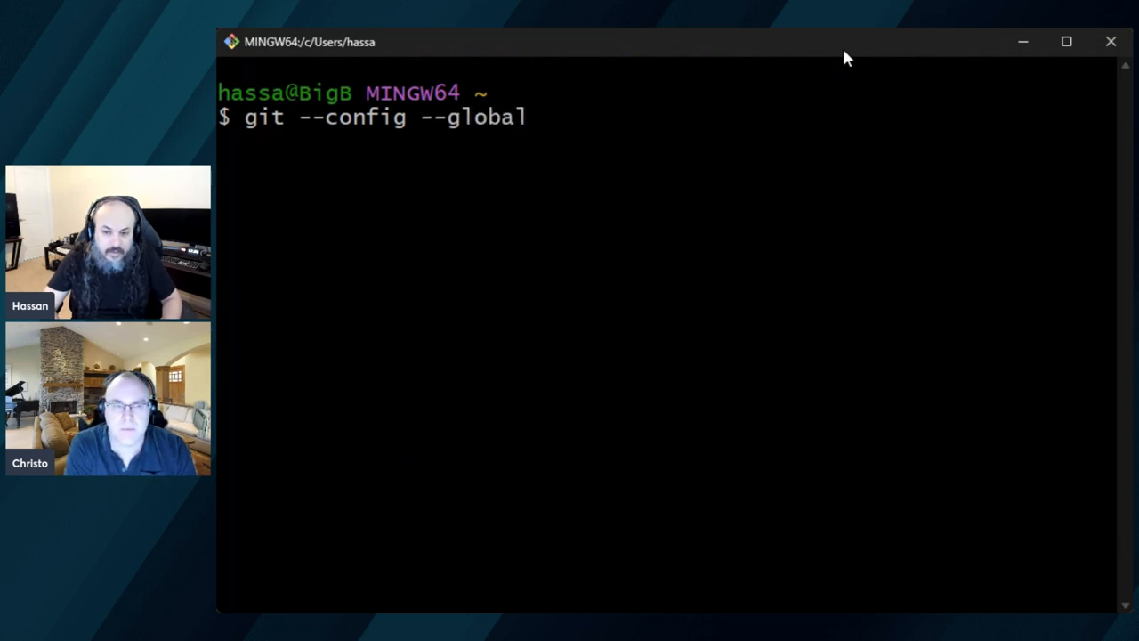
{"action": "type", "text": "sm"}
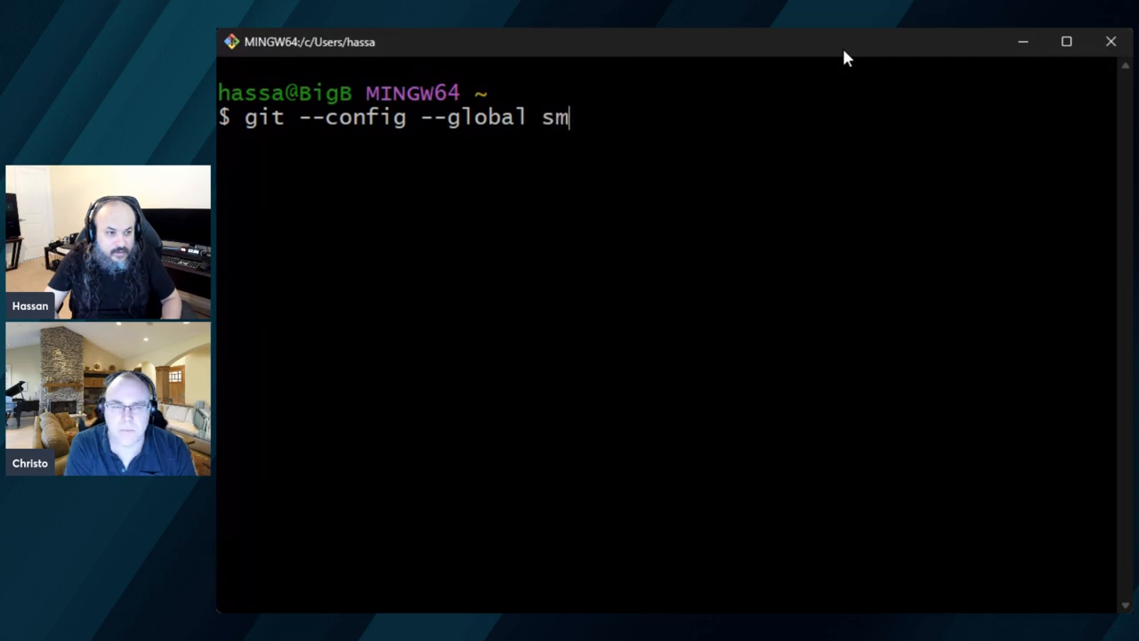
{"action": "type", "text": "commit."}
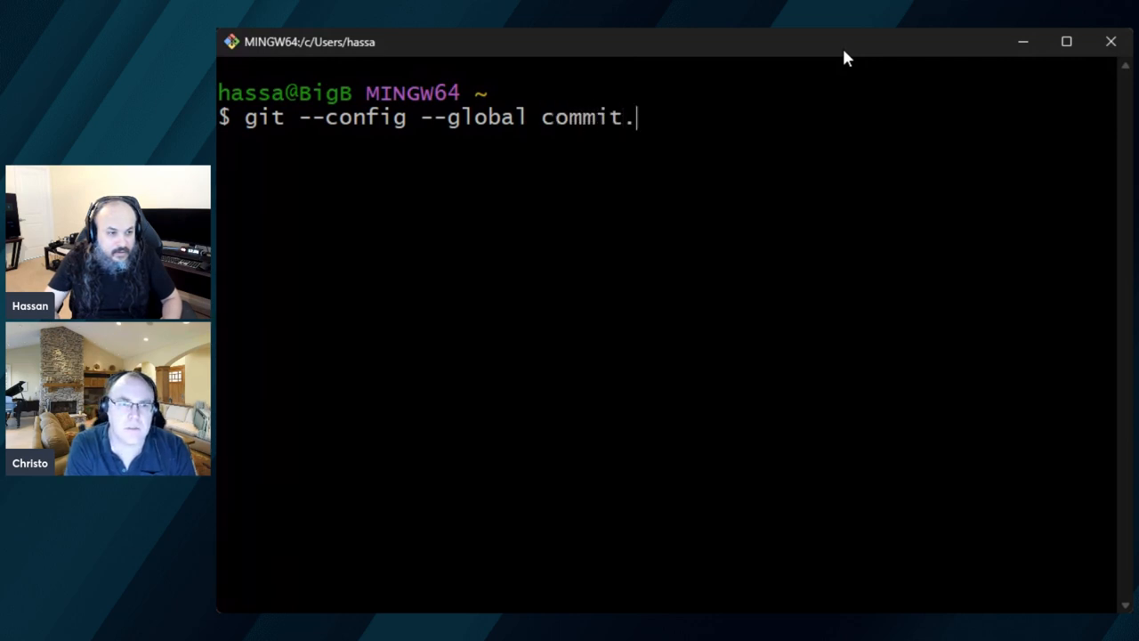
{"action": "type", "text": "gpgsi"}
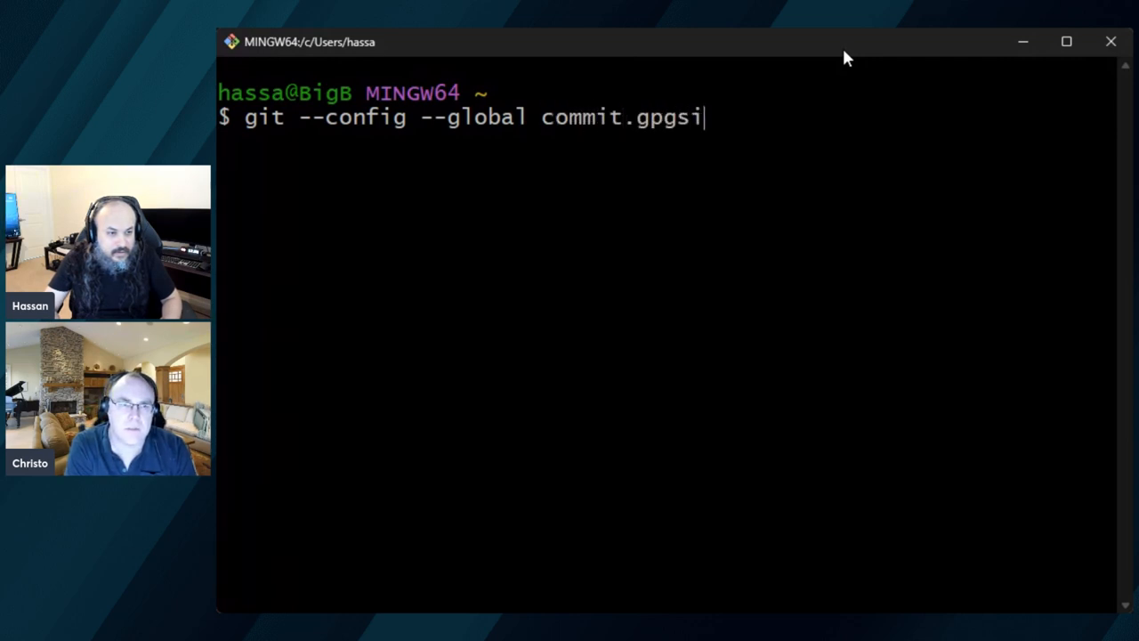
{"action": "type", "text": "gn"}
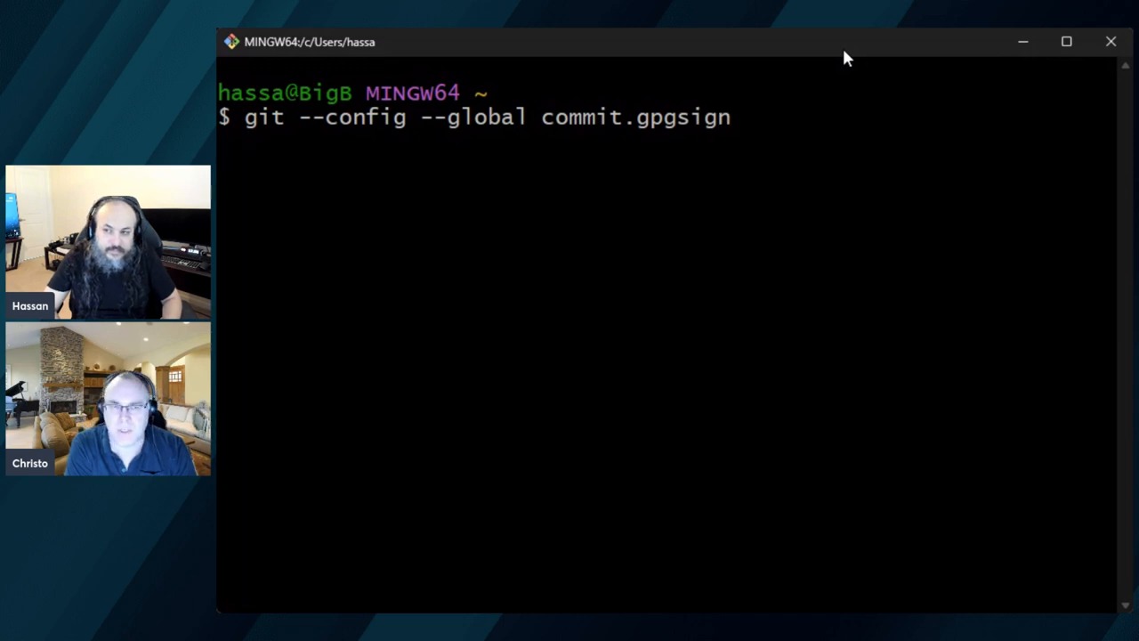
{"action": "type", "text": "true"}
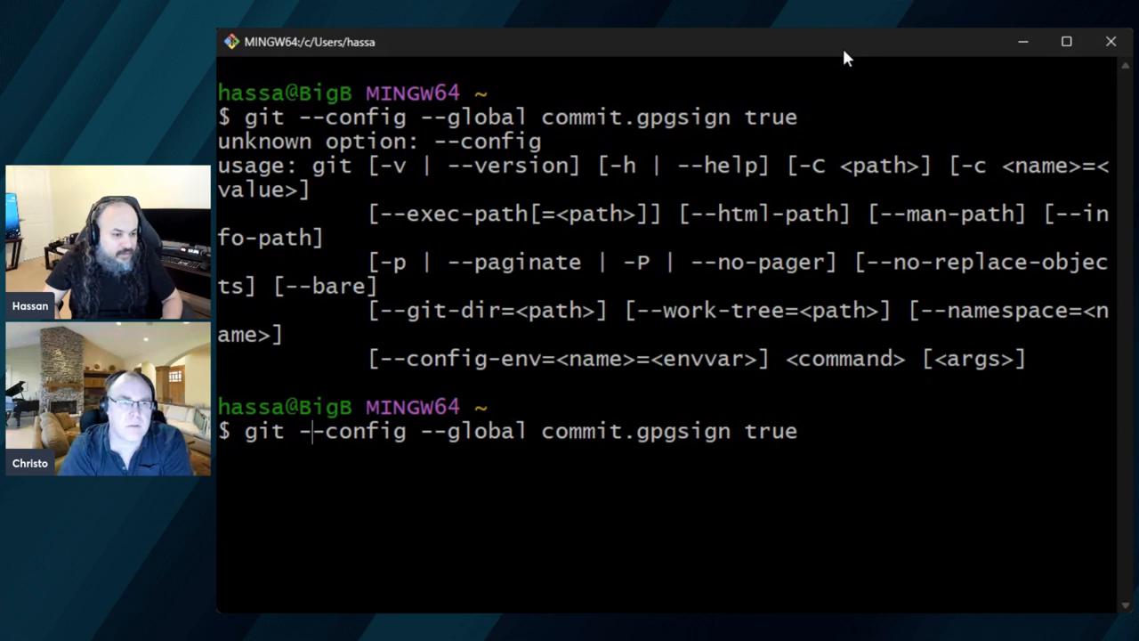
{"action": "key", "text": "BackSpace"}
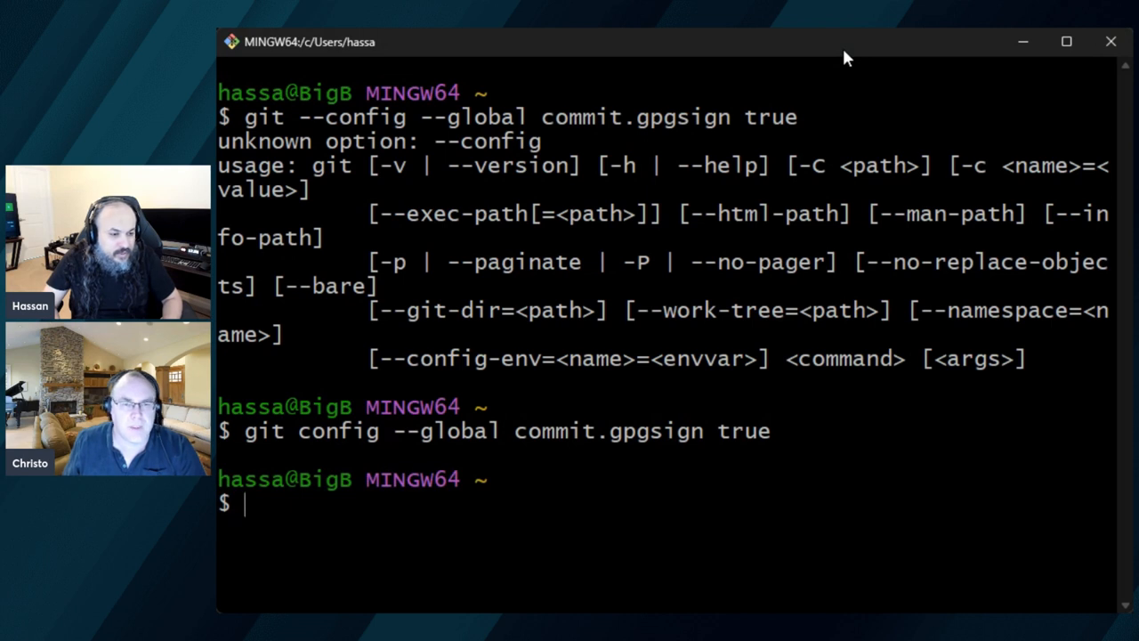
{"action": "type", "text": "cd sour"}
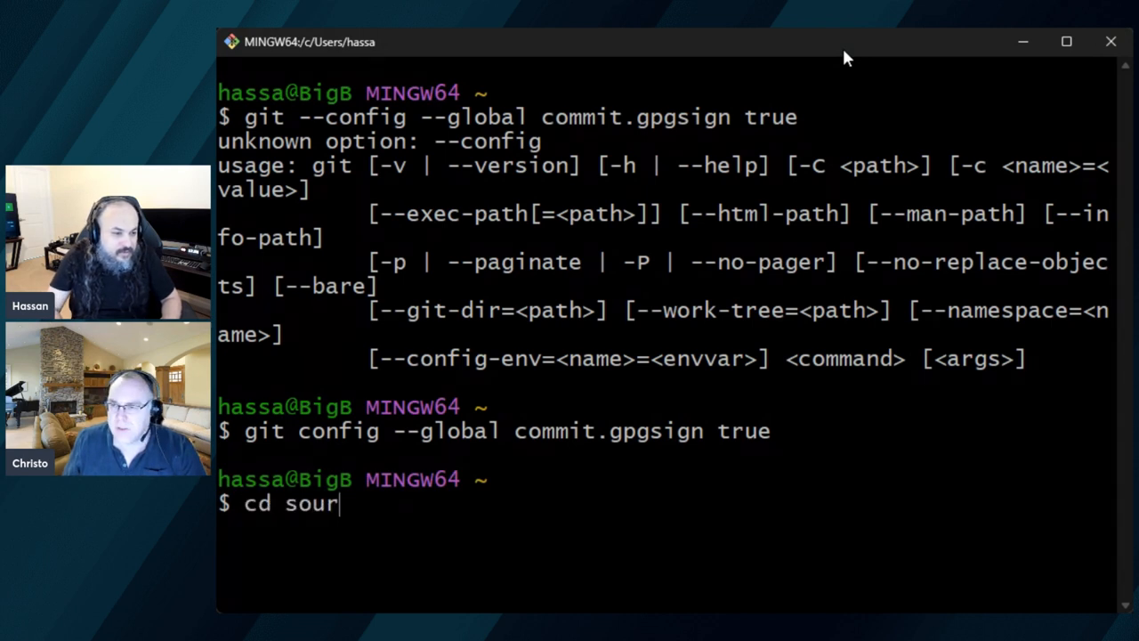
- Check out new branch users/hassanhabib/poc-delete-me in the repo and run explorer
{"action": "type", "text": "ce/repos/"}
{"action": "type", "text": "ls"}
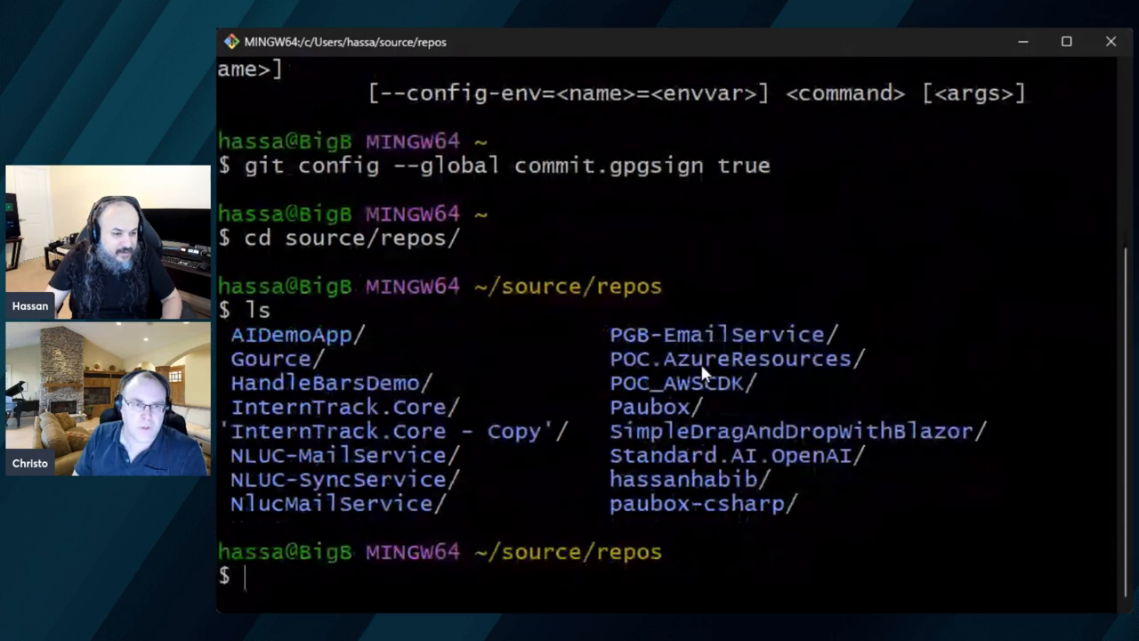
{"action": "type", "text": "cd"}
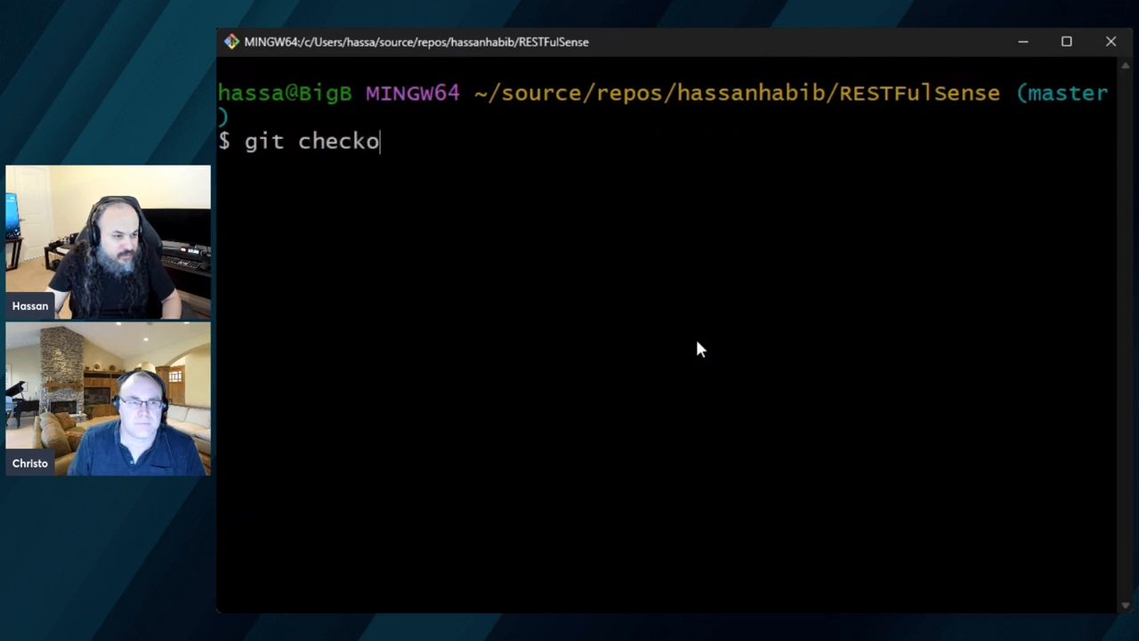
{"action": "type", "text": "ut -b users/hassan"}
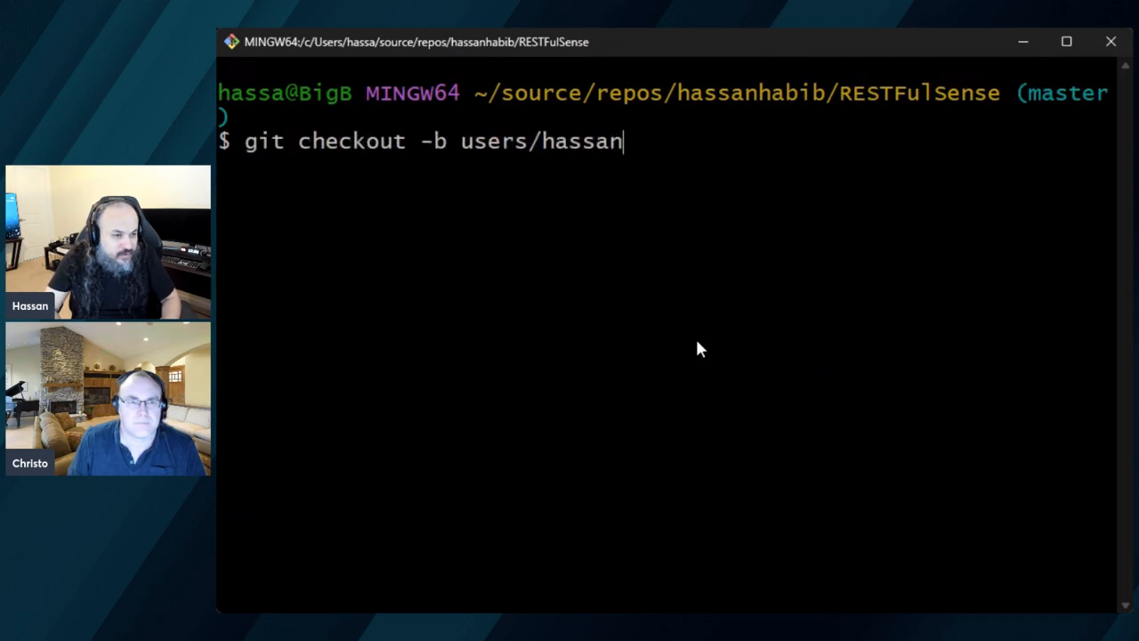
{"action": "type", "text": "habib/"}
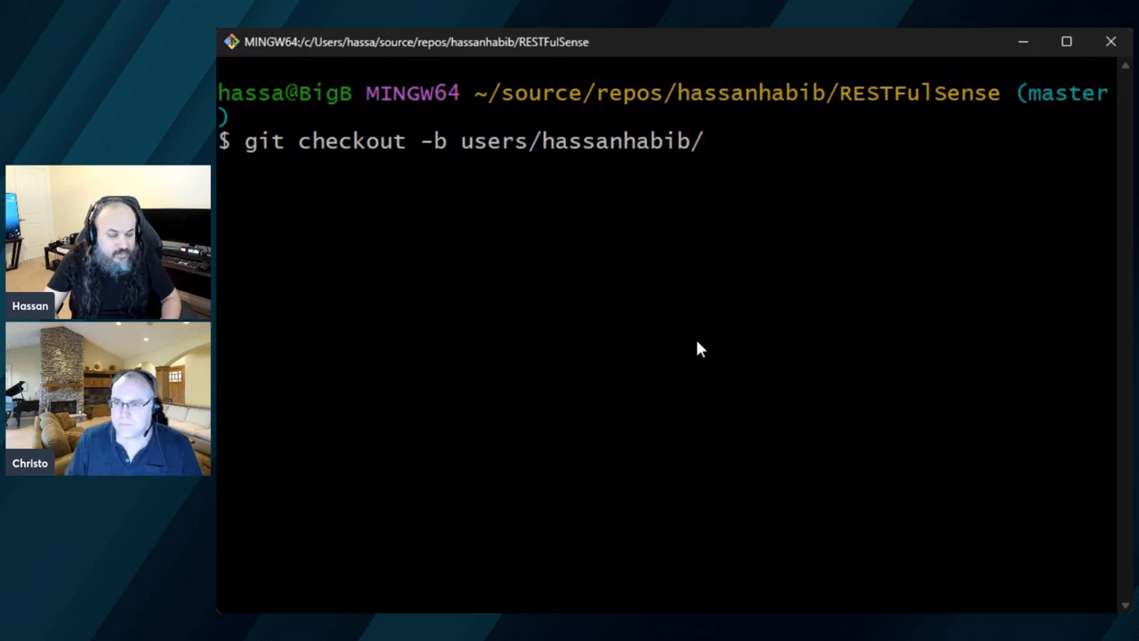
{"action": "type", "text": "demo-"}
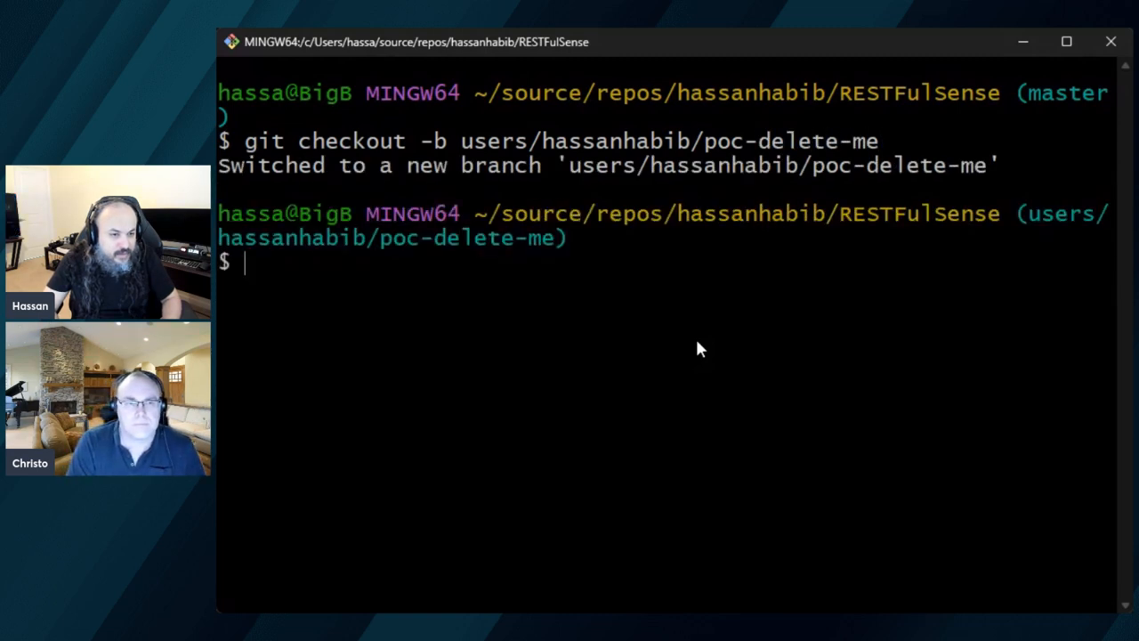
{"action": "type", "text": "explorer ."}
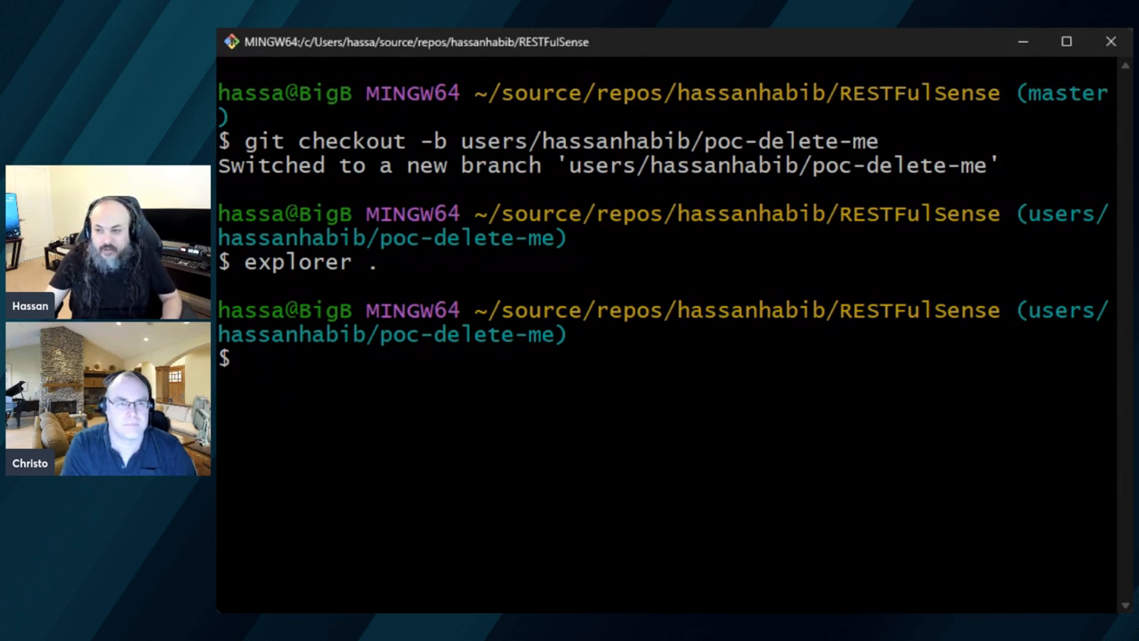
- Commit "POC: Remove Extra Line" (fails with no secret key) and push the branch to origin
{"action": "type", "text": "git commit -"}
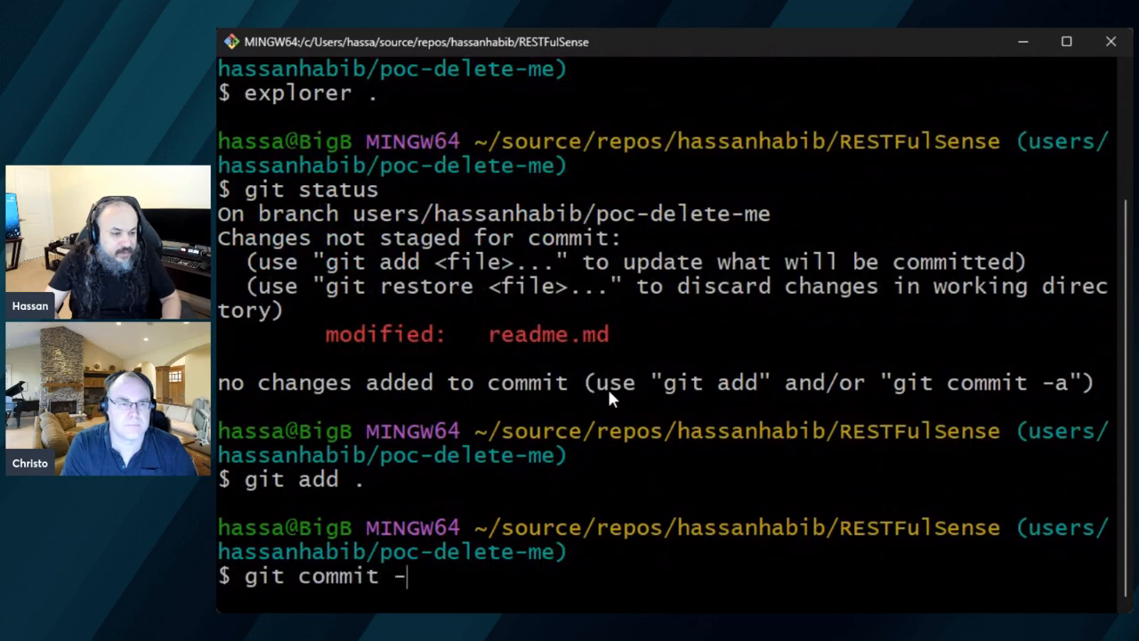
{"action": "type", "text": "m \"POC: Remove Extra Line"}
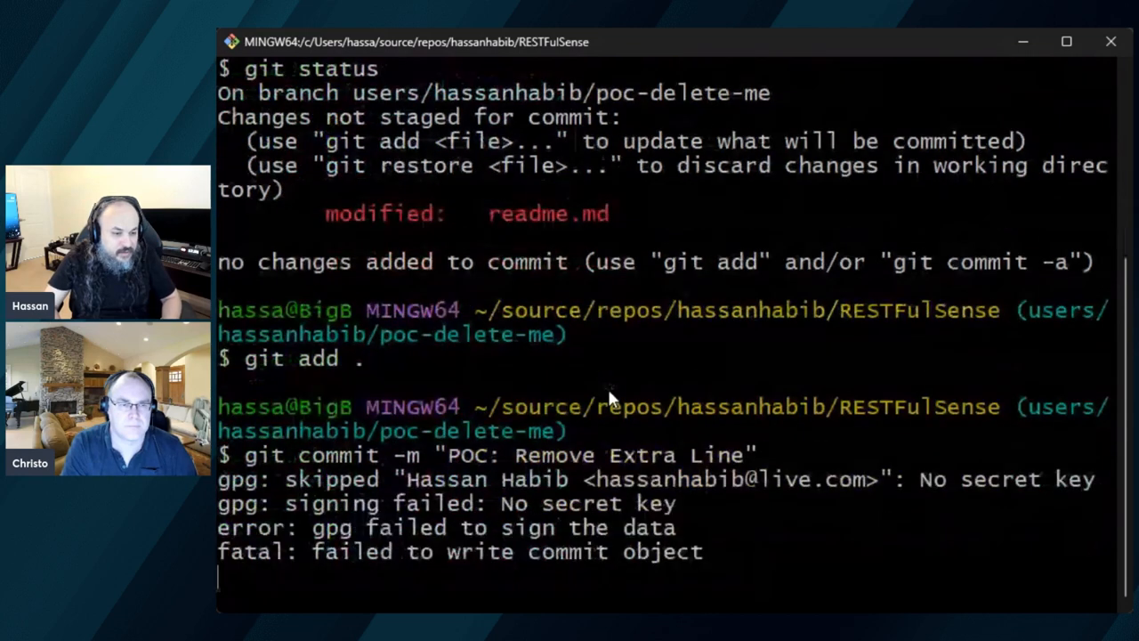
{"action": "type", "text": "git push orig"}
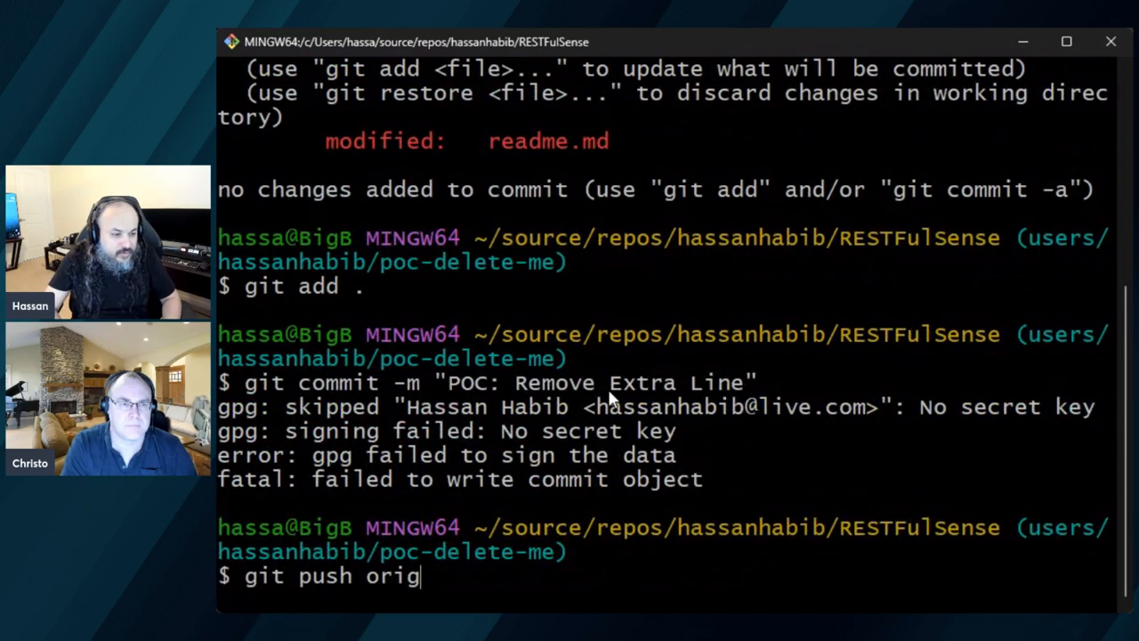
{"action": "type", "text": "in users/hassanhabib/poc-delete-me"}
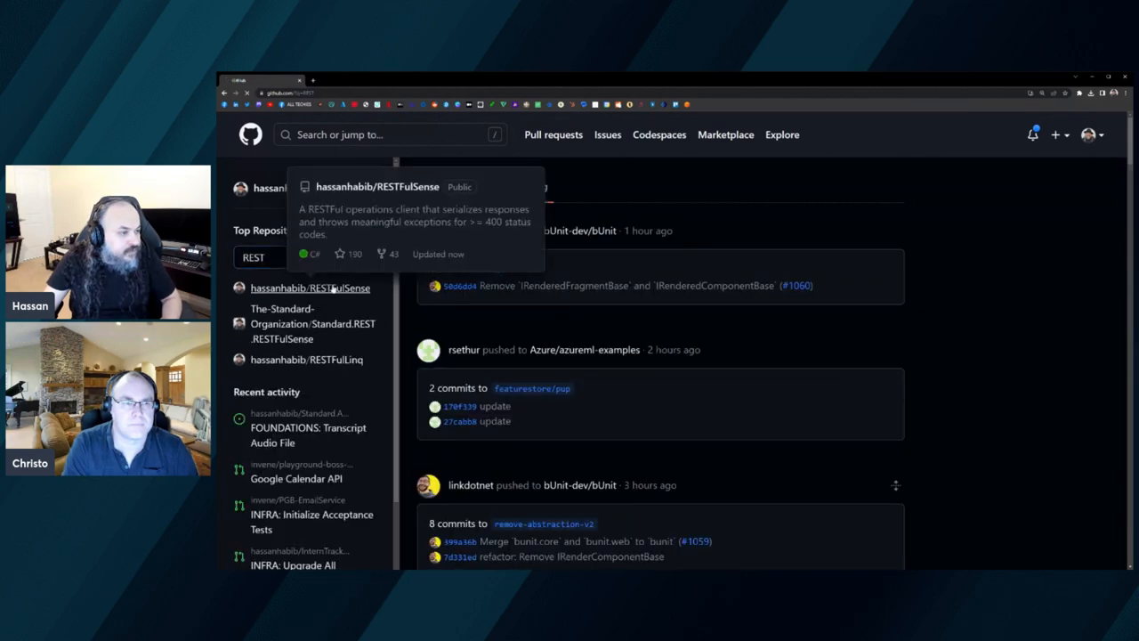
- Visit the RESTFulSense repo, then bring up options for .gitconfig in C:\Users\hassa
{"action": "left_click", "coordinate": [310, 288]}
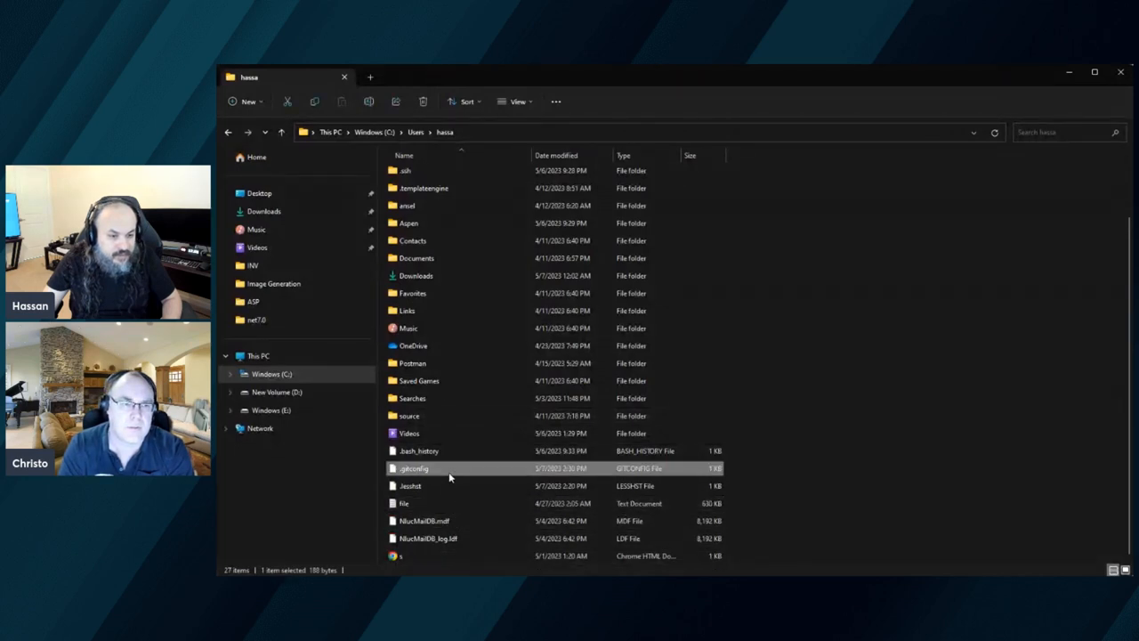
{"action": "right_click", "coordinate": [413, 466]}
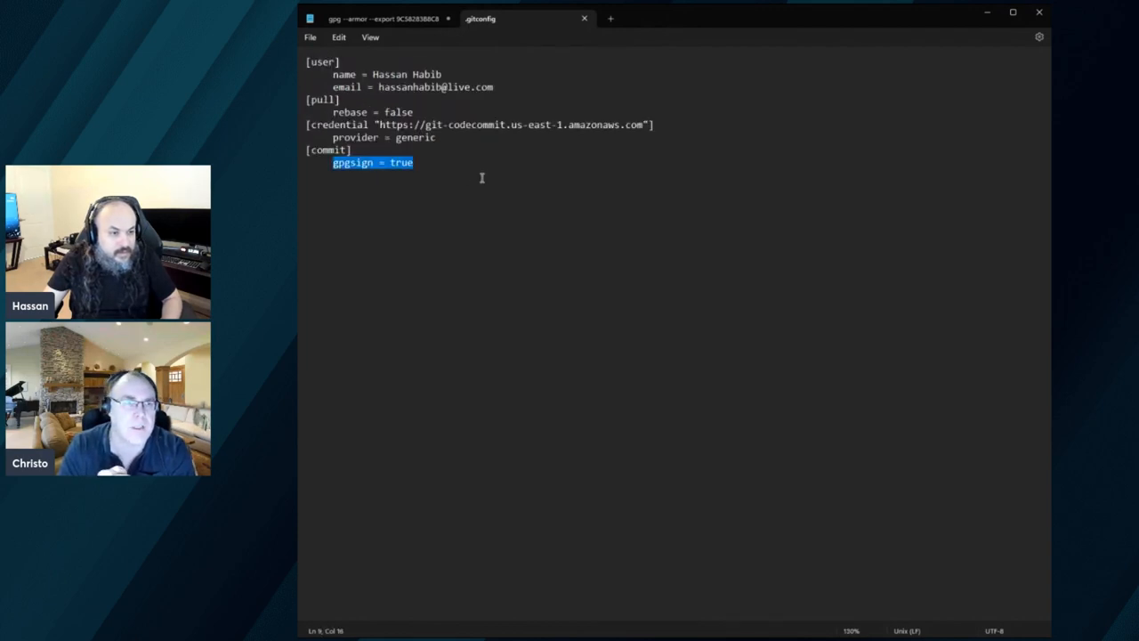
{"action": "mouse_move", "coordinate": [477, 206]}
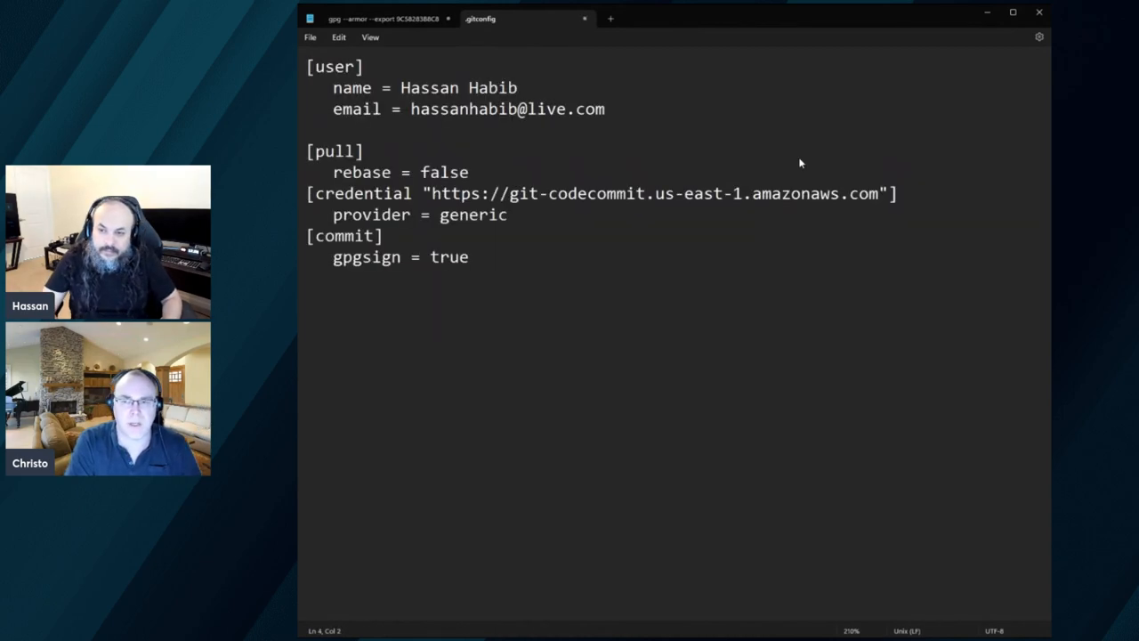
- Add signingkey=9C58283B8C862E28 under [user] in .gitconfig
{"action": "type", "text": "signingkey"}
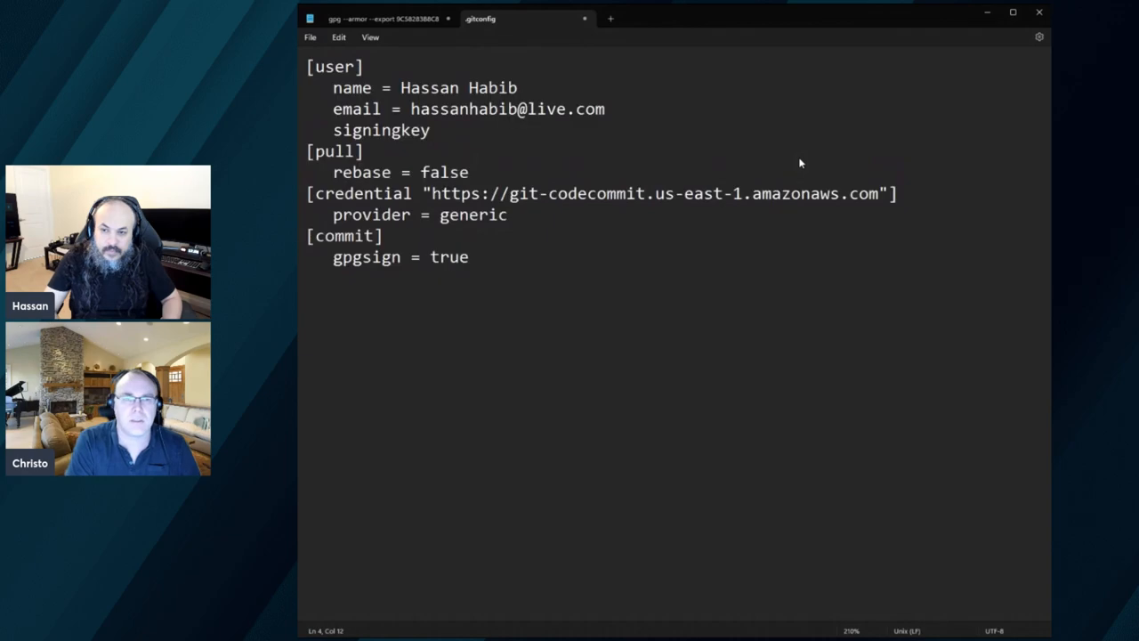
{"action": "type", "text": "="}
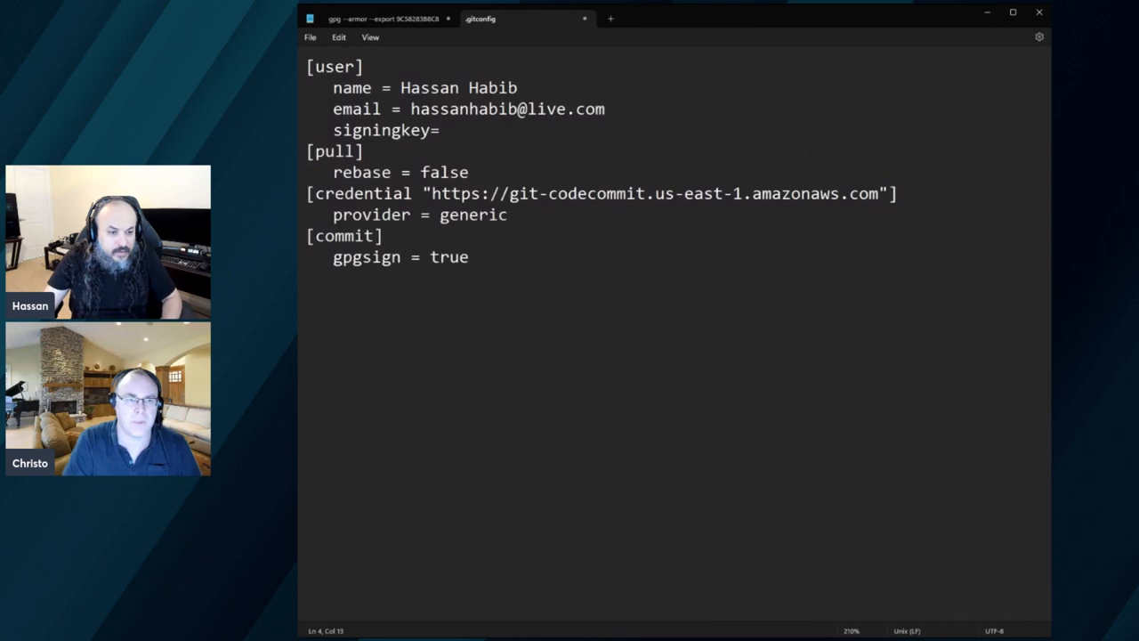
{"action": "type", "text": "9C58283B8C862E28"}
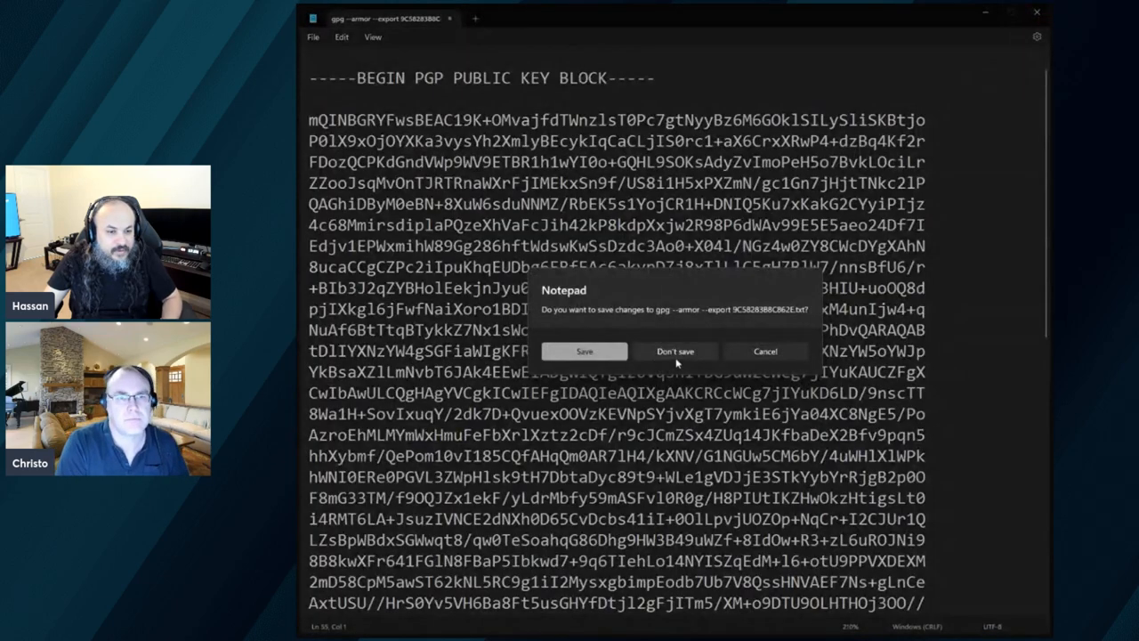
- Discard the exported key file and rerun git commit -m "POC: Remove Extra Line", now signed
{"action": "left_click", "coordinate": [675, 350]}
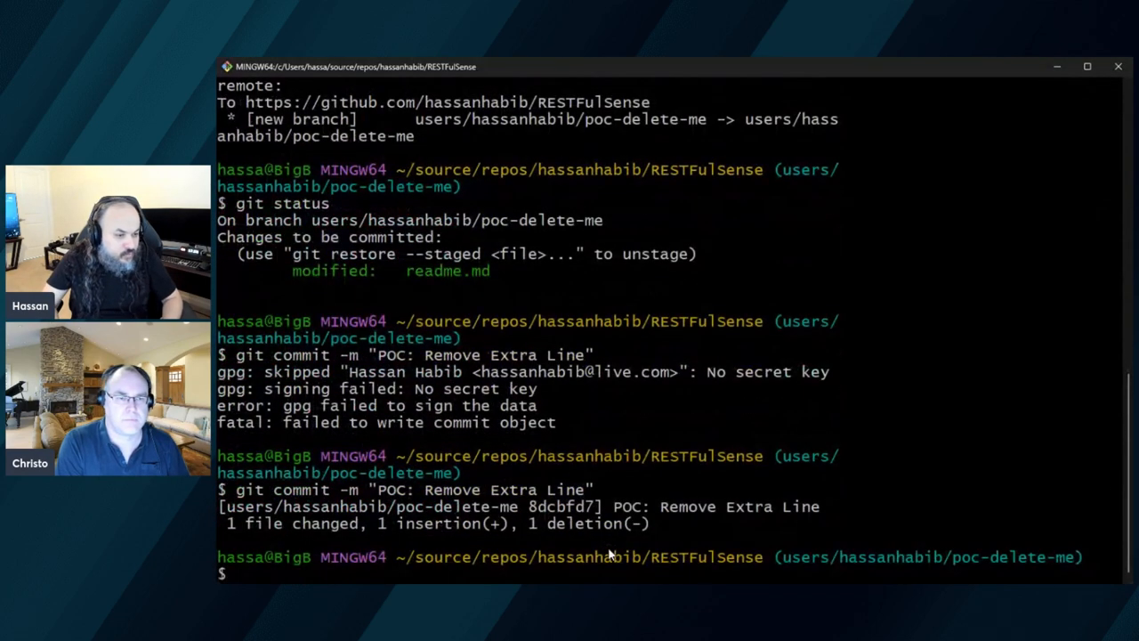
{"action": "type", "text": "git commit -m \"POC: Remove Extra Line\""}
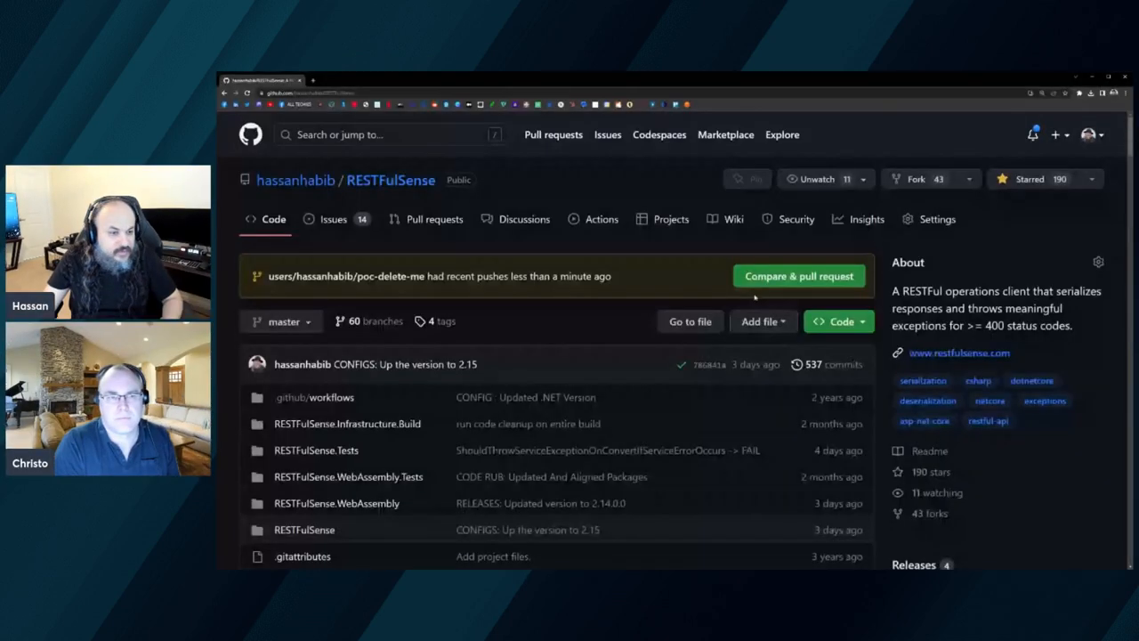
- Start Compare & pull request for the branch and scroll to the commit's Verified badge
{"action": "left_click", "coordinate": [797, 276]}
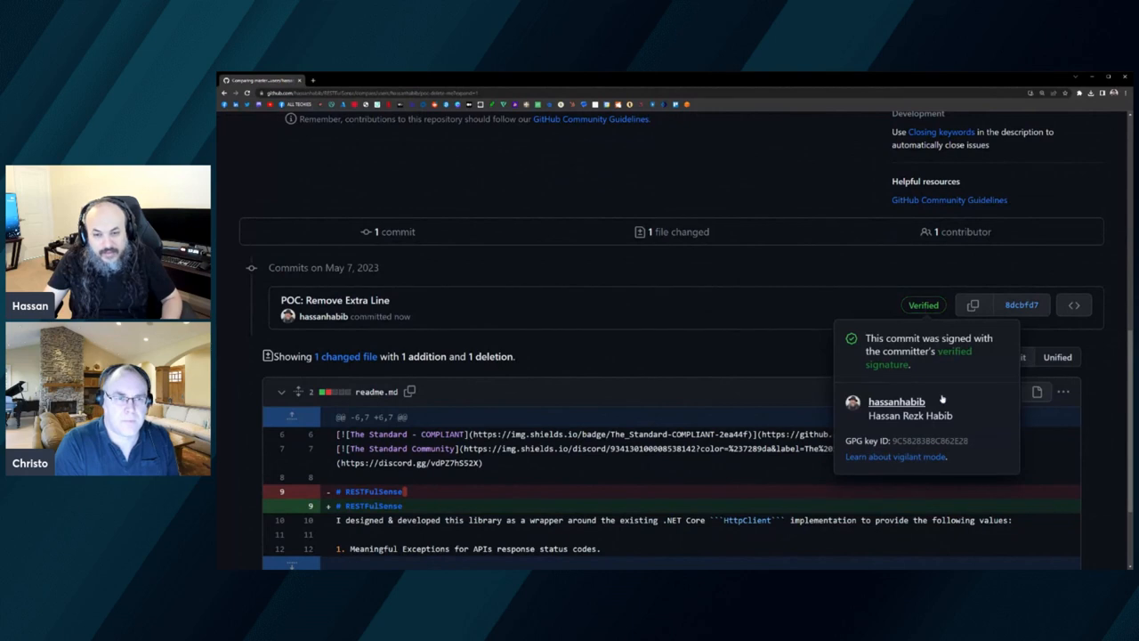
{"action": "scroll", "scroll_direction": "down", "scroll_amount": 3}
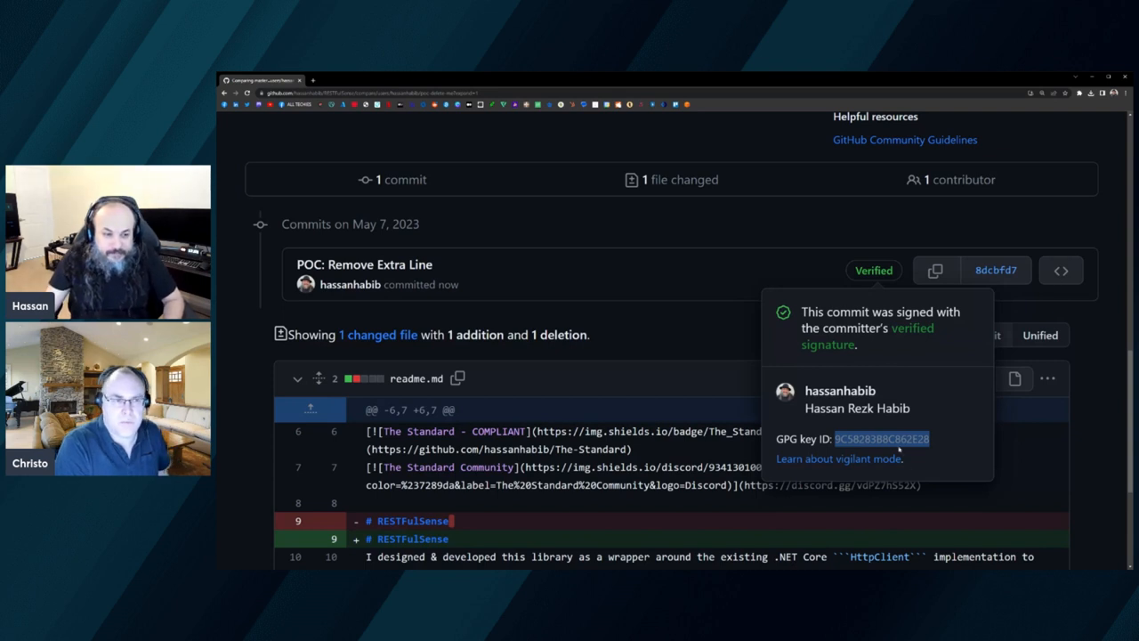
{"action": "scroll", "scroll_direction": "down", "scroll_amount": 3}
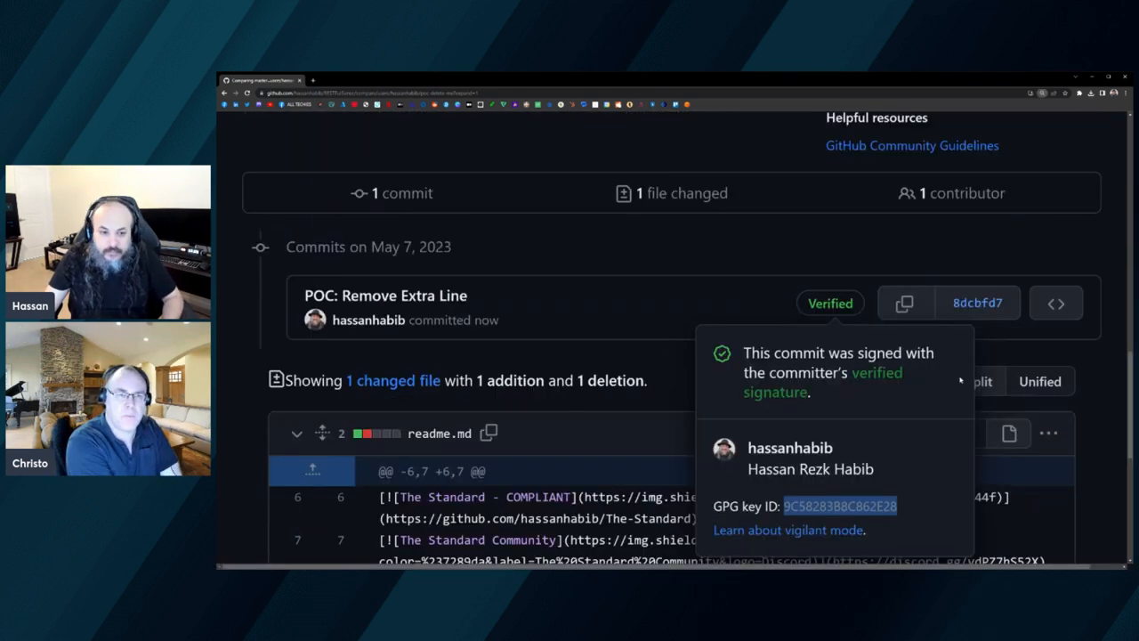
{"action": "scroll", "scroll_direction": "down", "scroll_amount": 3}
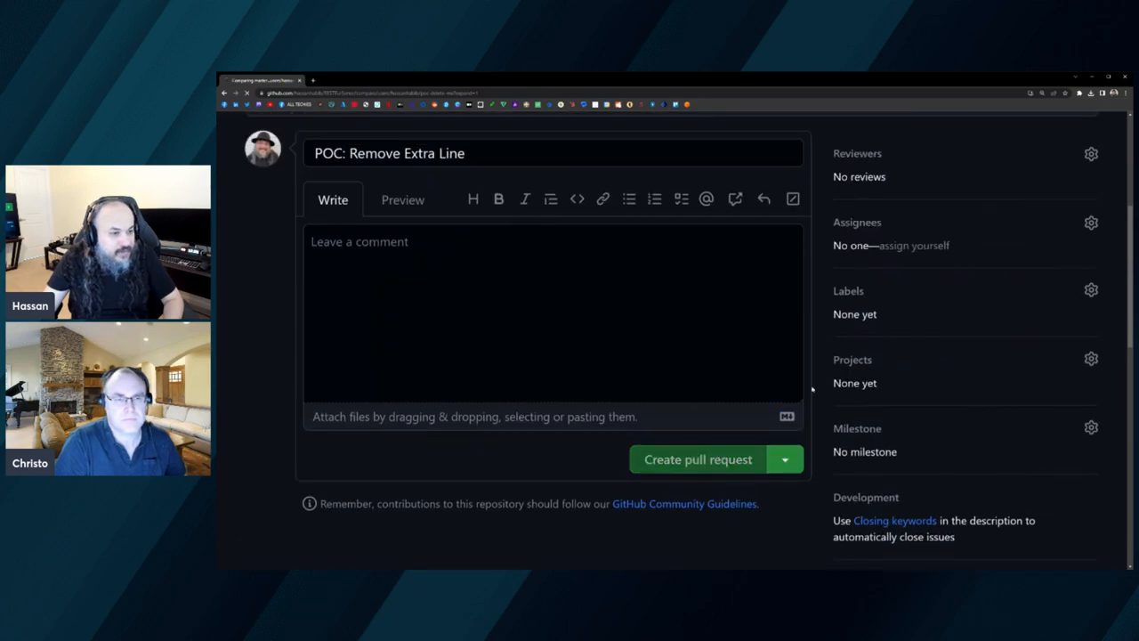
- Focus the comment area of the Open a pull request form
{"action": "left_click", "coordinate": [697, 459]}
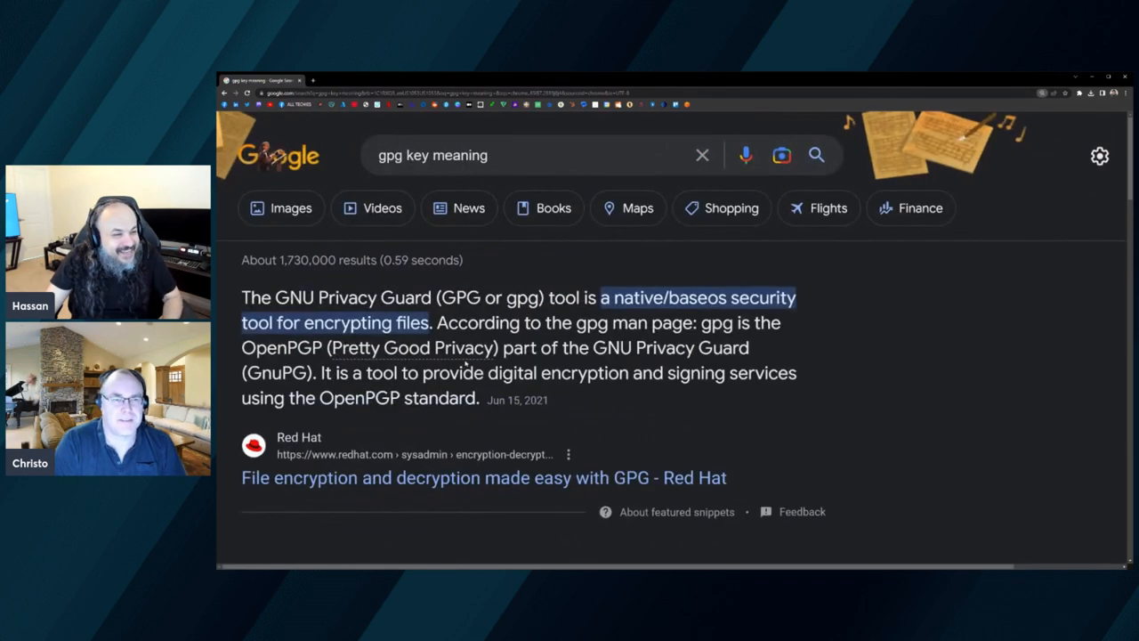
- Scroll down the Google results for 'gpg key meaning' past the Red Hat snippet to People also ask
{"action": "scroll", "scroll_direction": "down", "scroll_amount": 3}
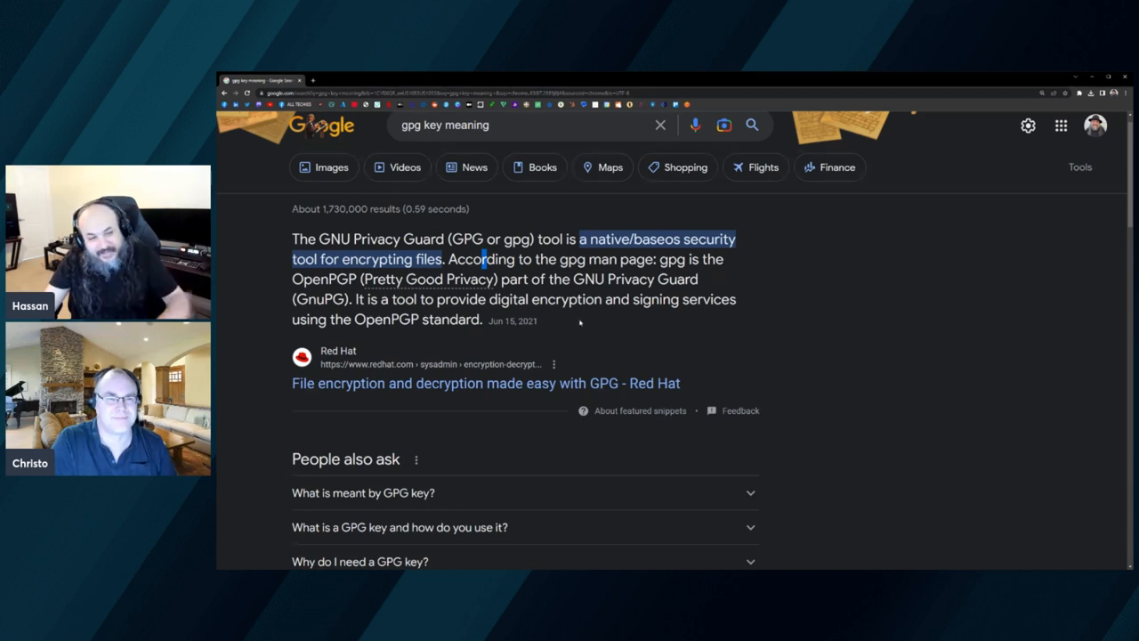
{"action": "scroll", "scroll_direction": "down", "scroll_amount": 3}
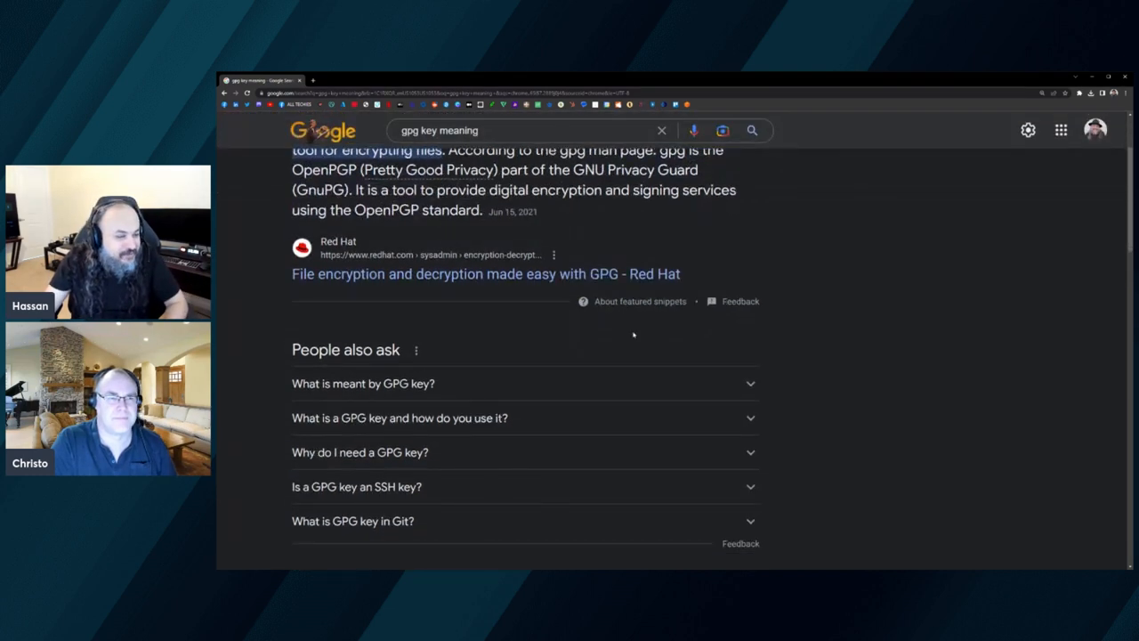